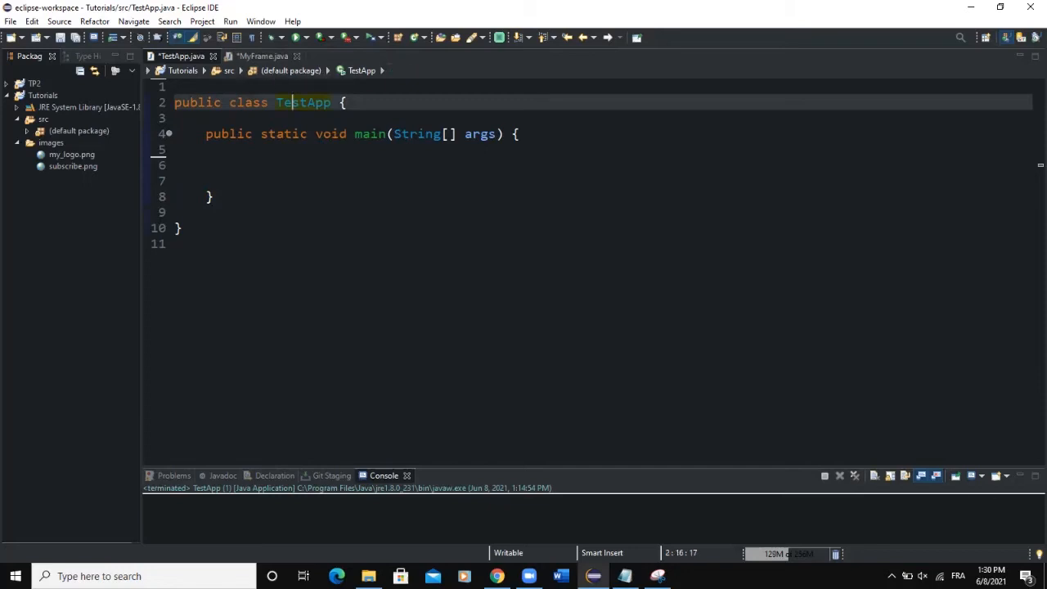
In MyFrame's constructor, add this.setLayout(null); after the window-centring call
left_click(262, 55)
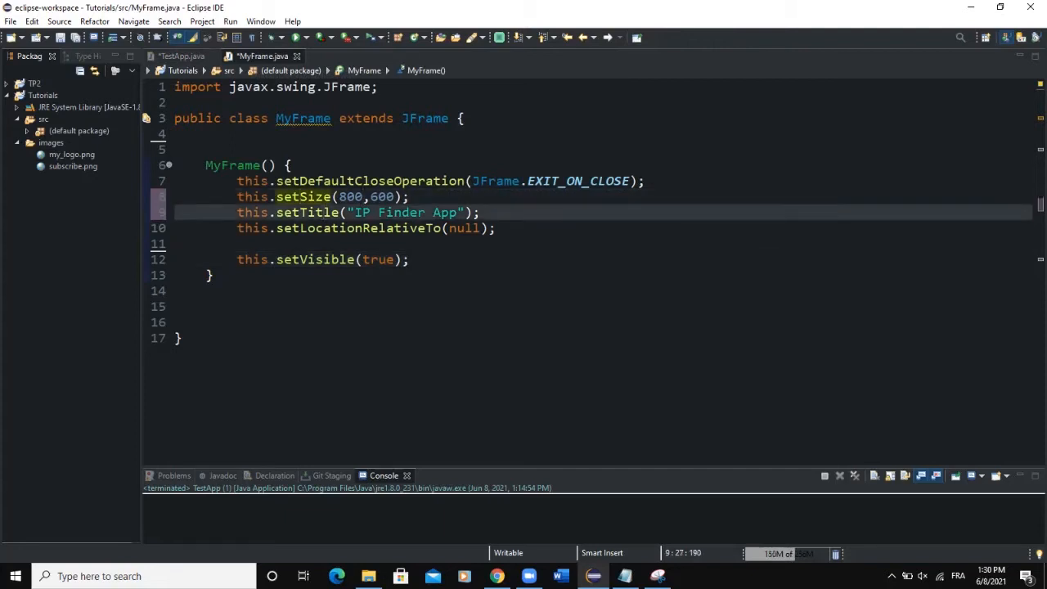
left_click(379, 212)
type("t")
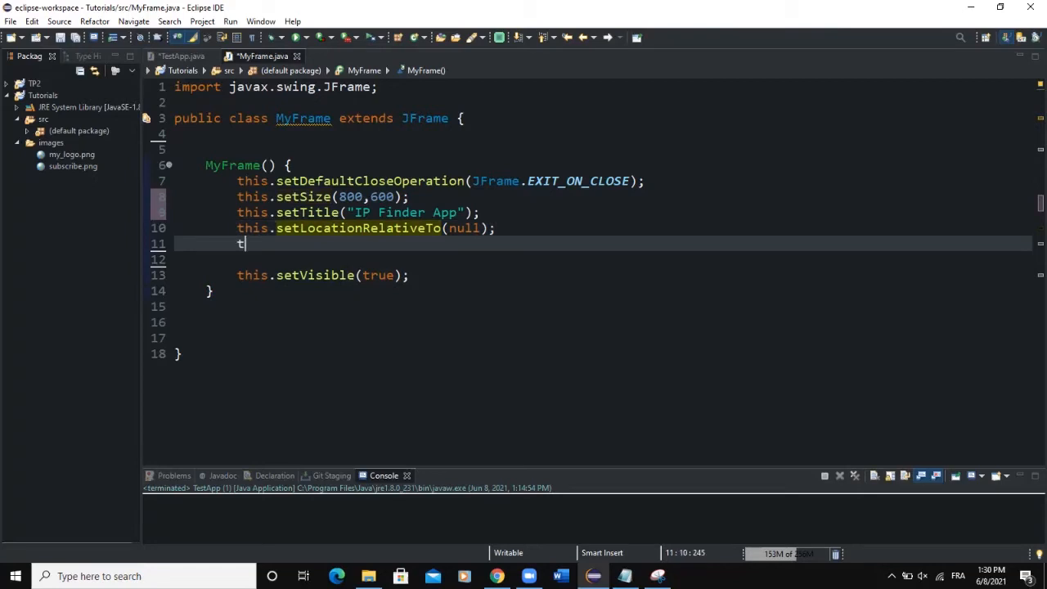
type("his.setLayout")
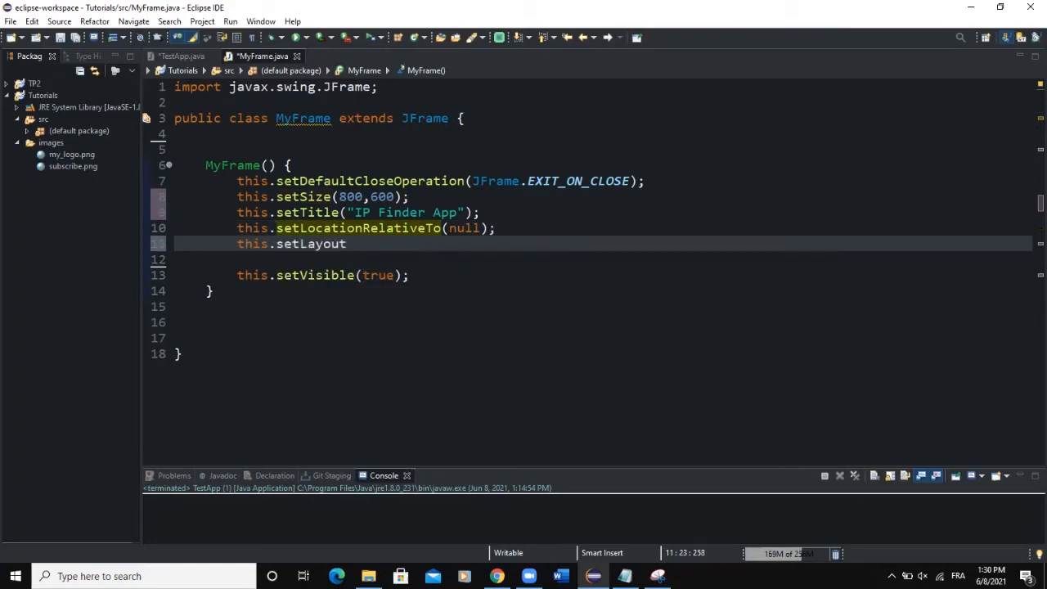
type("(null);")
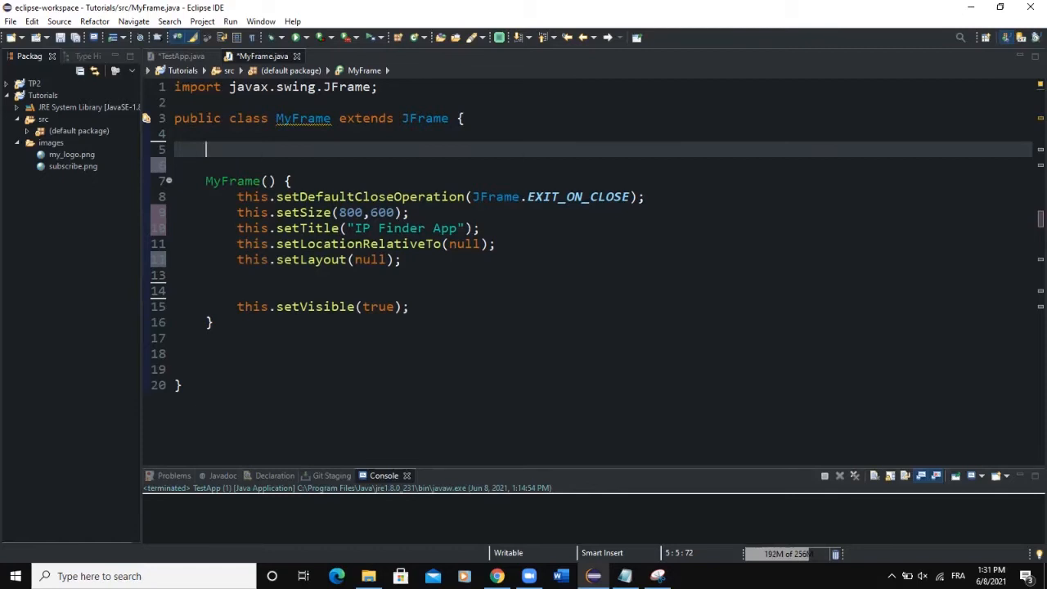
Declare fields JButton btn, JLabel label and JTextField textfield, importing the missing Swing types
type("JButton btn;")
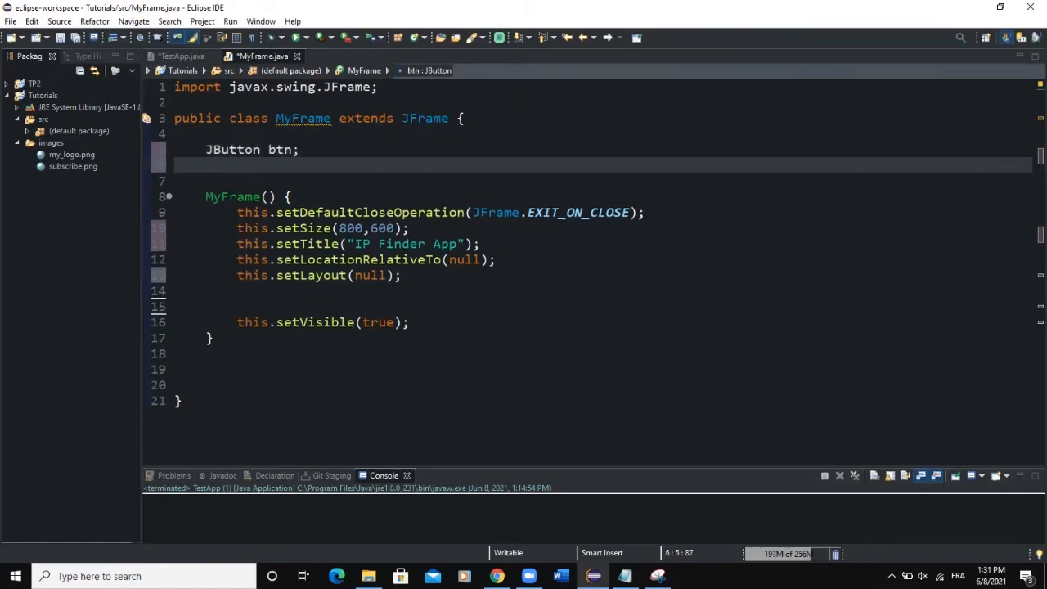
type("J")
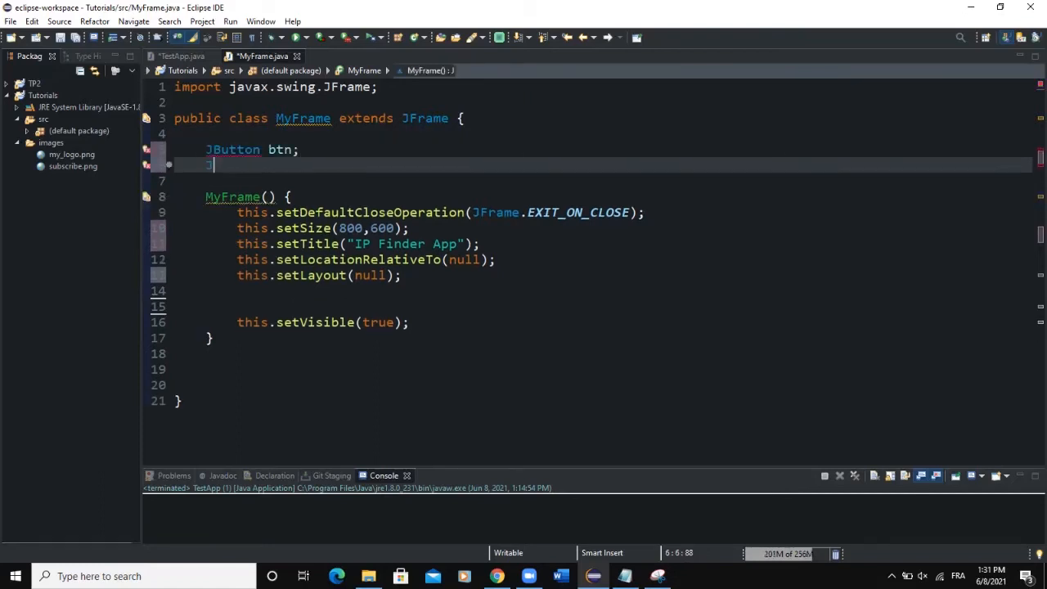
type("JLabel label;")
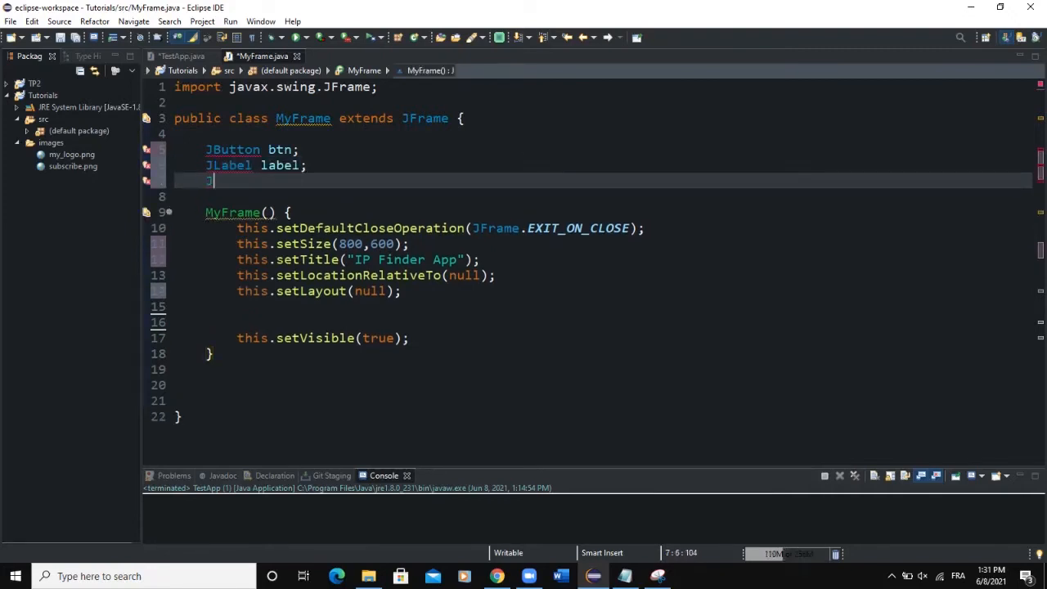
type("Text")
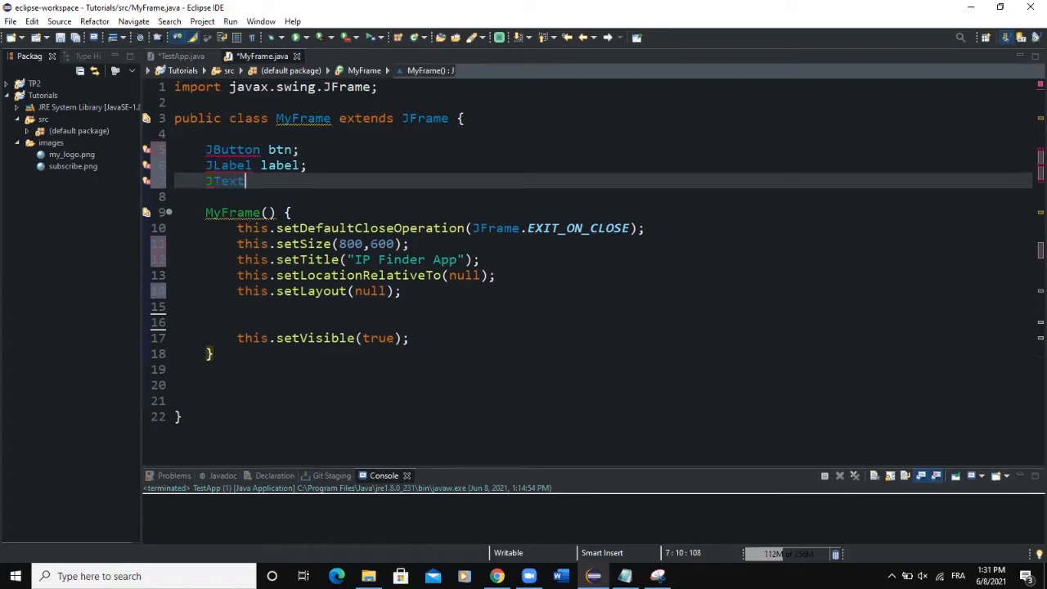
type("Field tex")
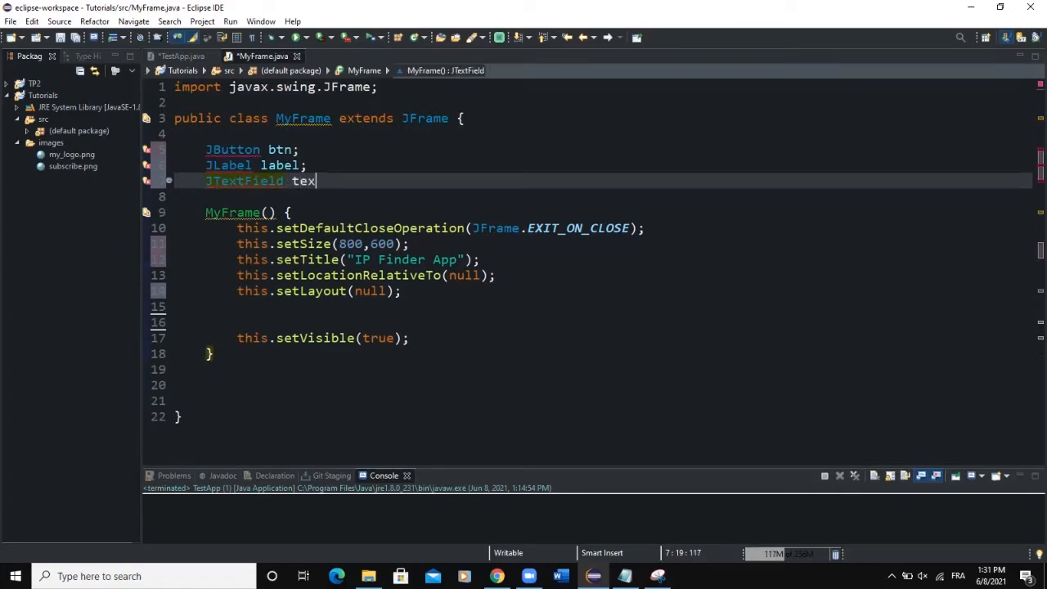
type("tfield;")
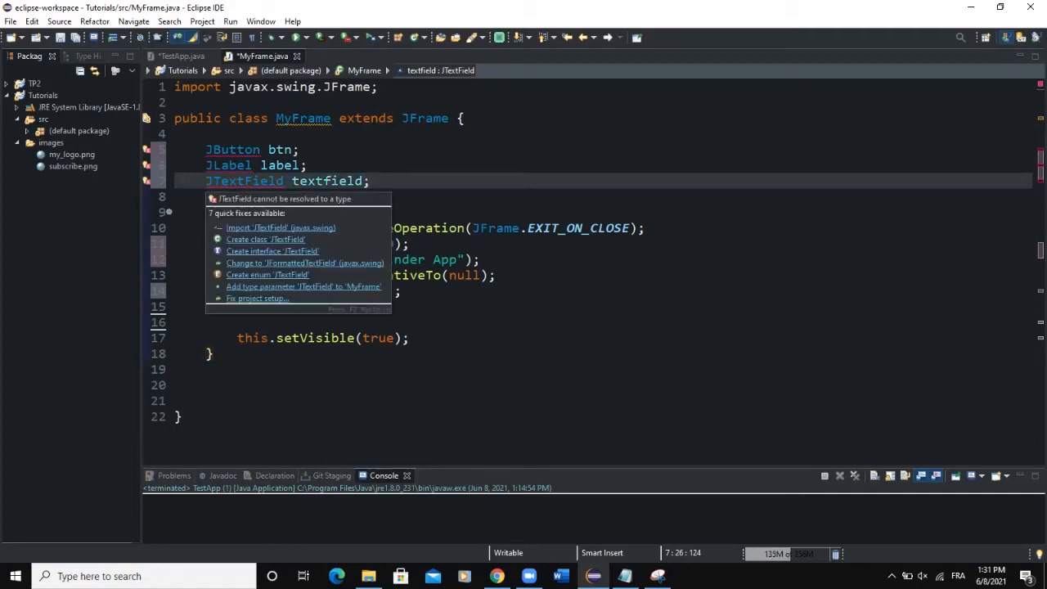
left_click(282, 228)
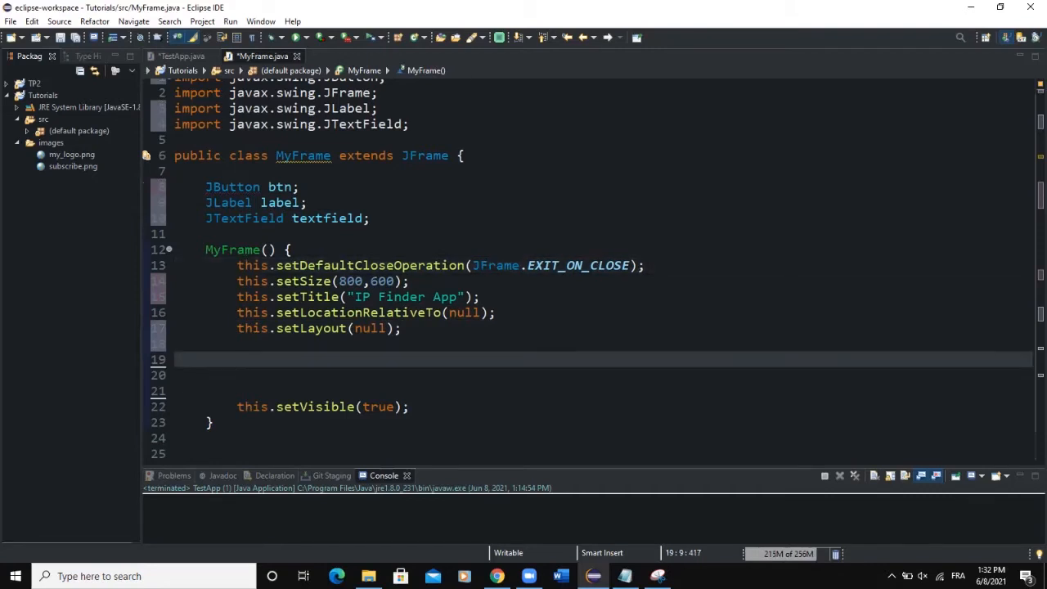
Instantiate textfield = new JTextField(); and label = new JLabel(); in the constructor
type("text")
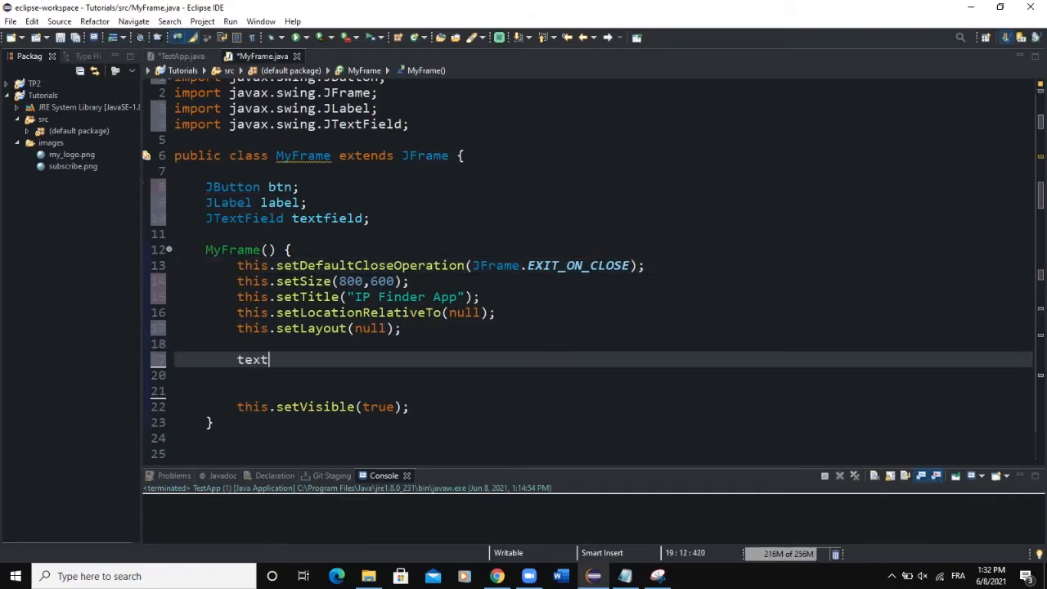
type("field =")
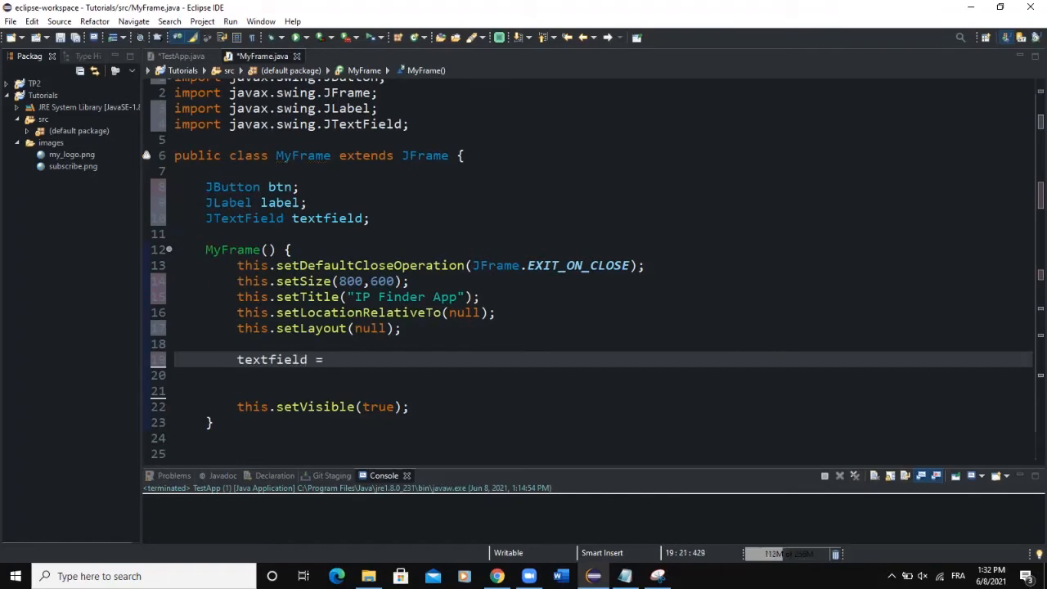
type("new JTe")
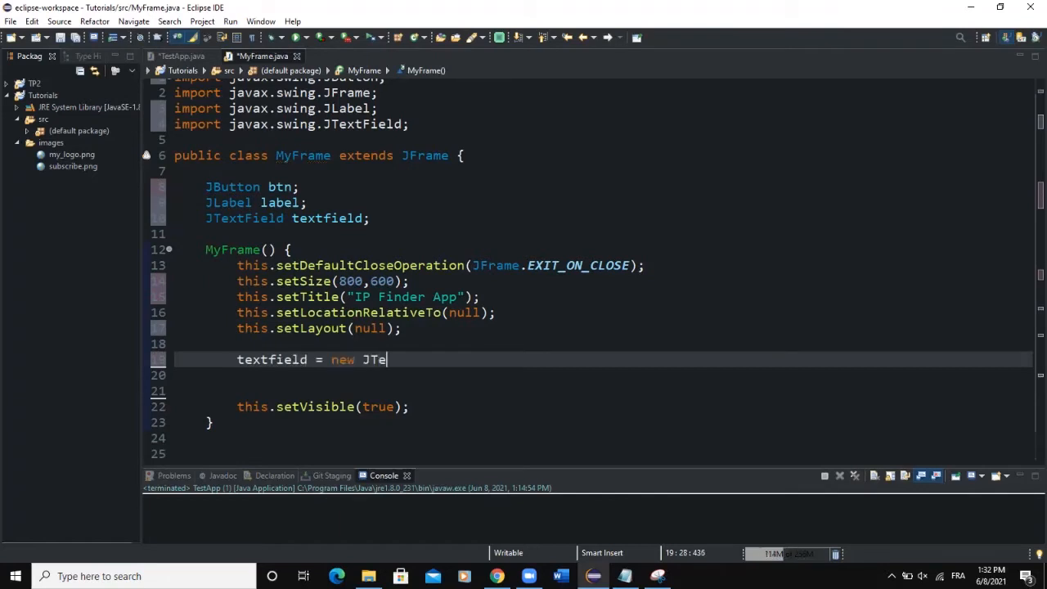
type("xtField();")
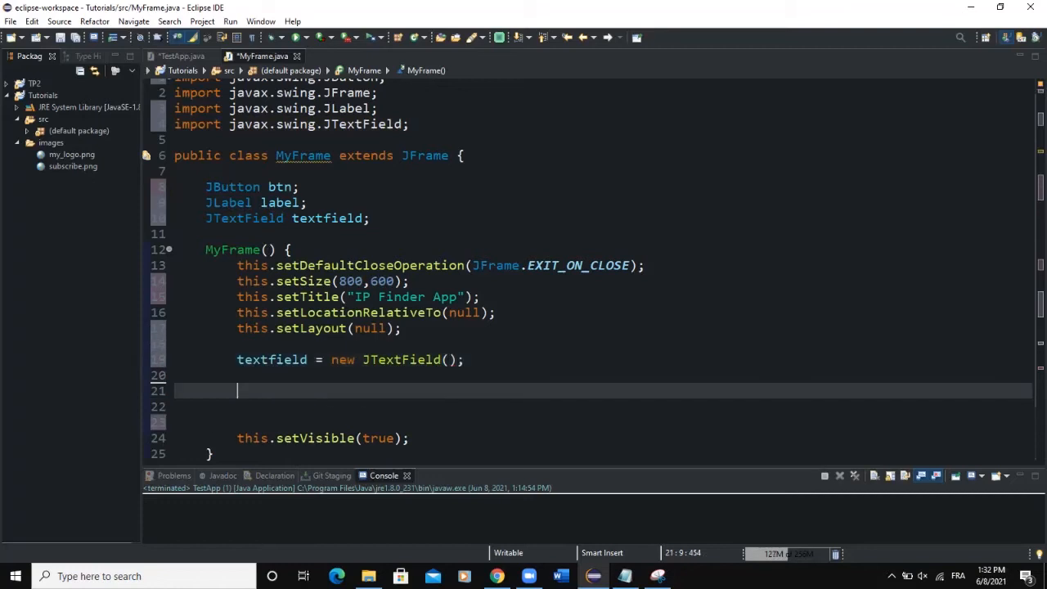
type("label")
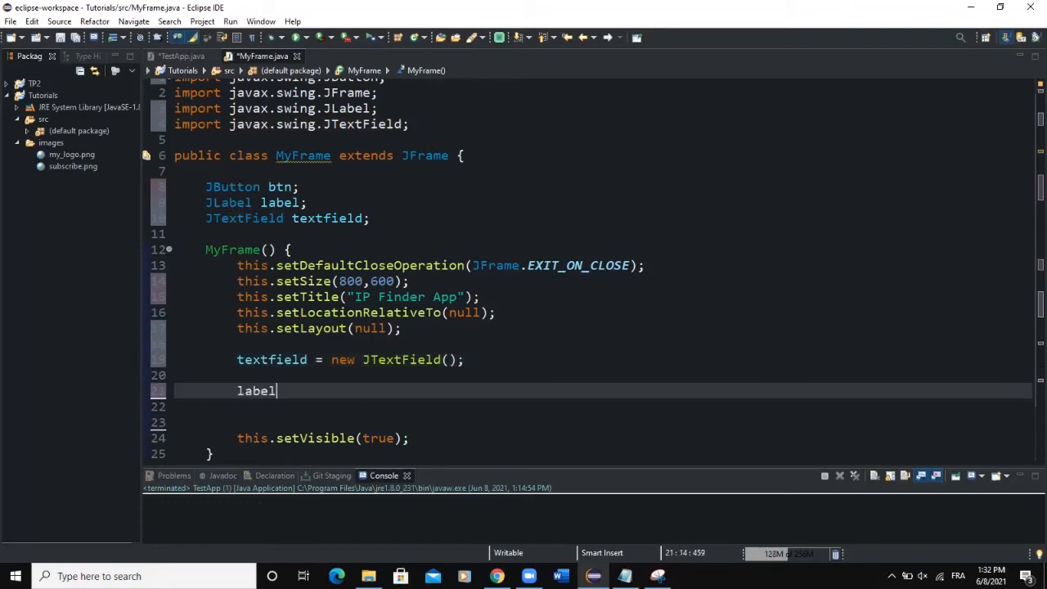
type("= new")
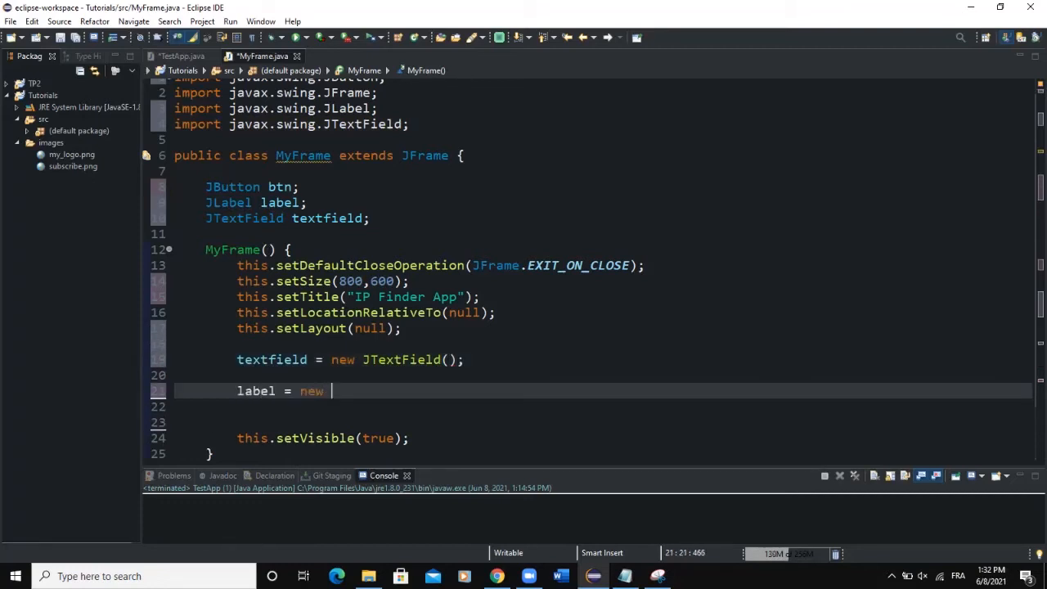
type("JLabel();")
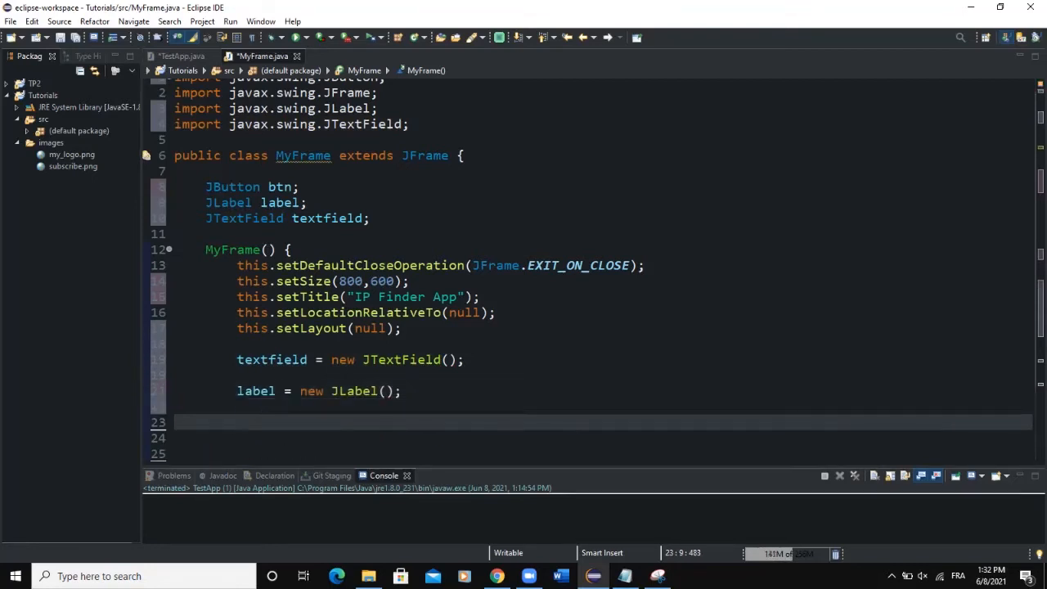
Create btn = new JButton("Find out about the IP @ "); and add the components to the frame
type("btn = n")
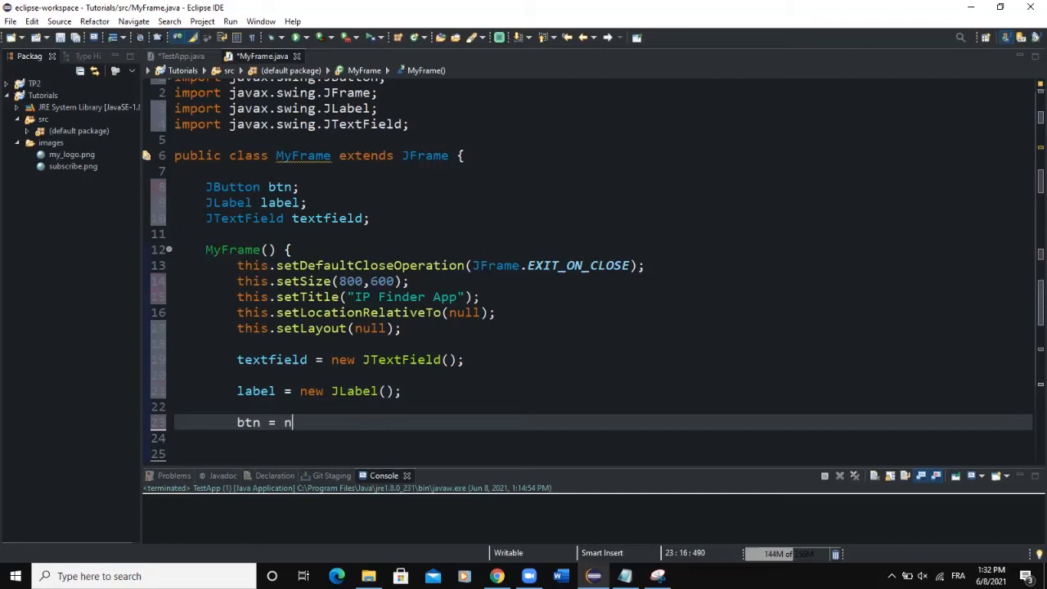
type("ew JButt")
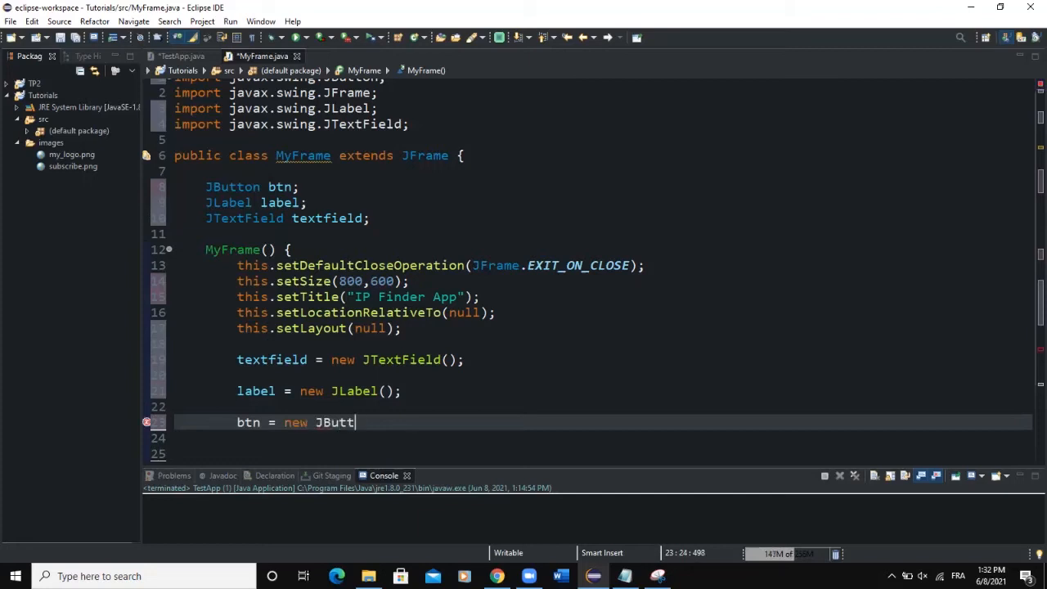
type("on(\"Find \")")
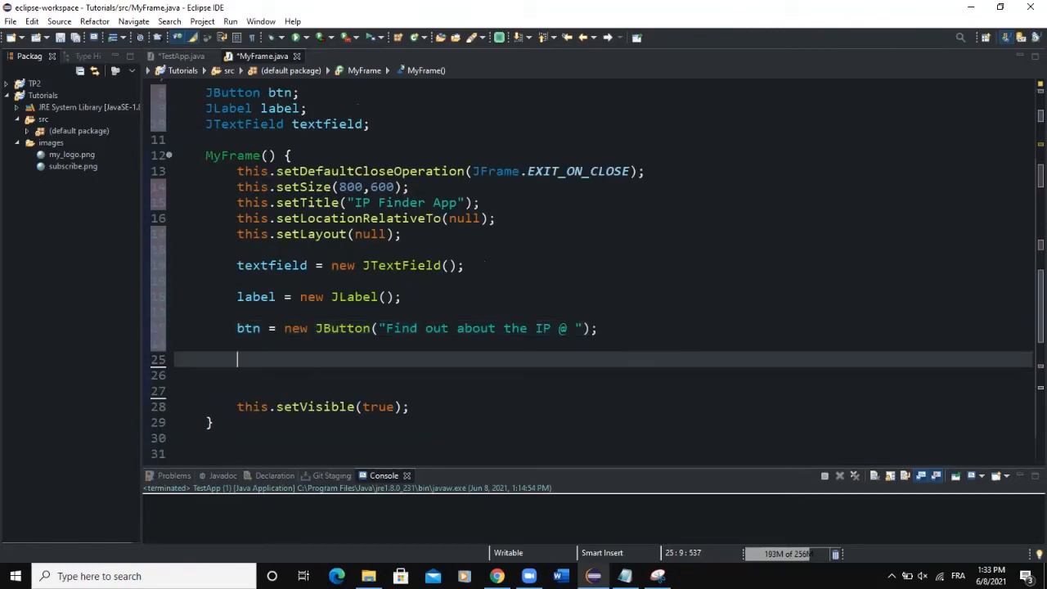
type("this.add(textfield);")
left_click(604, 375)
type("this.add(label);")
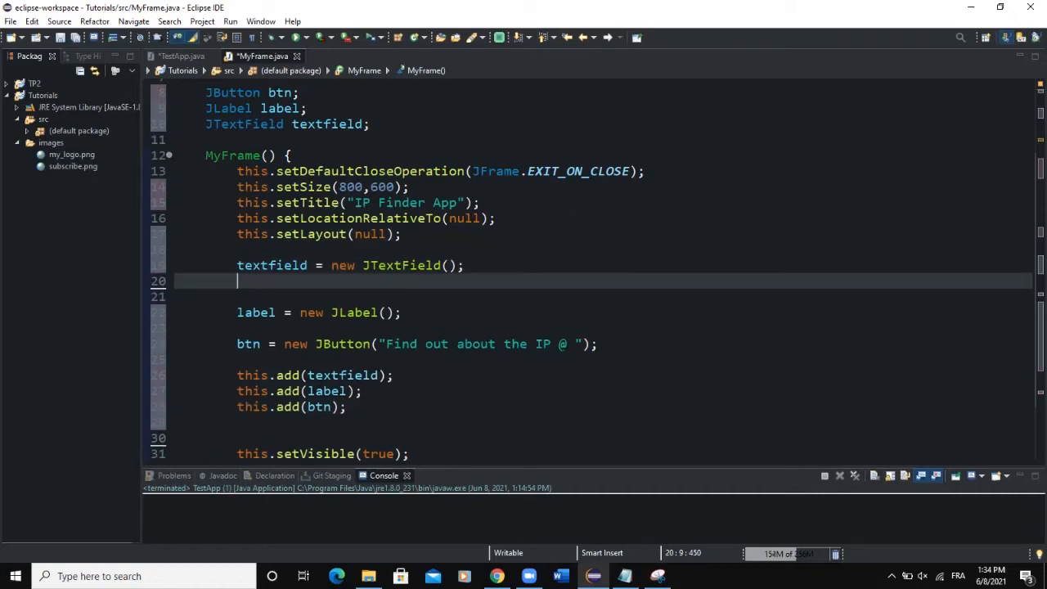
Set textfield bounds to (300,75,200,50) and label bounds to (300,150,200,50)
type("textf")
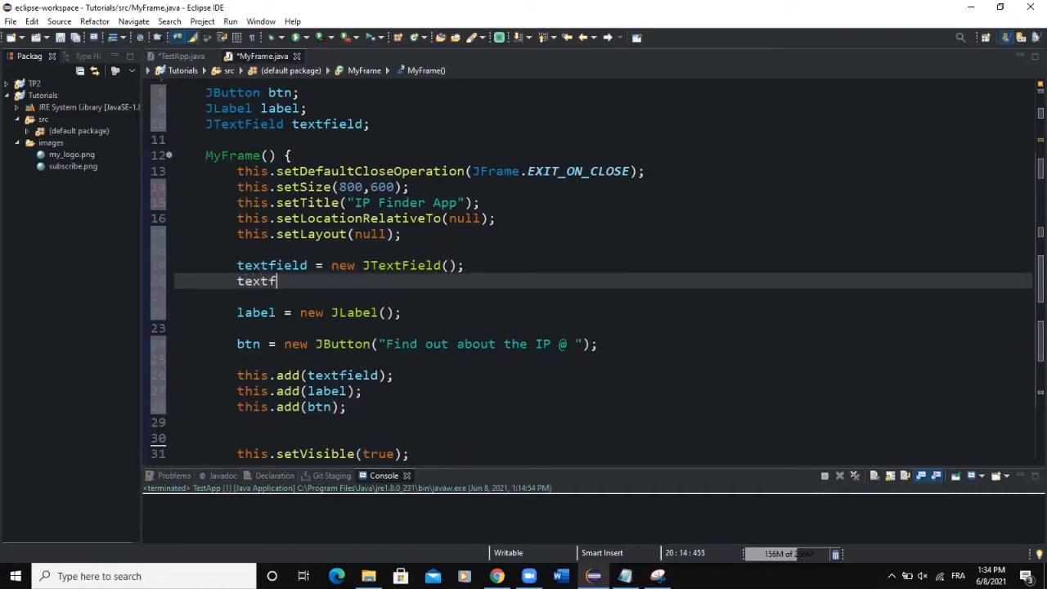
type(".setBounds")
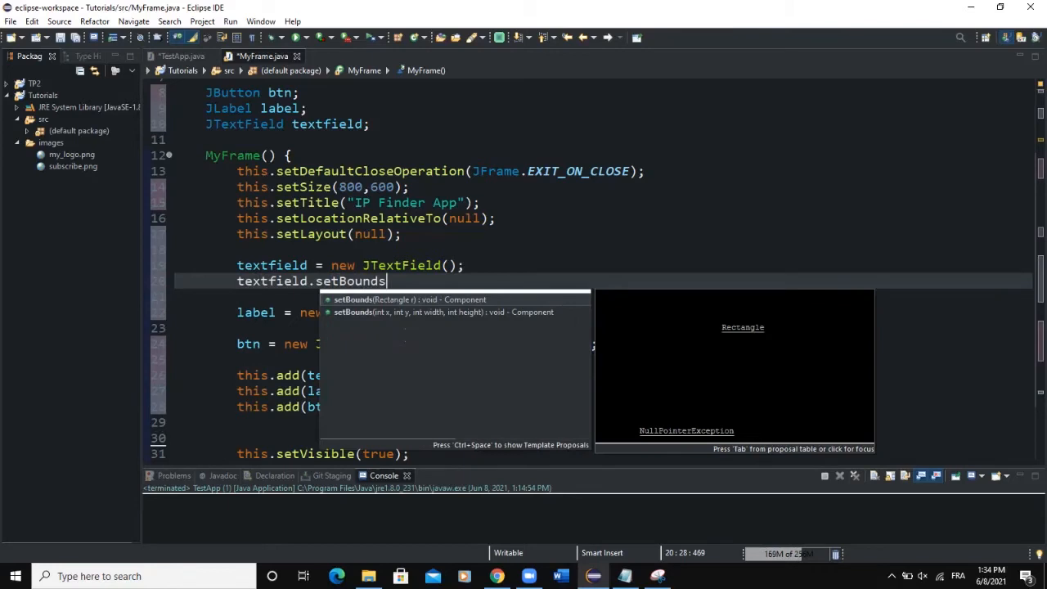
type("(300,75);")
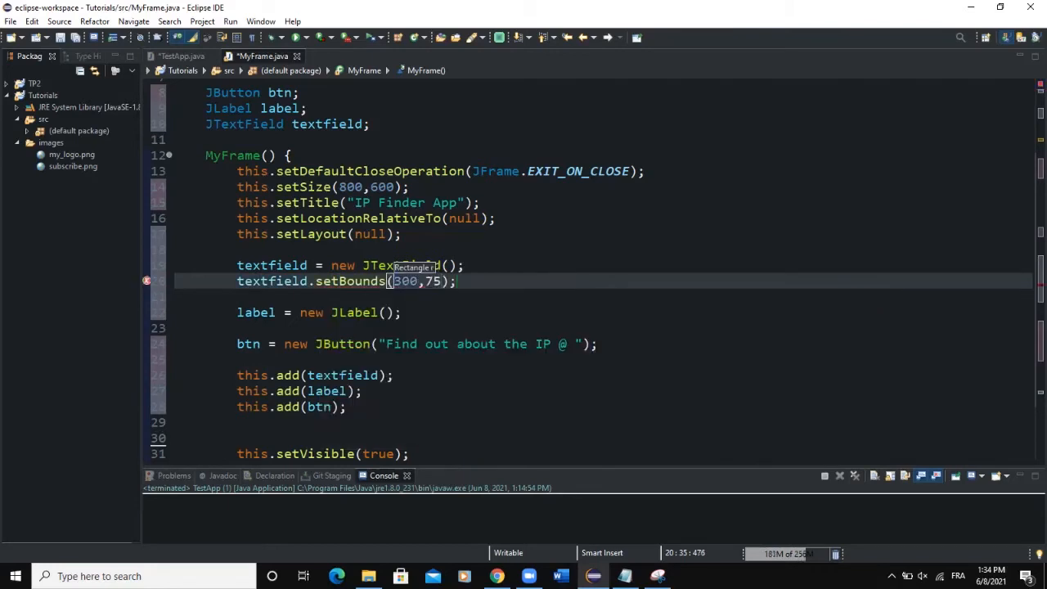
type("200,50")
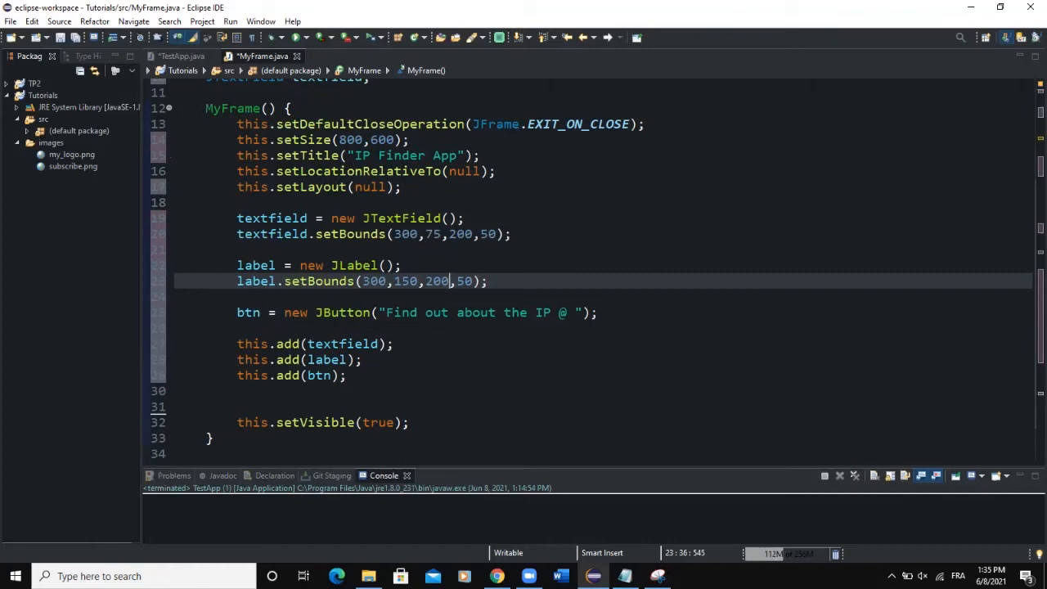
type("textfield.setBounds(300,75,200,50);")
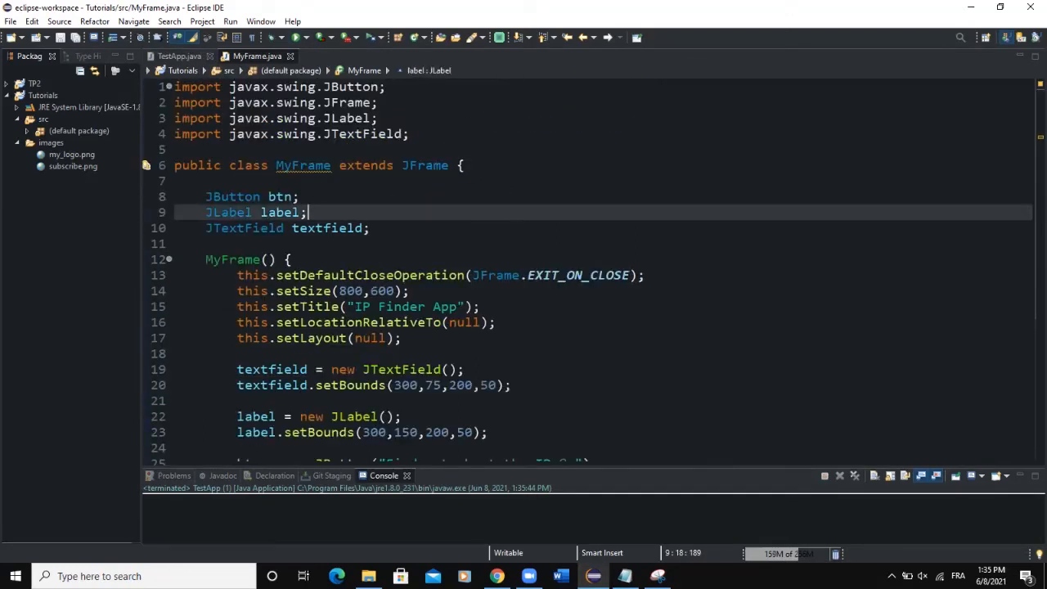
In TestApp's main, create MyFrame frame = new MyFrame(); then save and run it
left_click(182, 56)
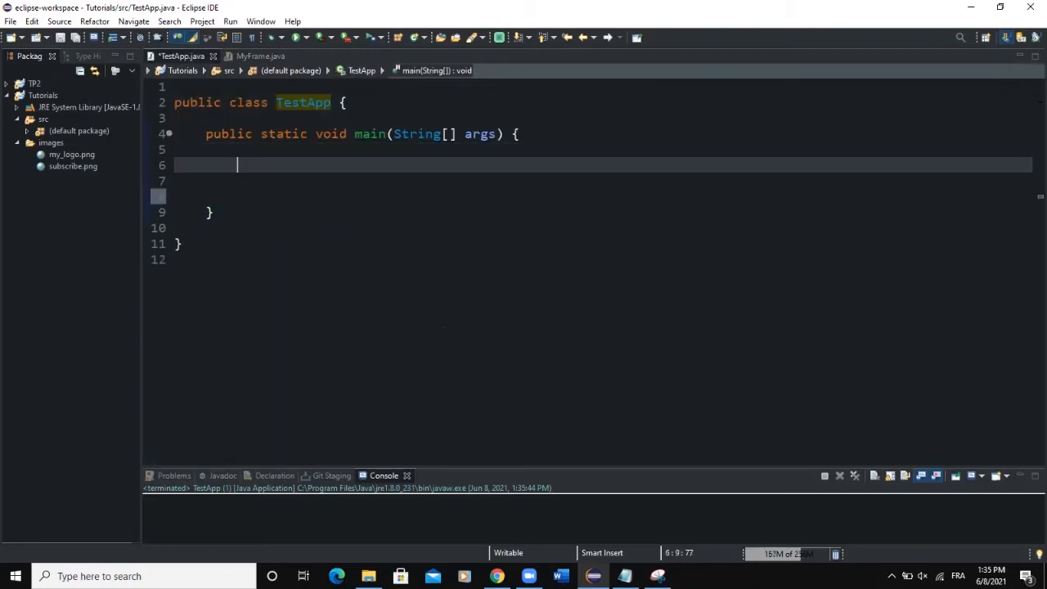
type("MyFrame frame = new My")
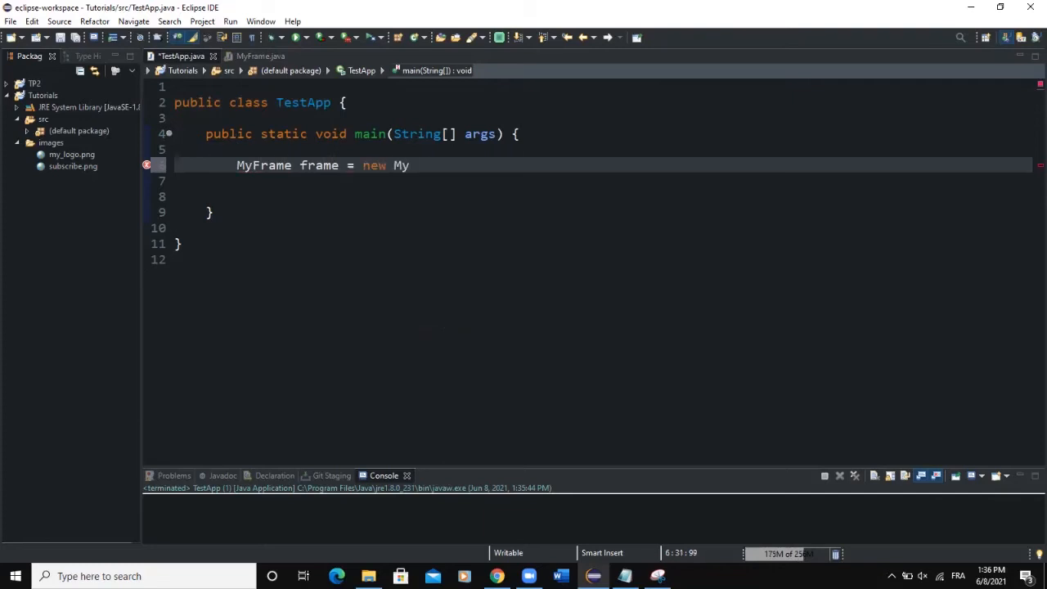
type("Frame();")
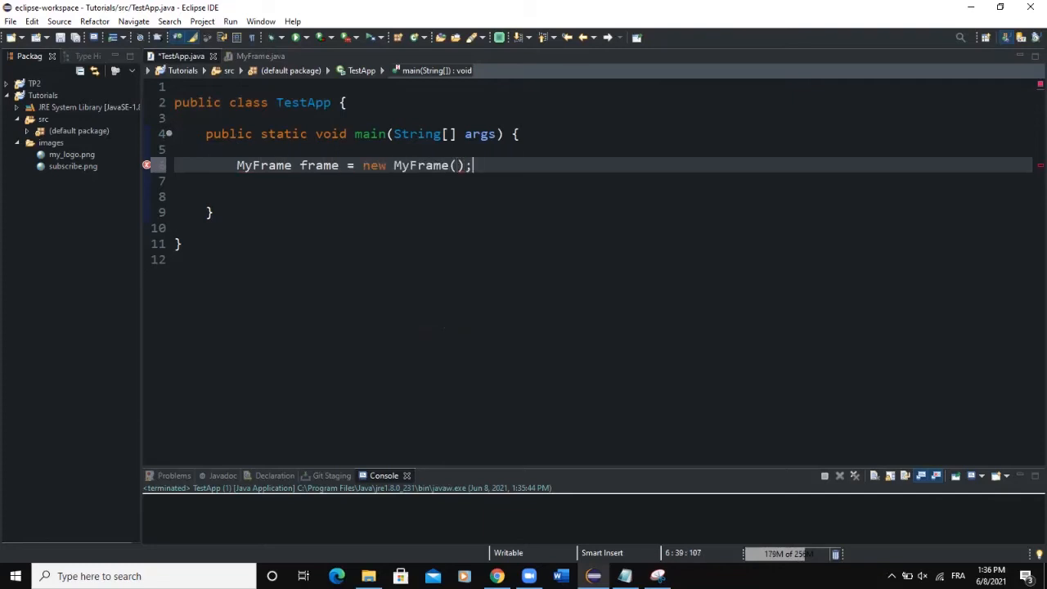
key("ctrl+s")
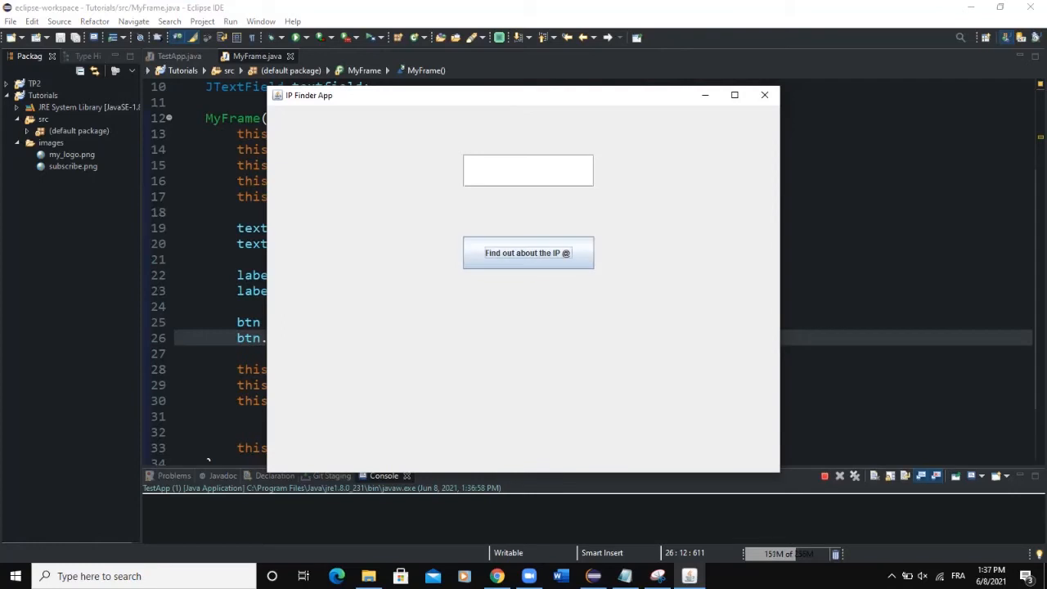
Close the app window, move the label to y=140, try placeholder text "This a a label" and remove it
left_click(765, 95)
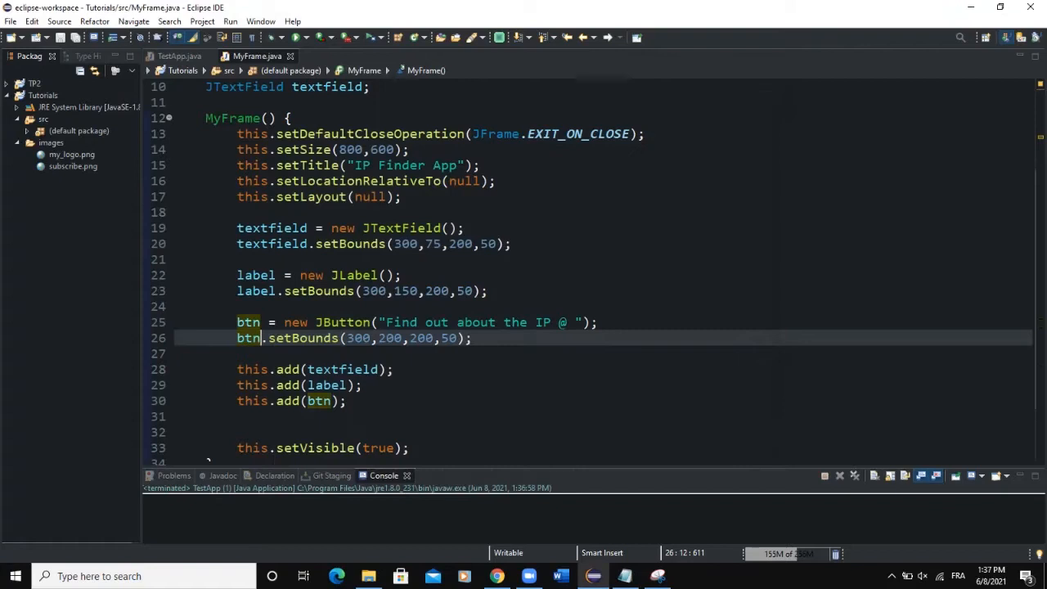
type("2")
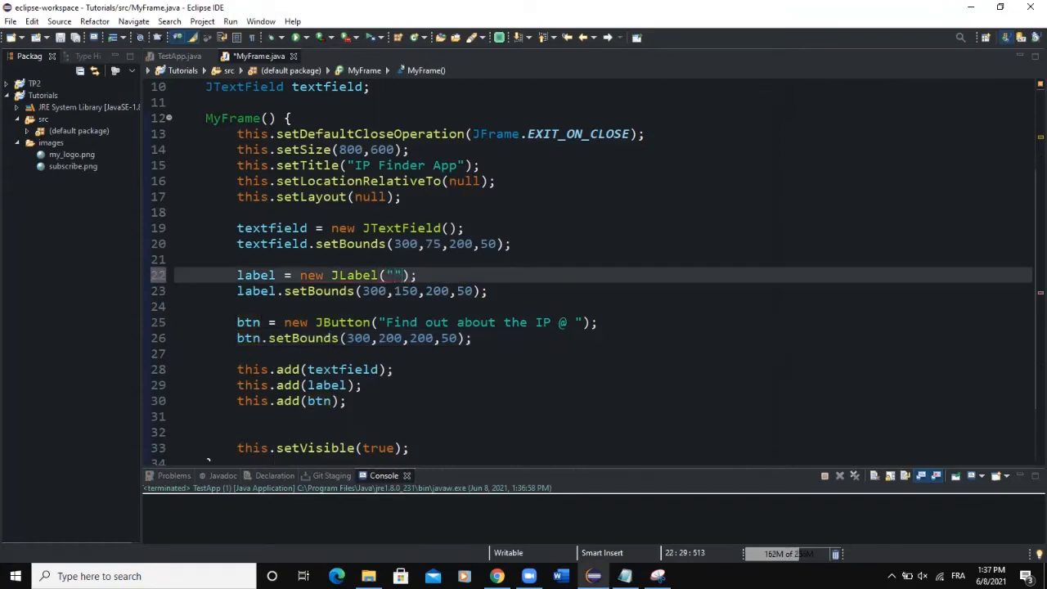
type("This a a label")
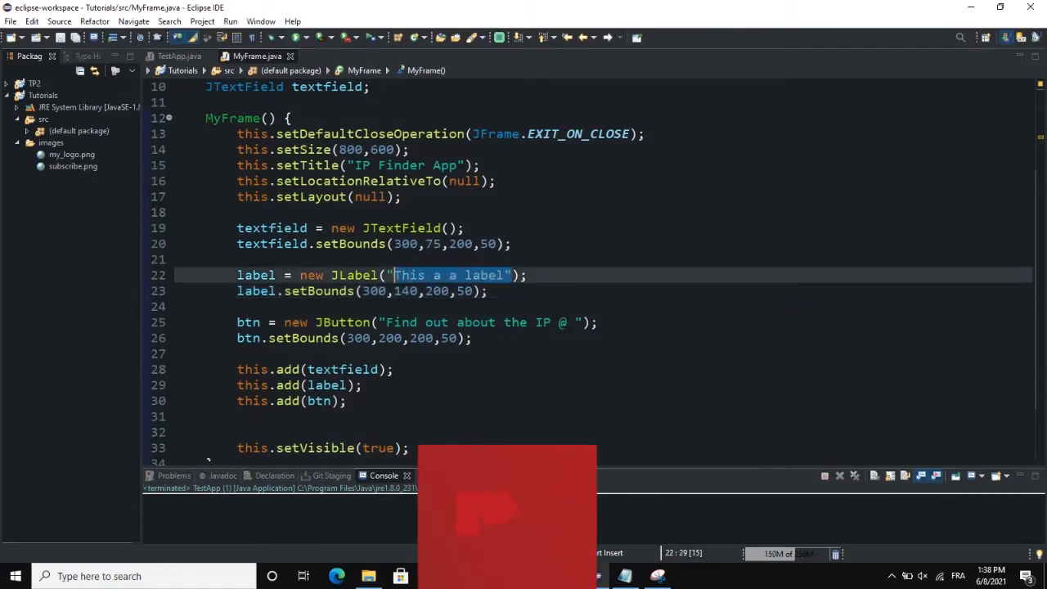
key("Delete")
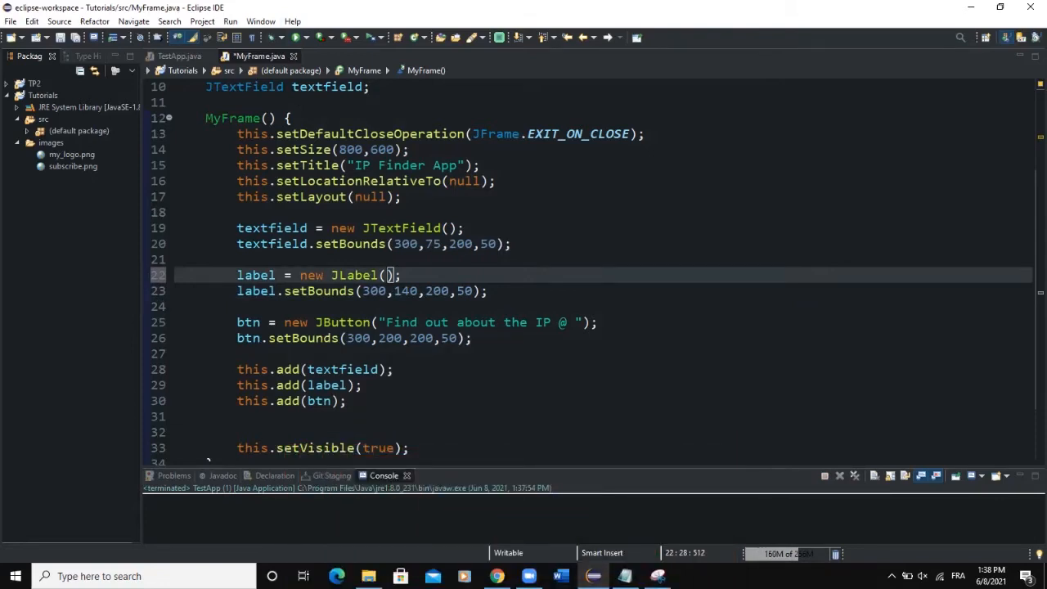
Make MyFrame implement ActionListener and generate the actionPerformed method stub
left_click(391, 275)
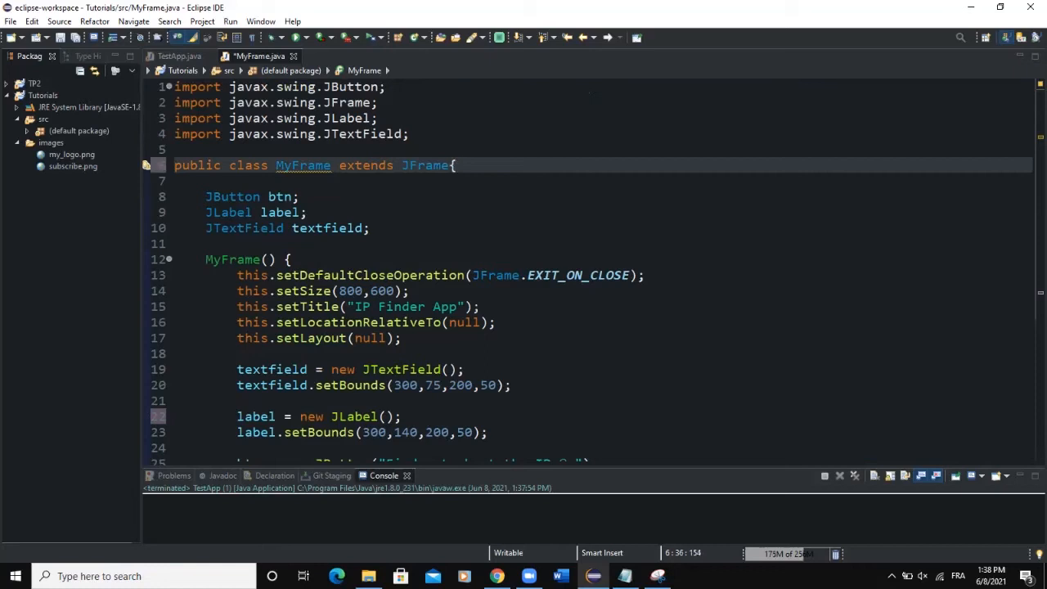
type("implements Action")
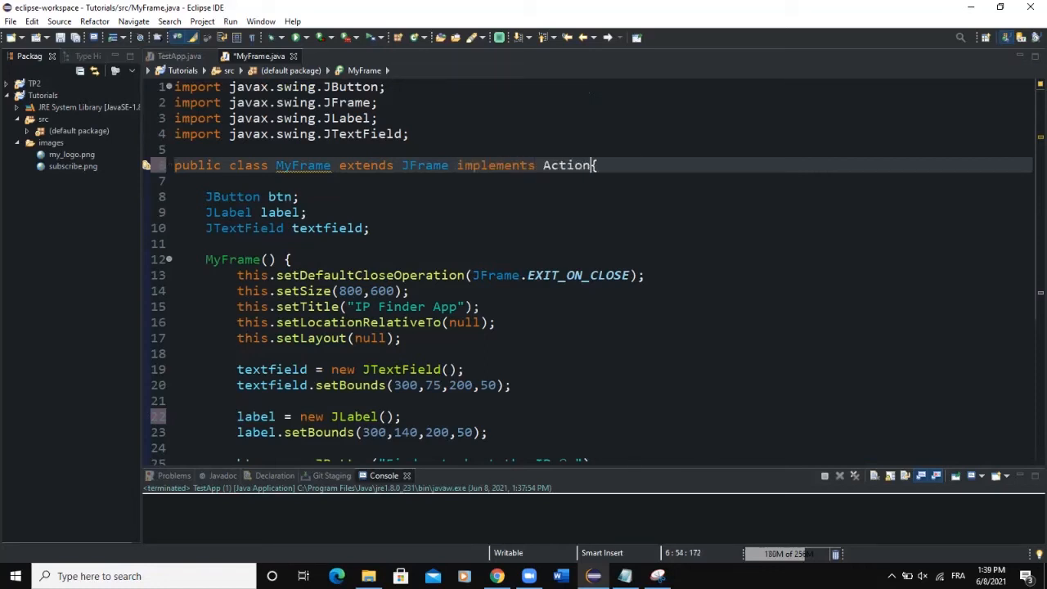
type("Listener")
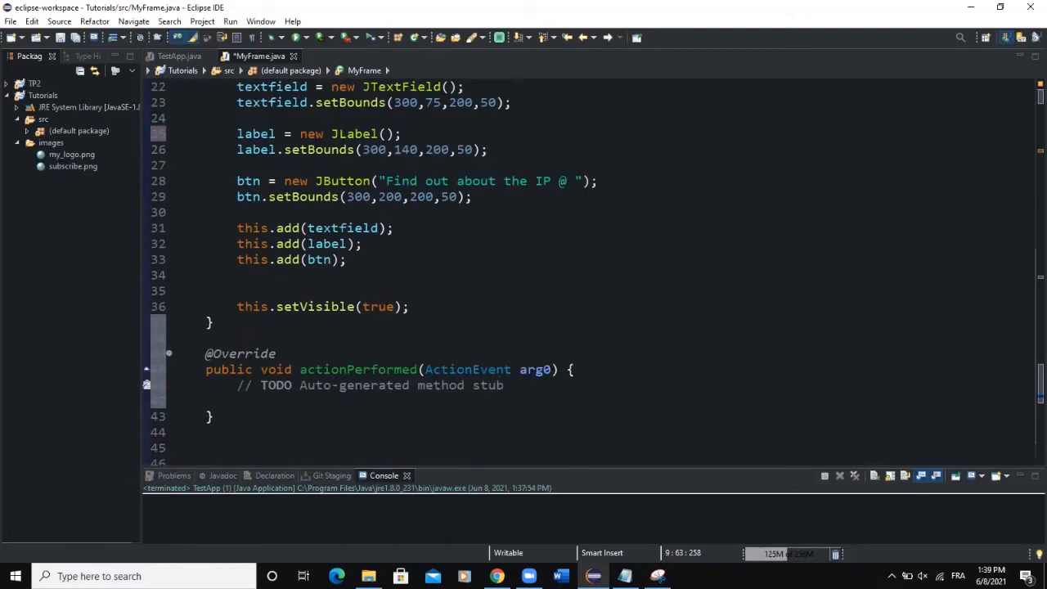
scroll("down", 3)
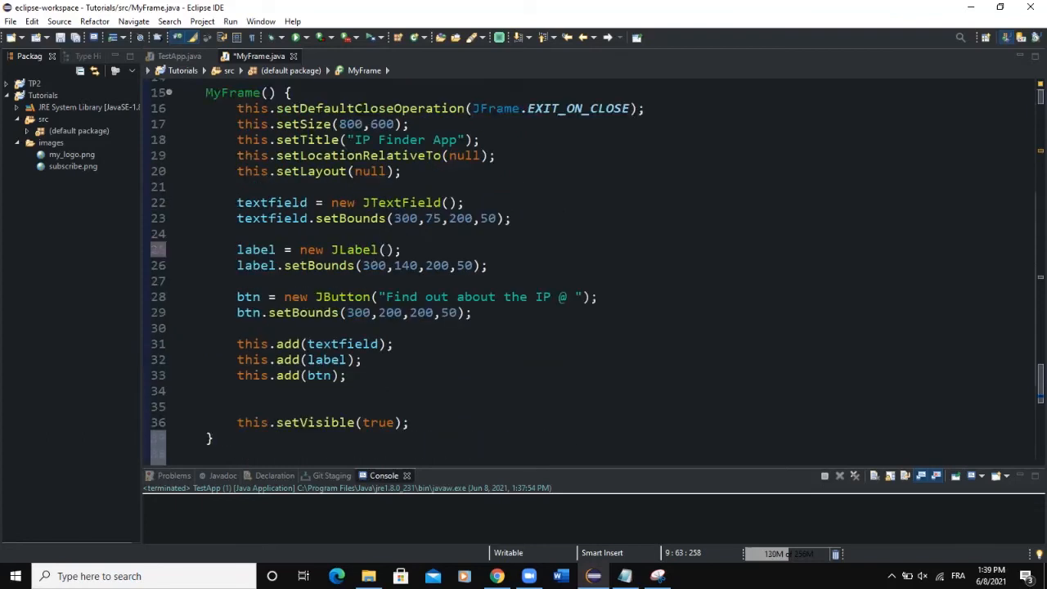
Register the frame with btn.addActionListener(this); and rename the actionPerformed parameter to evt
type("bt")
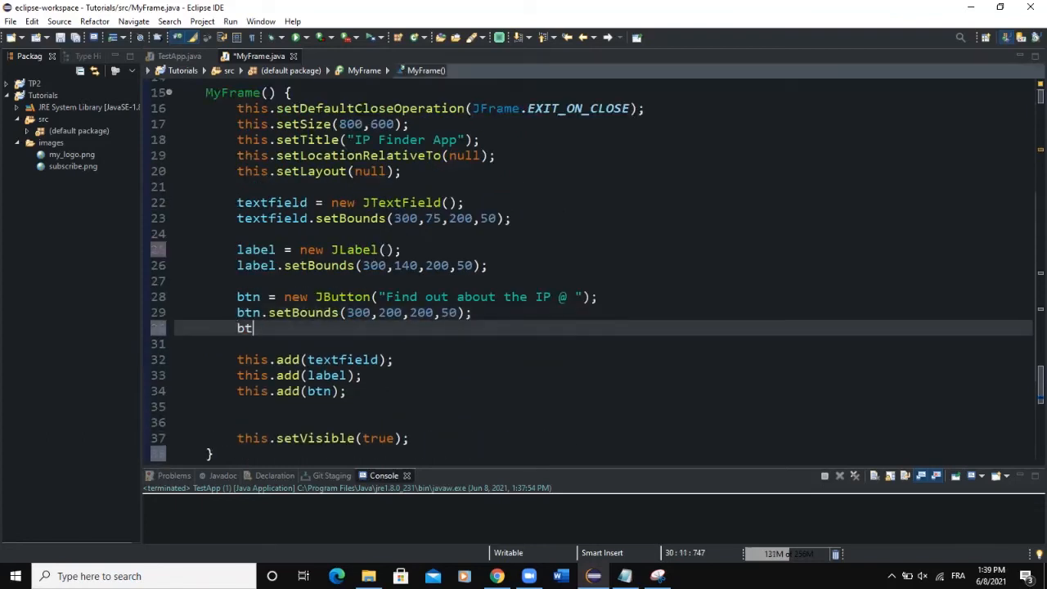
type("addActionListener(l);")
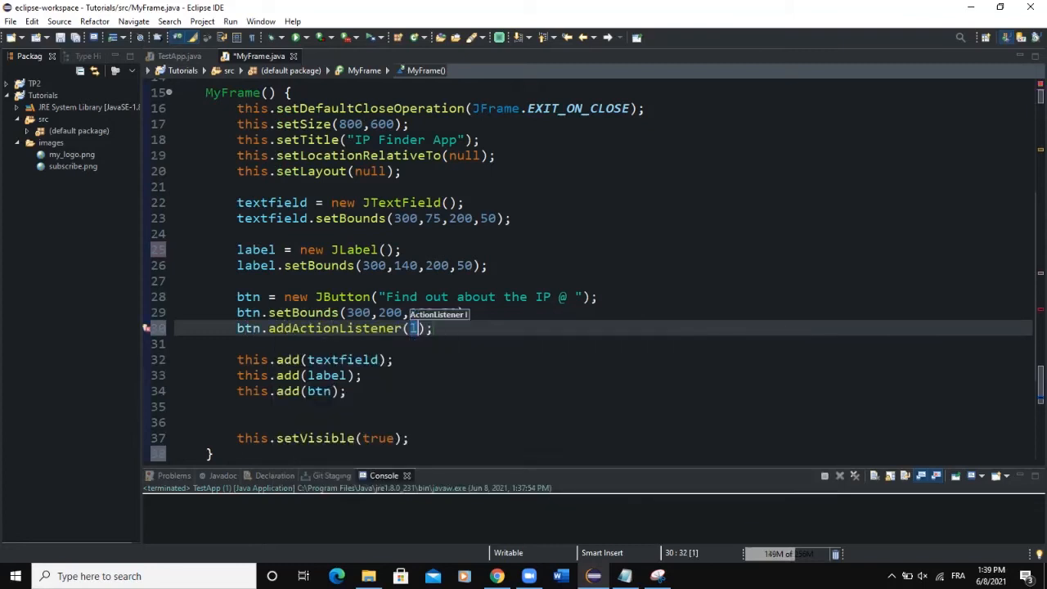
type("this")
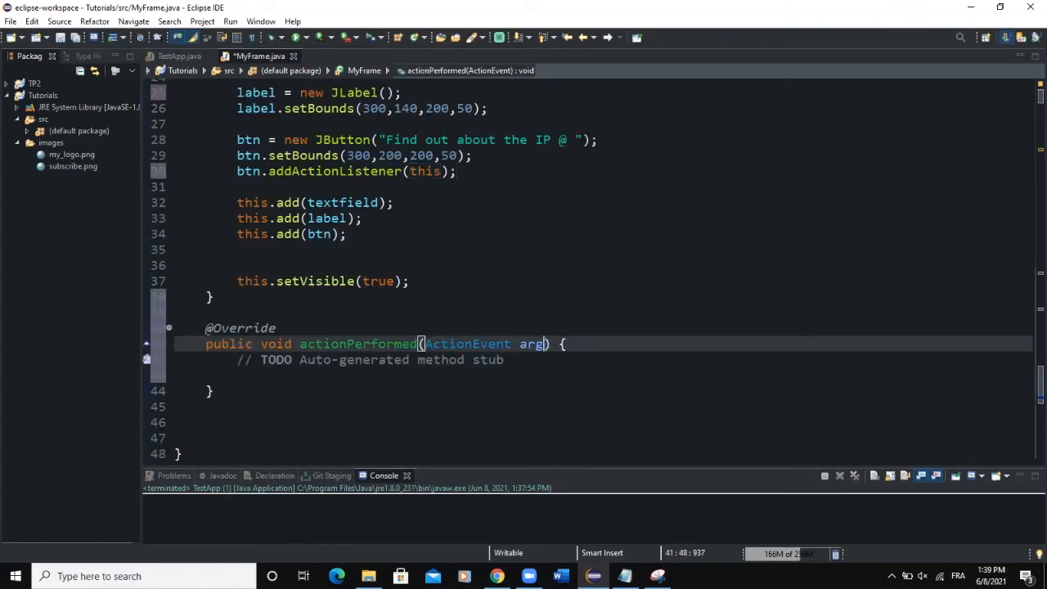
type("ev")
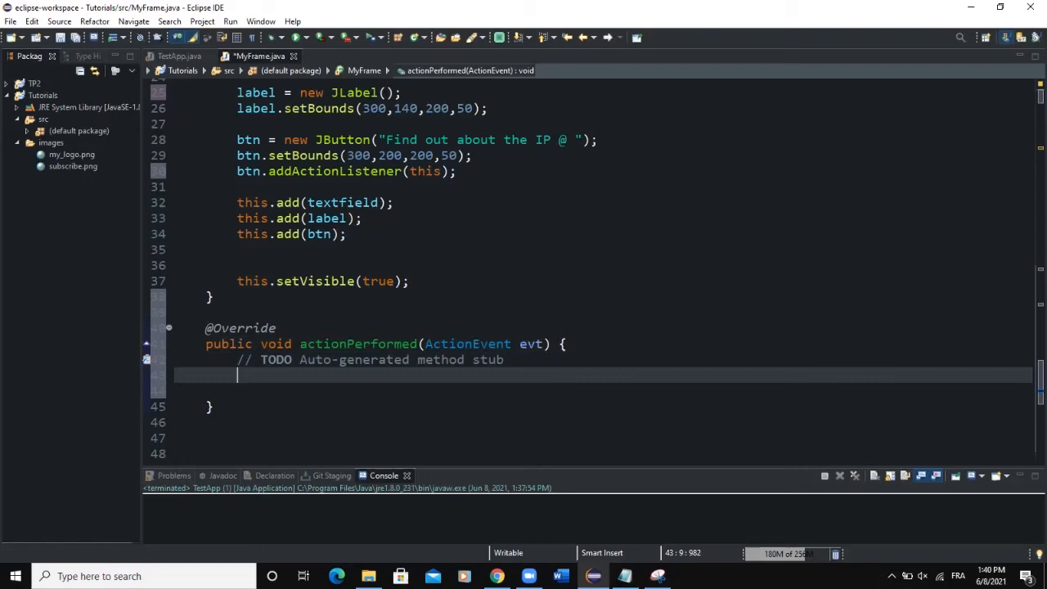
In a try block, store textfield.getText() in String websiteHost and begin a second String declaration
type("try {")
type("String")
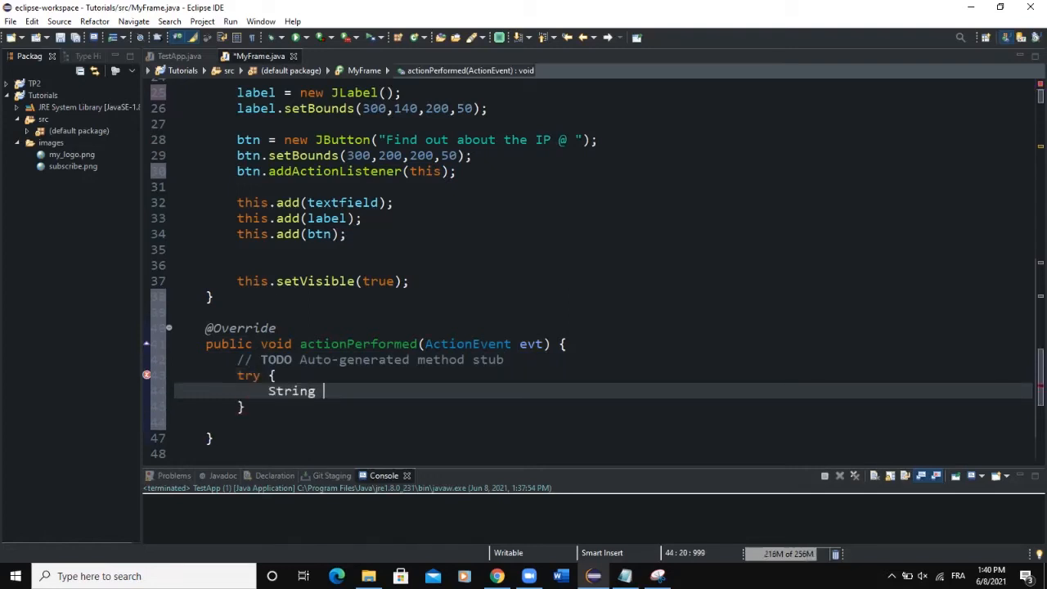
type("websiteHo")
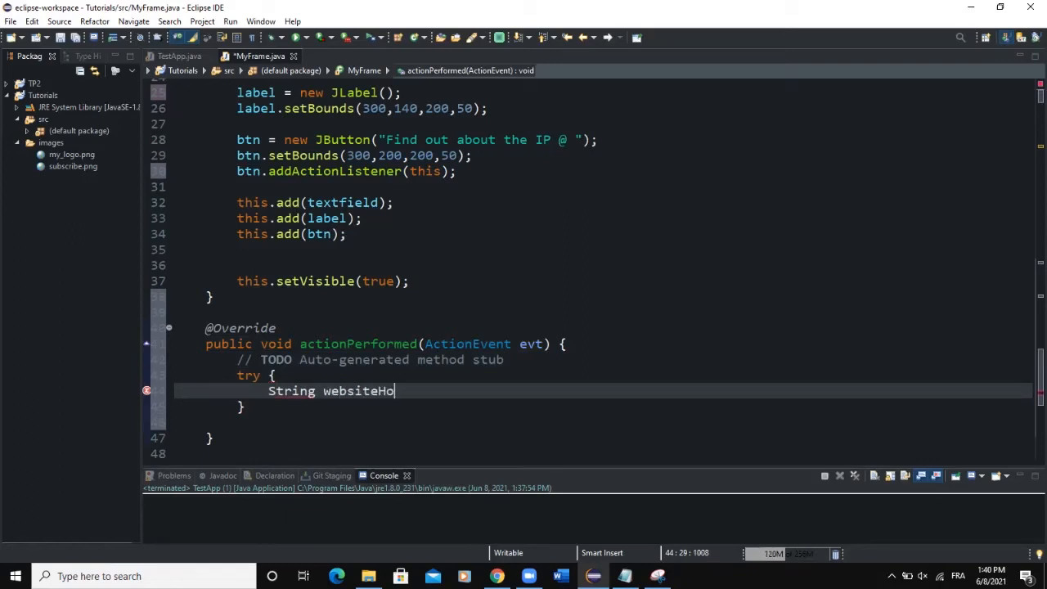
type("st =")
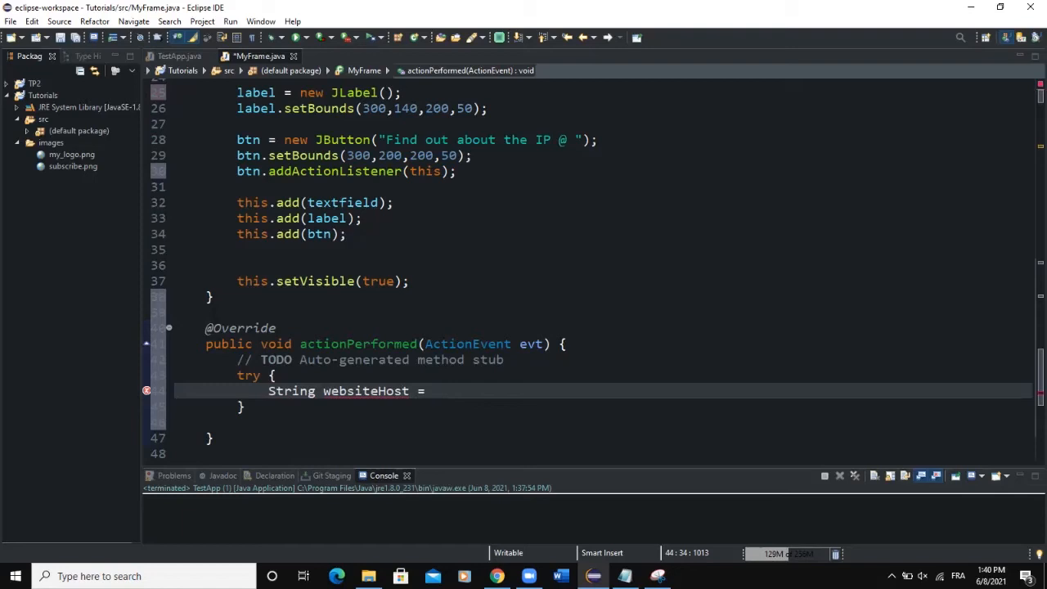
type("textfi")
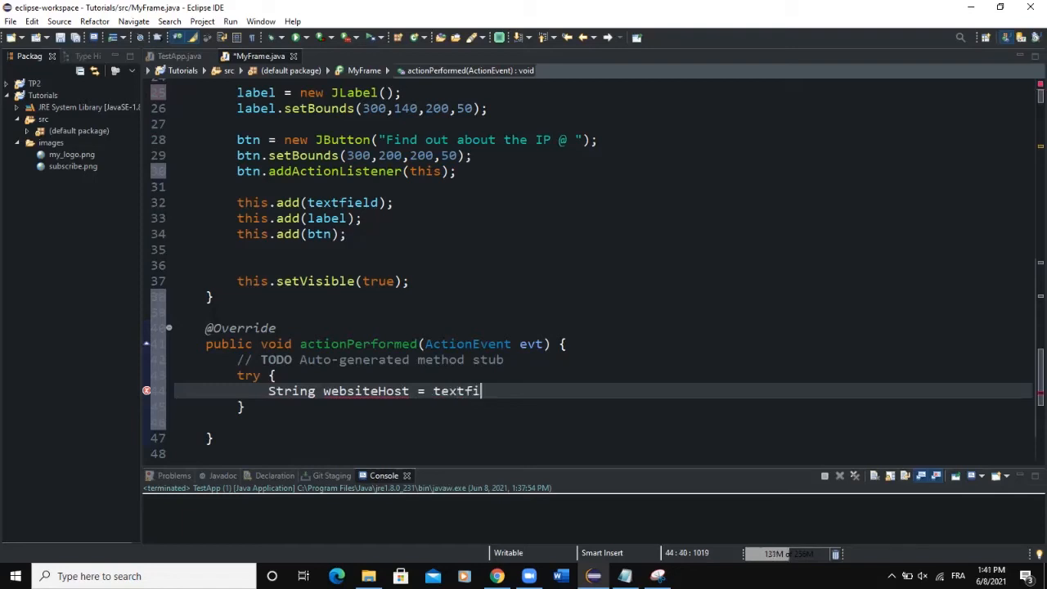
type("eld")
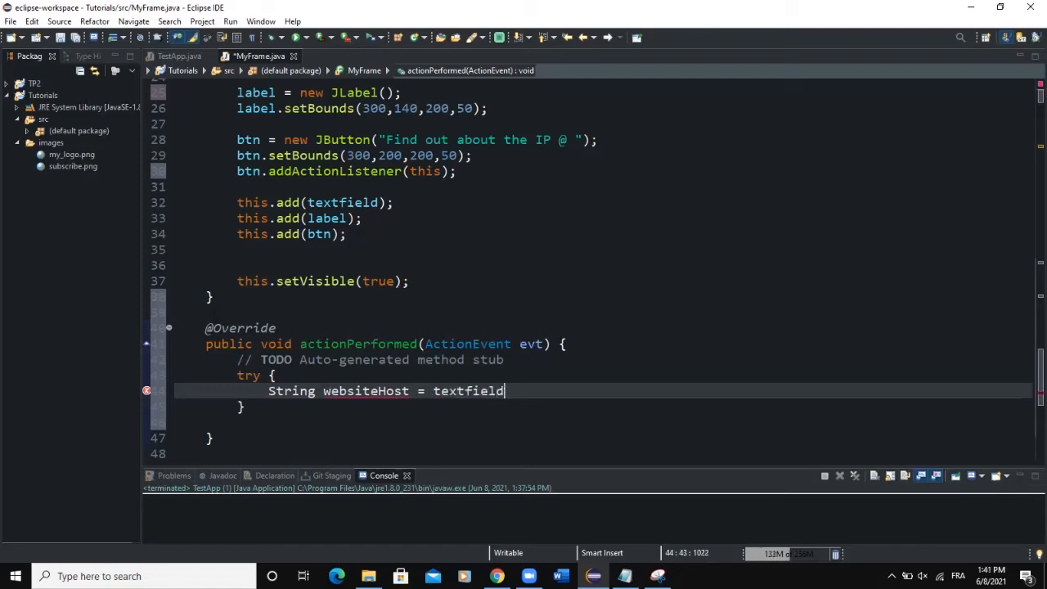
type(".getText();")
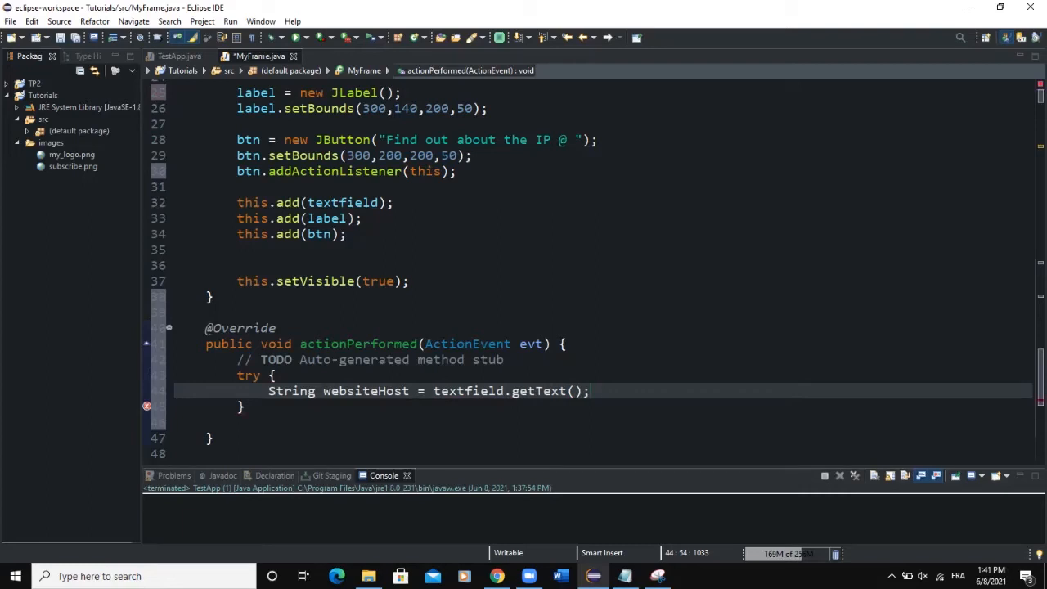
left_click(589, 391)
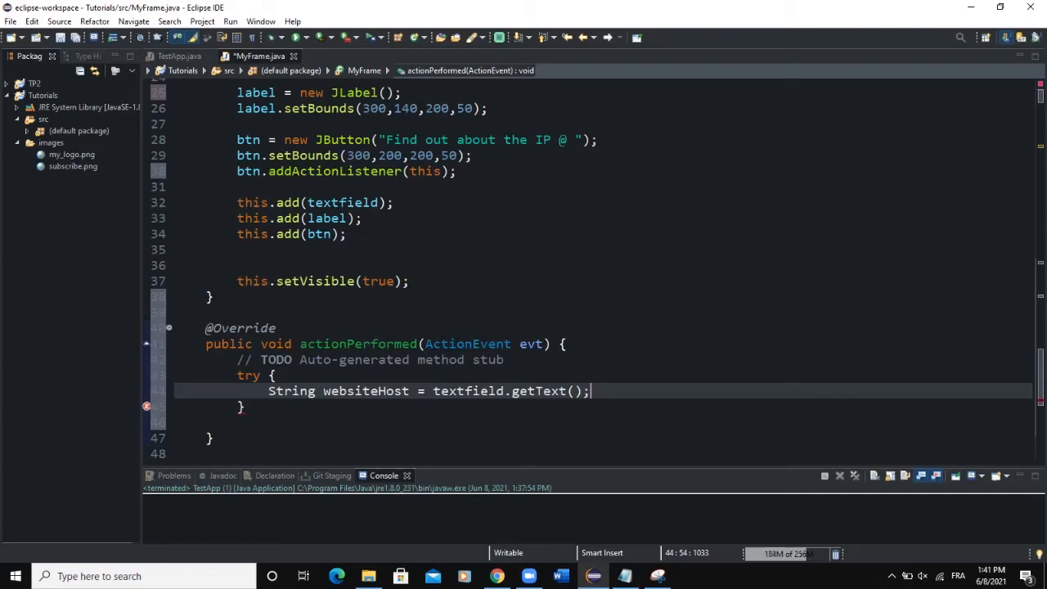
type("String")
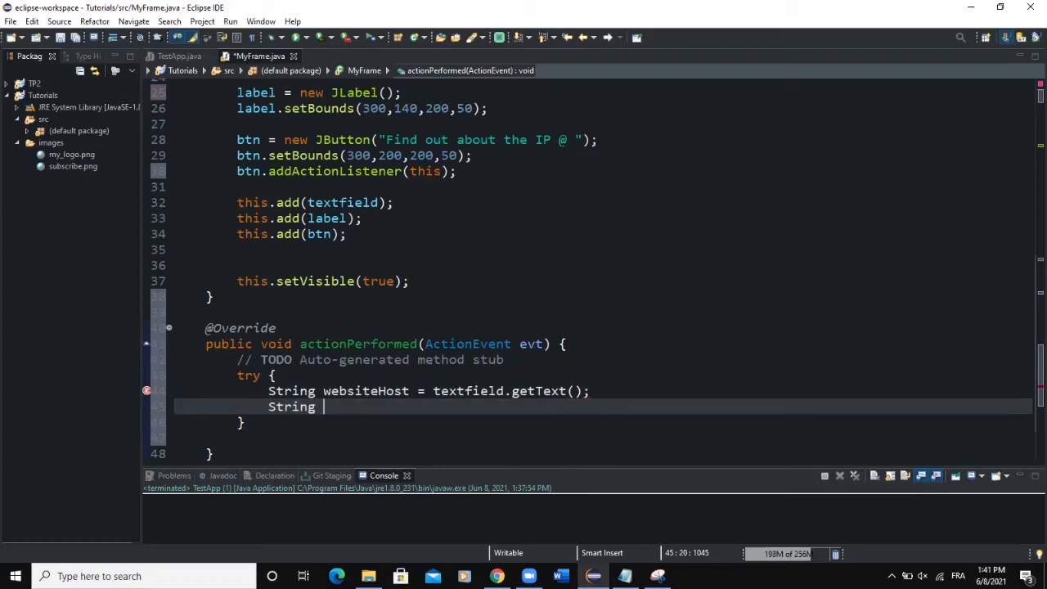
Write String ip = java.net.InetAddress.getByName(websiteHost).getHostAddress();
type("ip =")
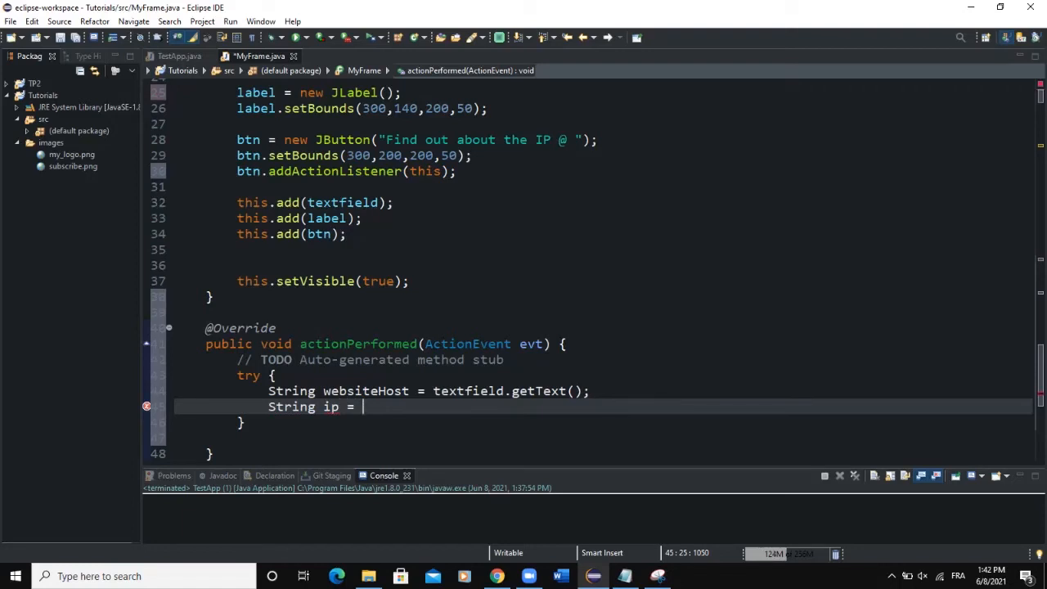
type("j")
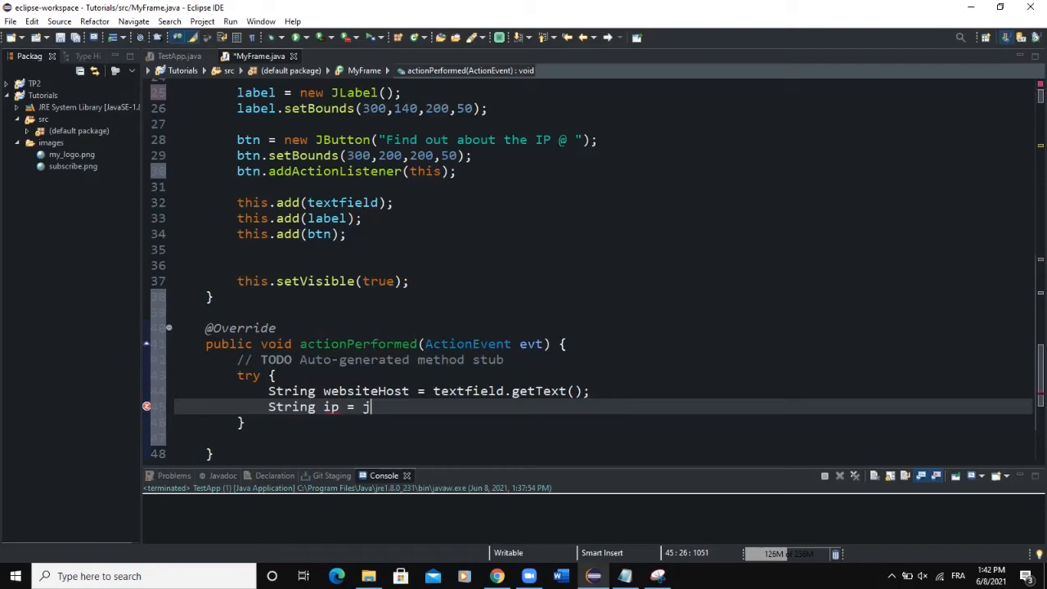
type("ava.net.InetAddress.")
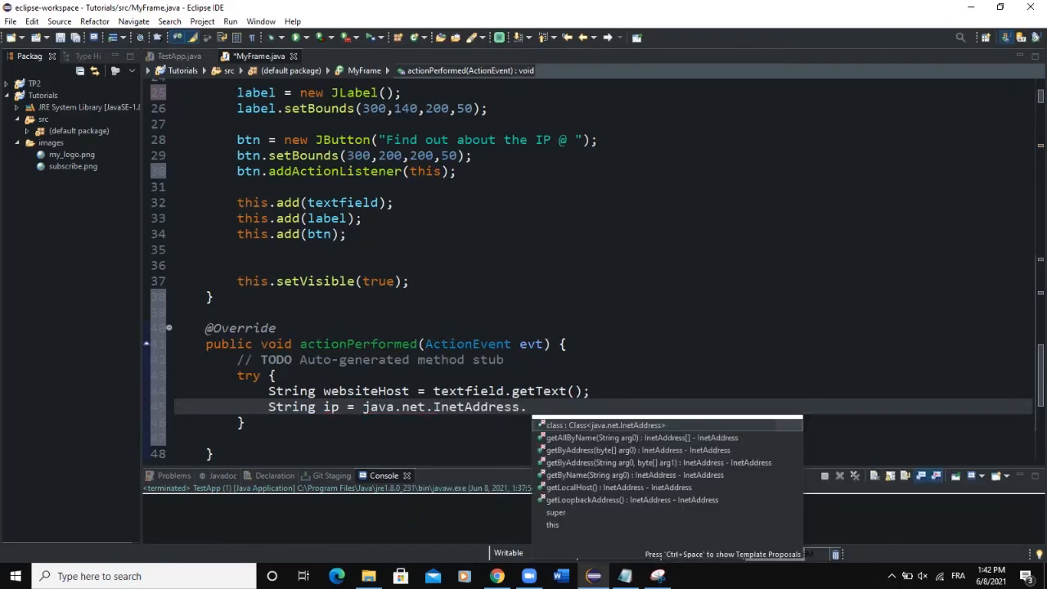
type("getByName(arg0")
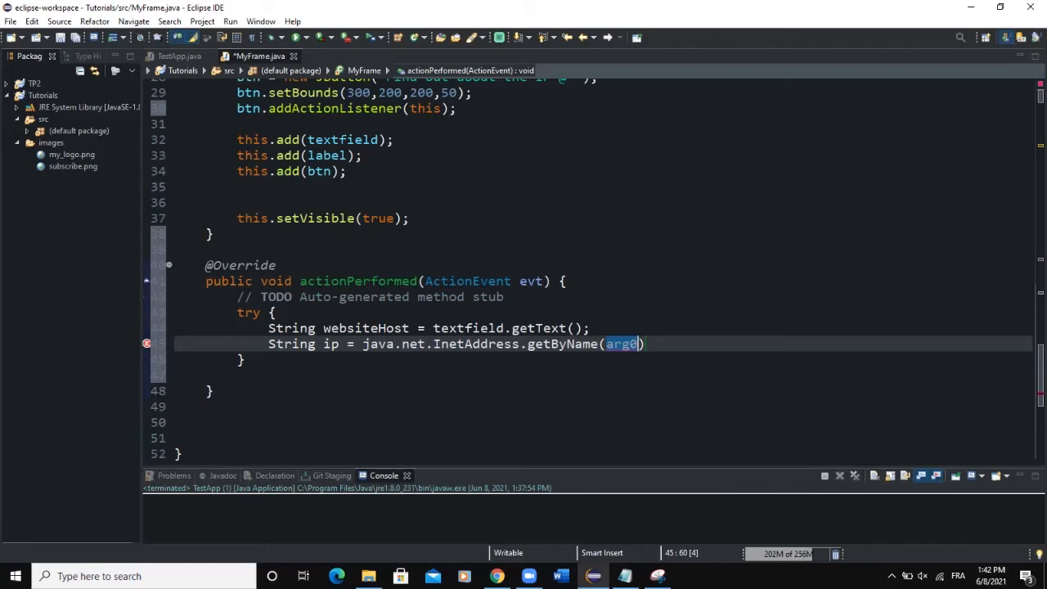
type("websiteHost")
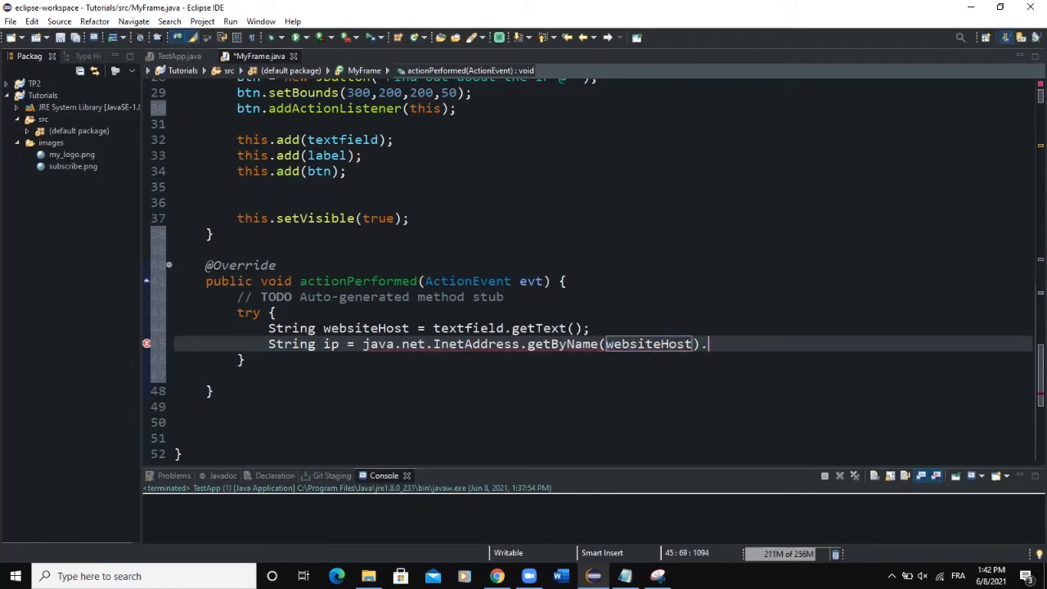
type(".getHostAddress();")
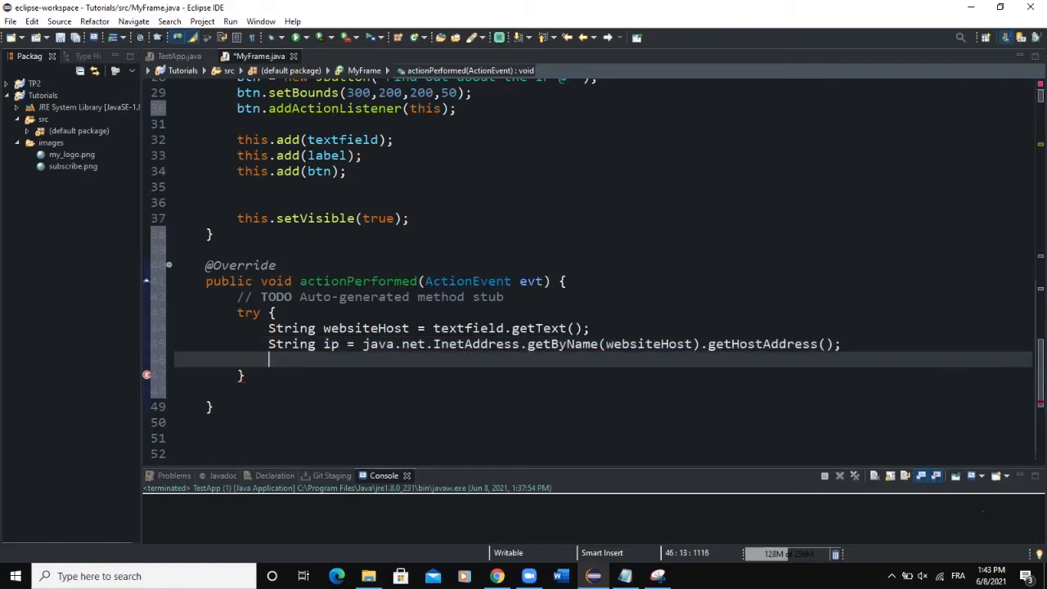
Add label.setText("The IP @ of " + websiteHost + " is : " + ip) inside the try block
type("label")
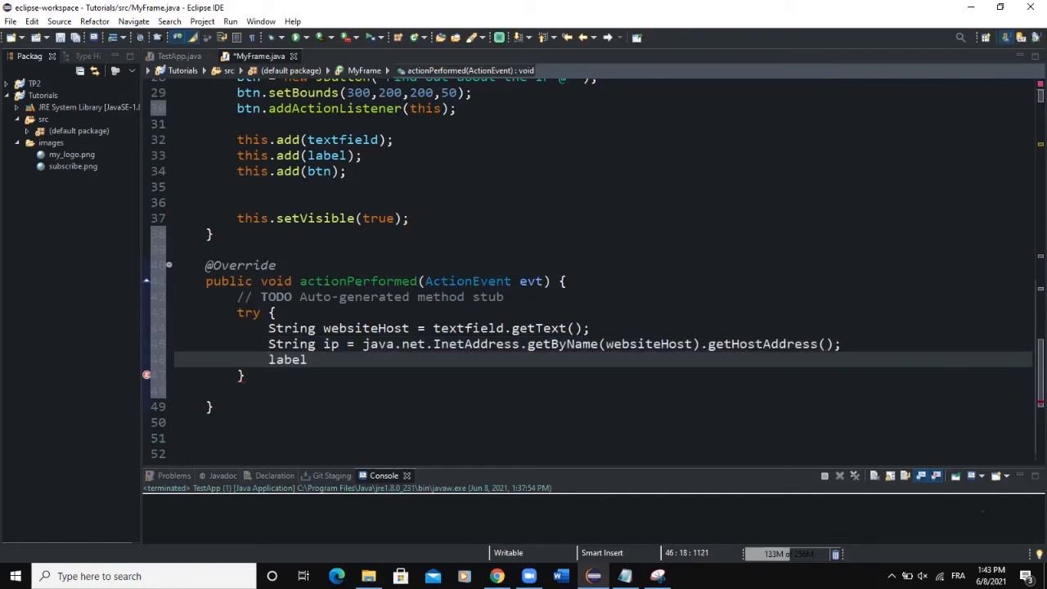
type(".")
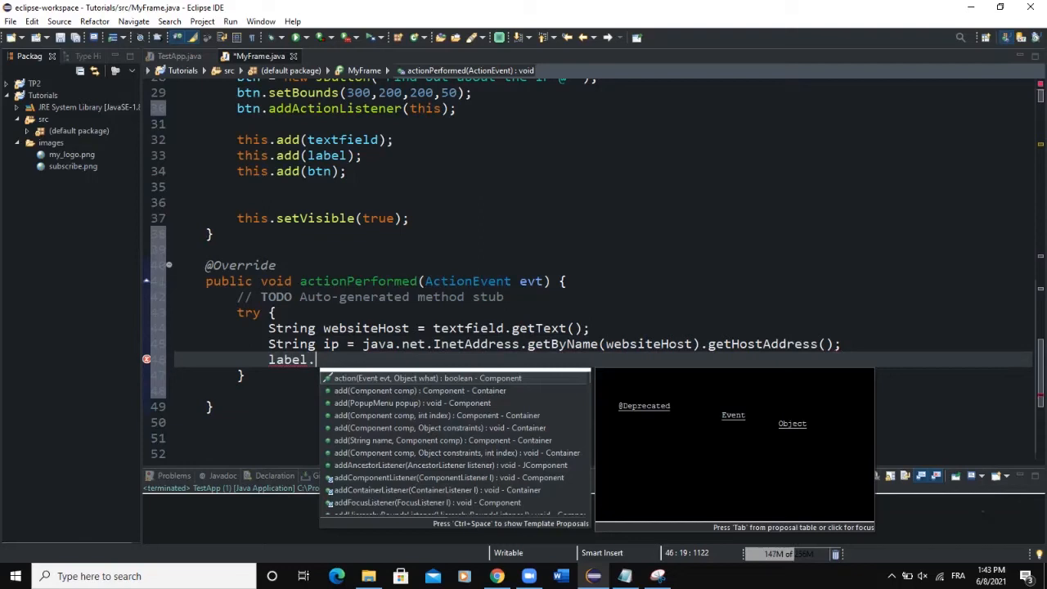
type("setText(\"\");")
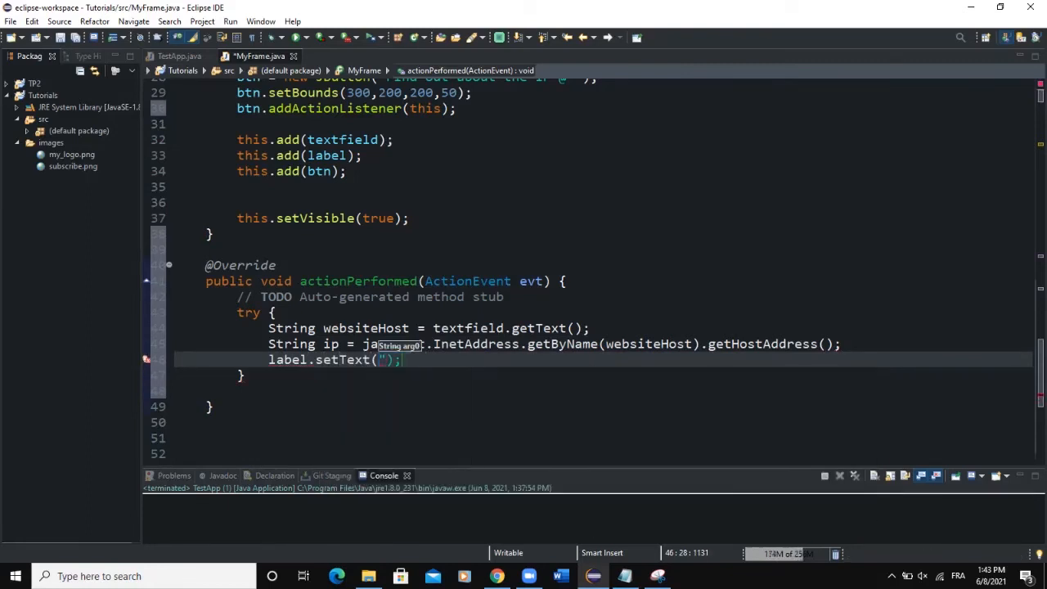
type("The IP @ of")
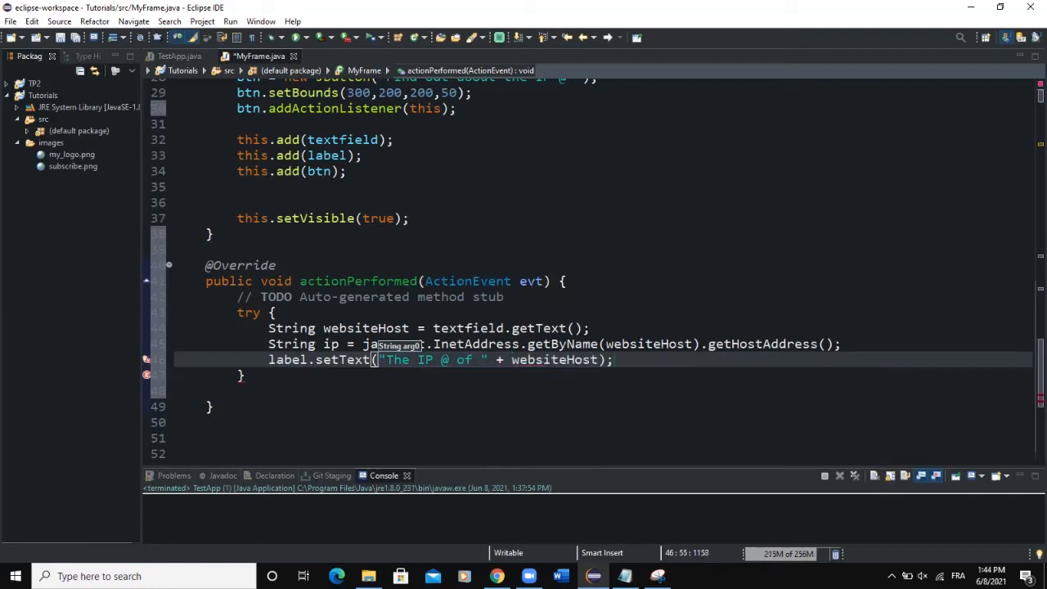
type("+ \" is : \" + ip")
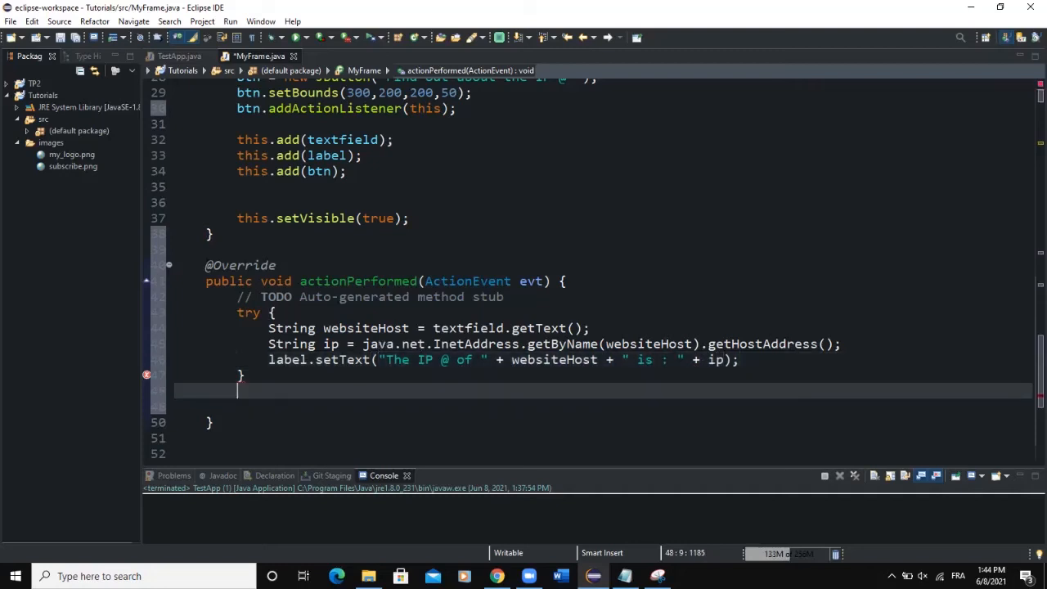
Add catch (Exception ex) { System.out.println(ex); } after the try block
type("catch")
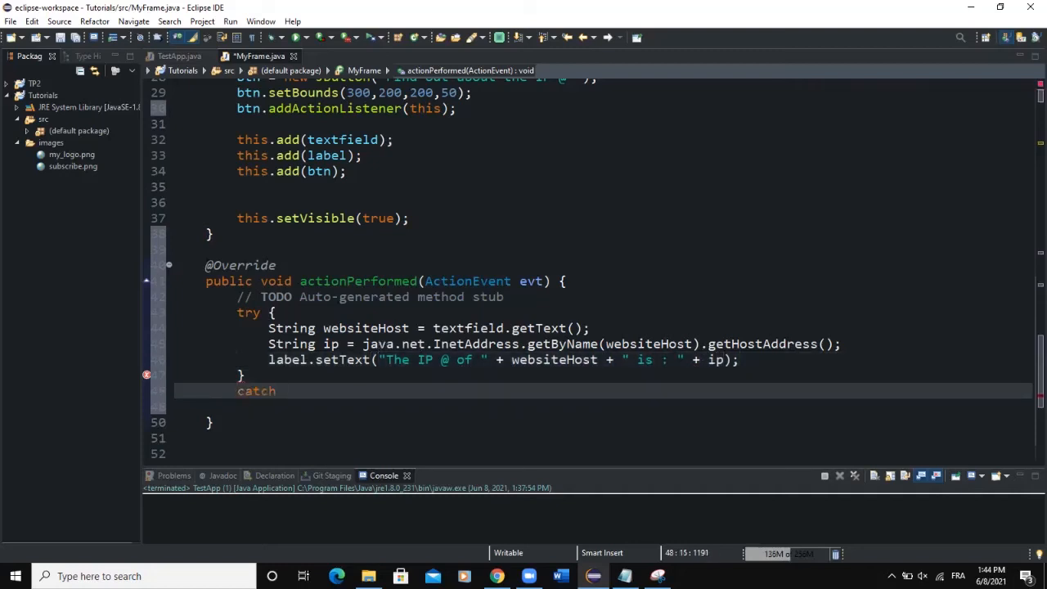
type("(Ex){")
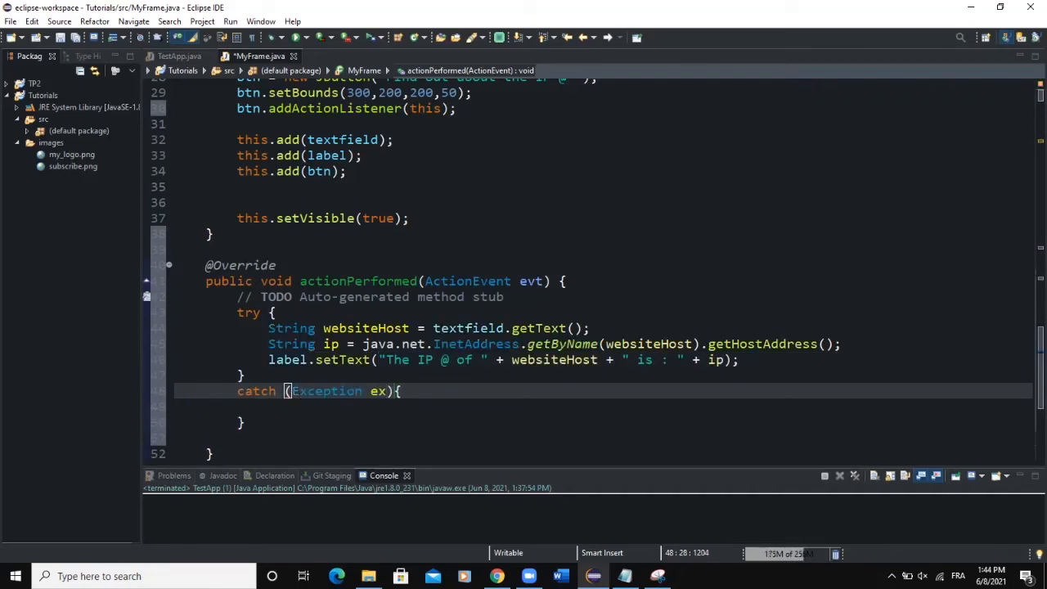
type("S")
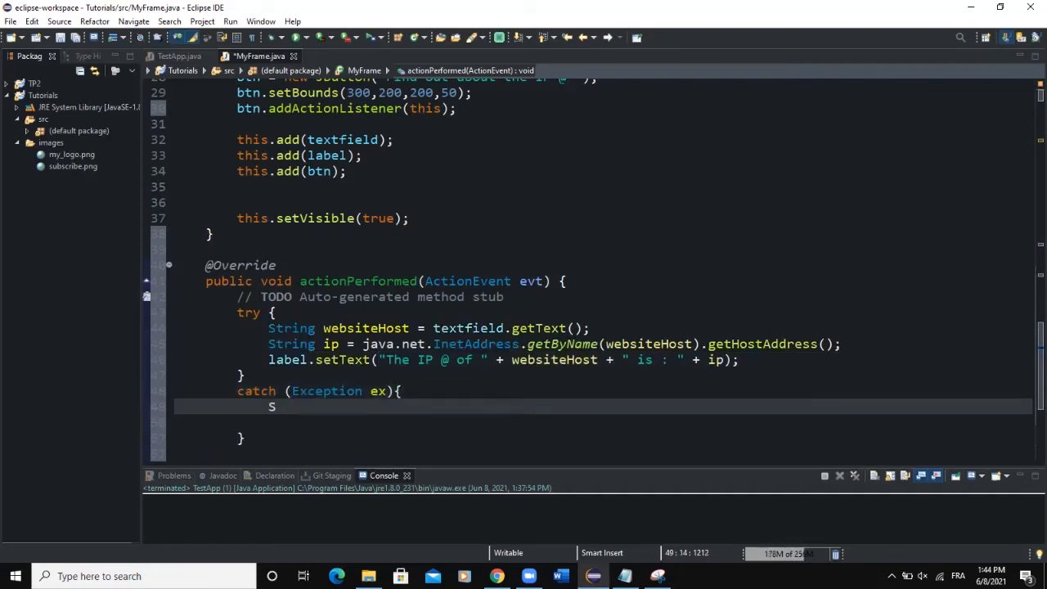
type("ystem.out.println")
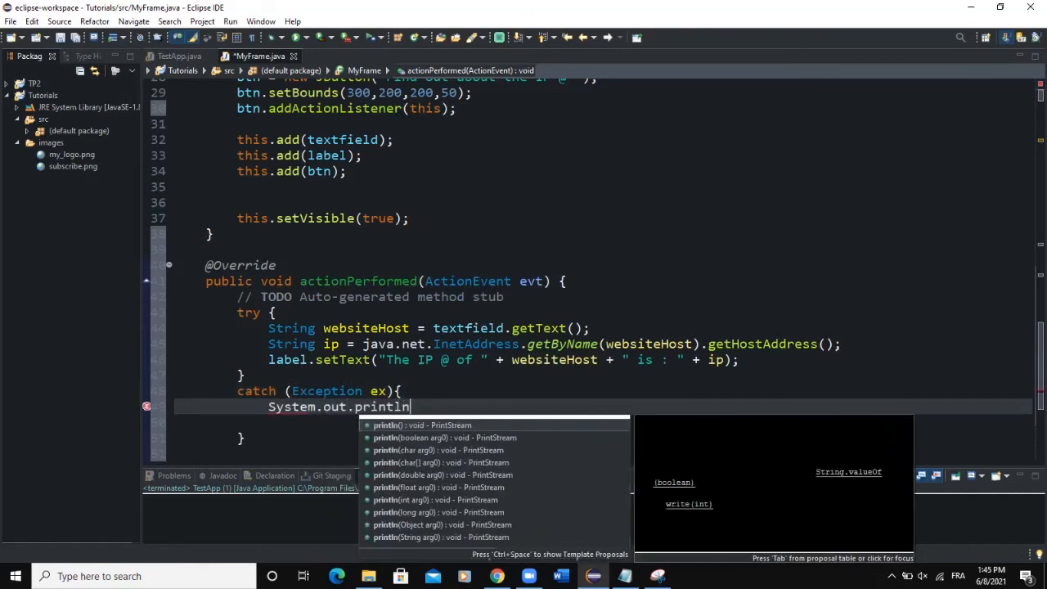
left_click(385, 426)
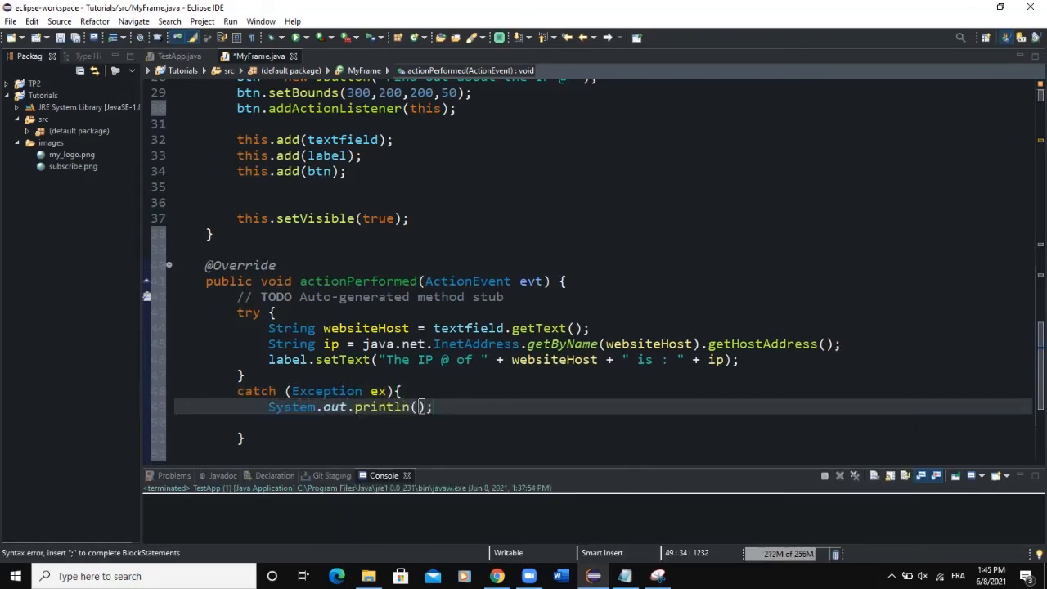
type("ex")
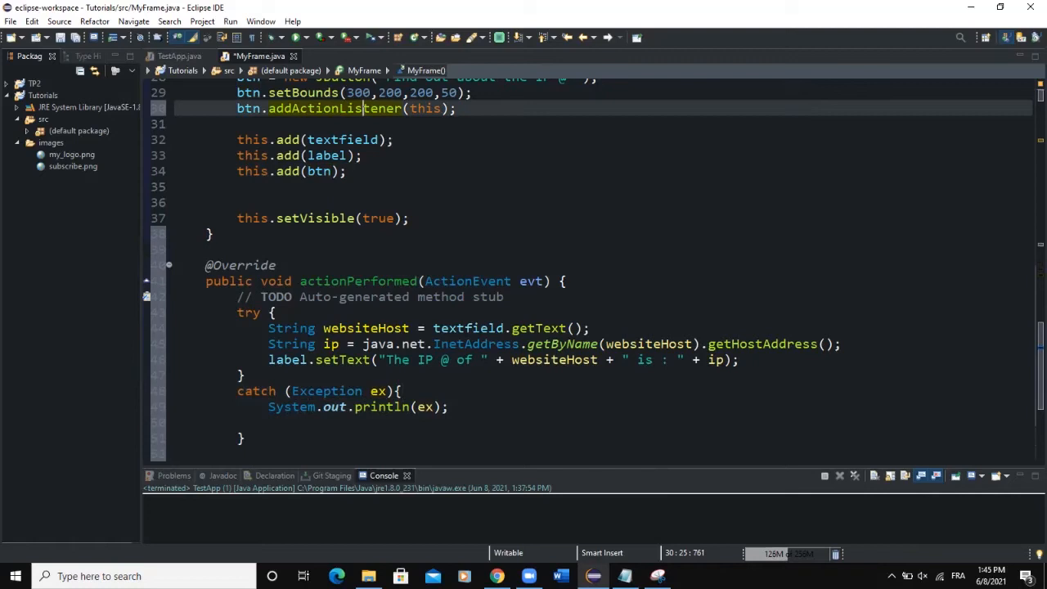
Relaunch the IP Finder App to test the new lookup code
left_click(576, 327)
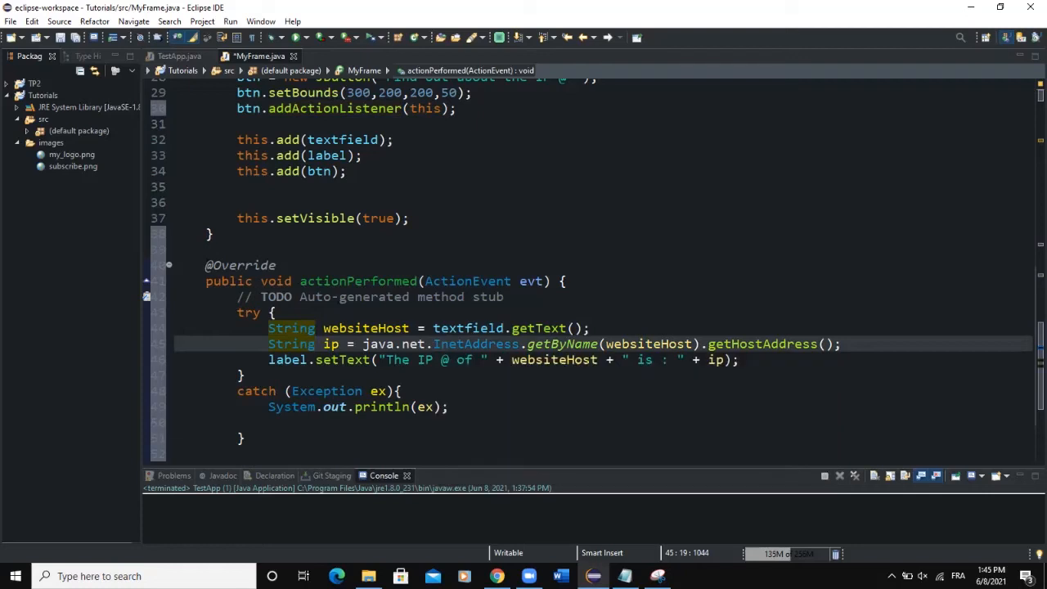
left_click_drag(401, 344, 789, 343)
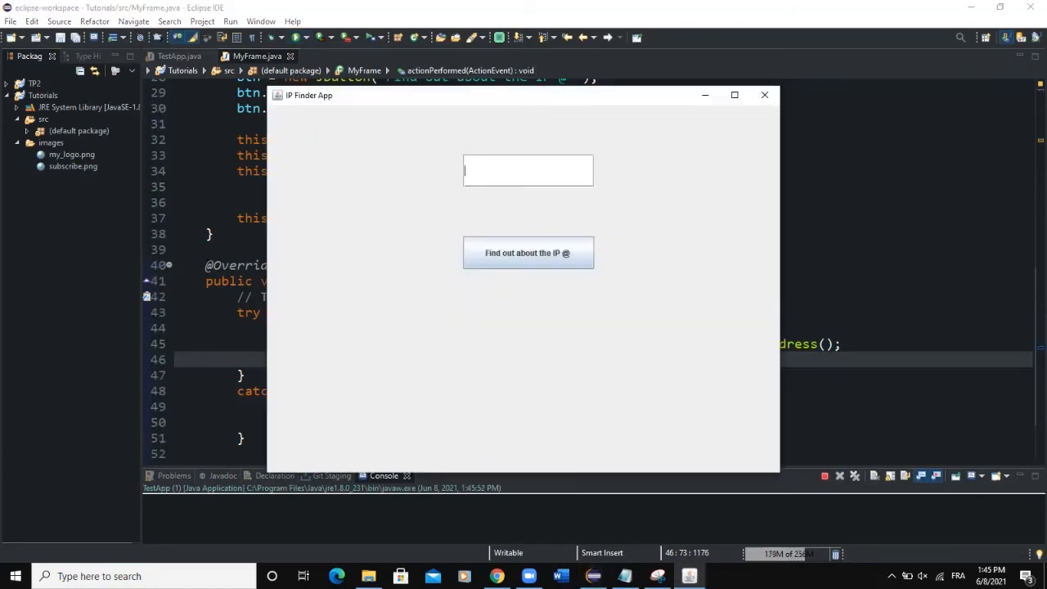
type("www.")
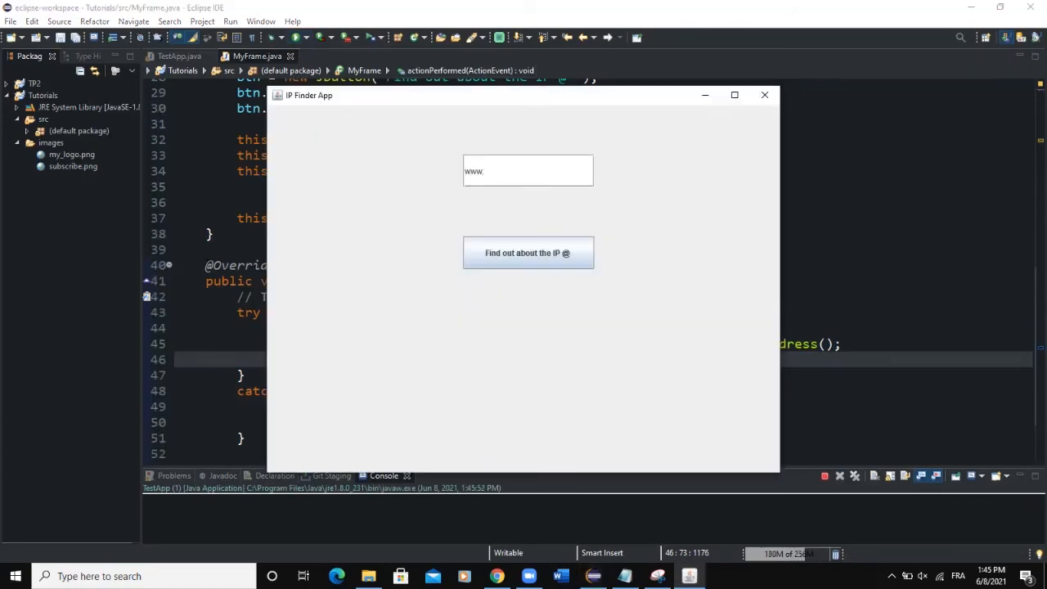
type("codingriver.co")
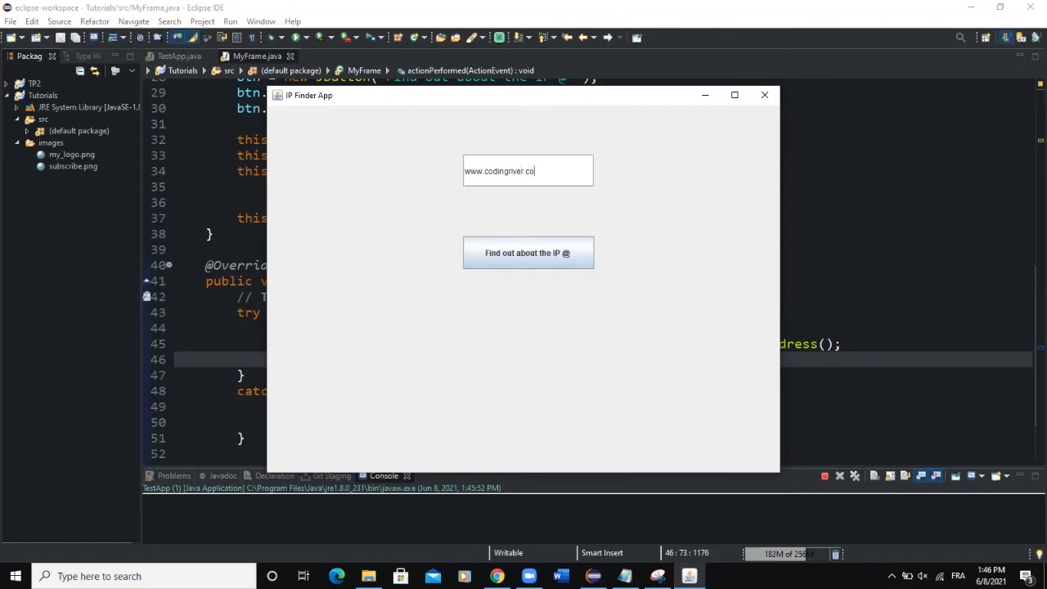
type("m")
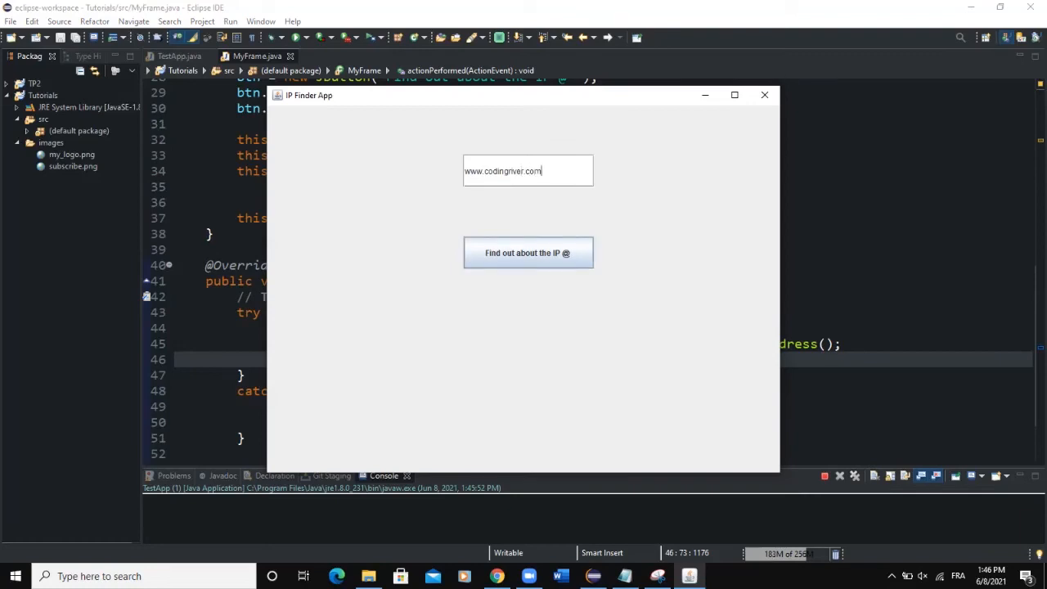
left_click(526, 252)
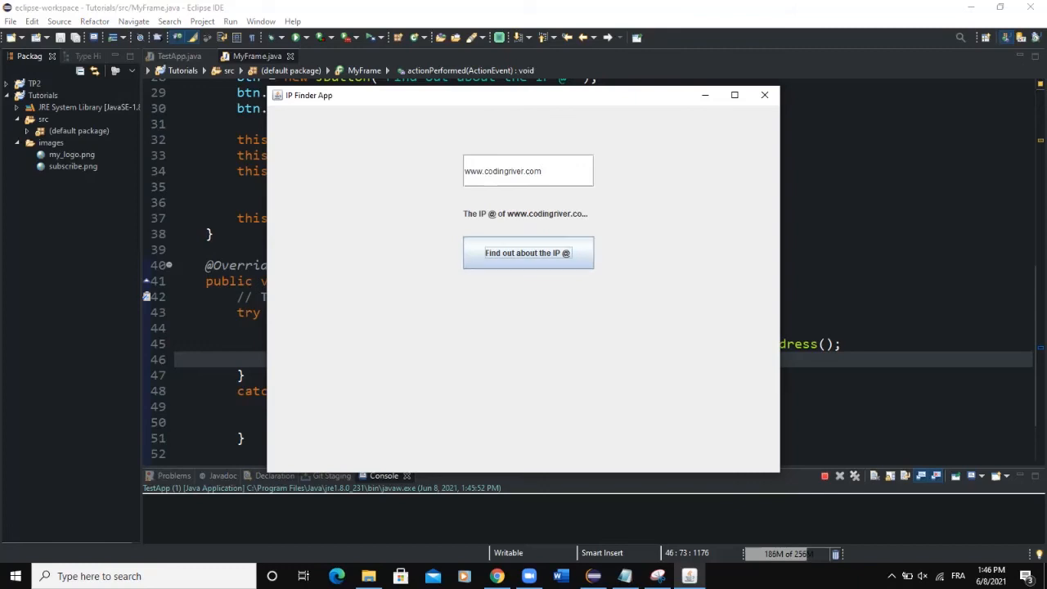
left_click(763, 95)
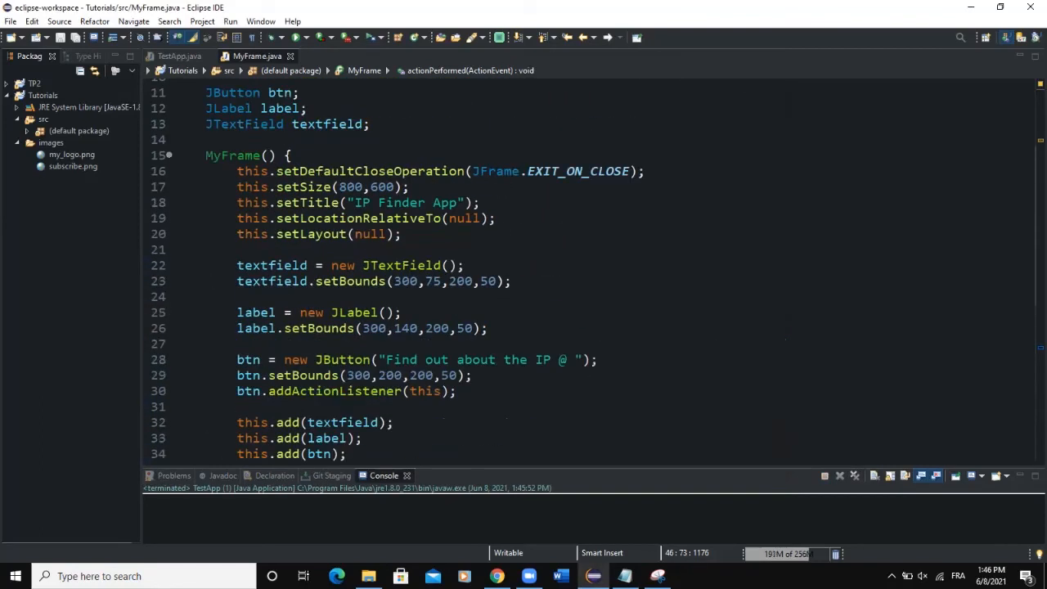
Widen the label's setBounds width to 500 and rerun the app
type("500")
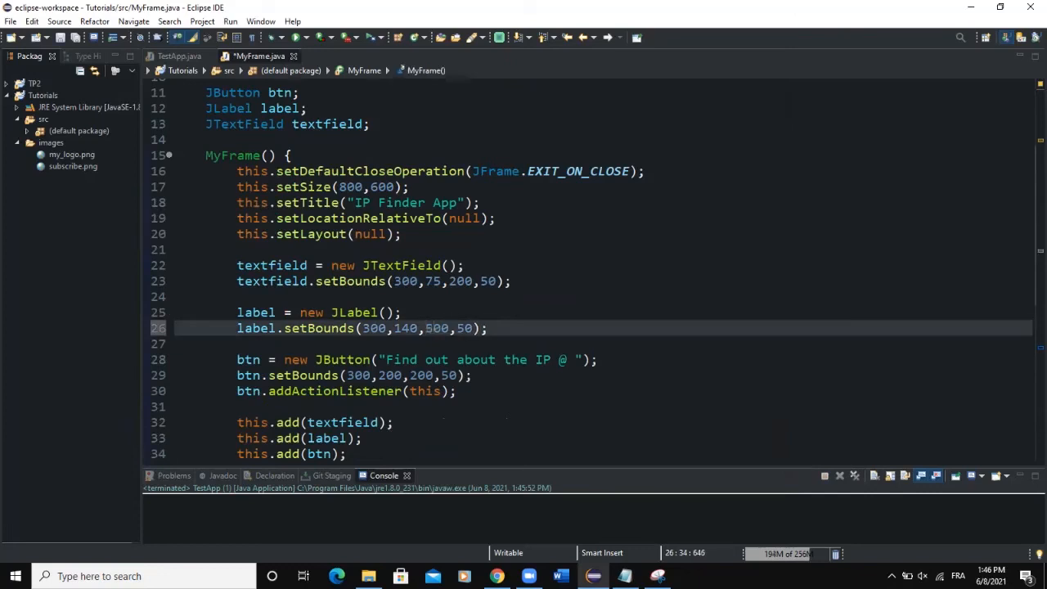
left_click(313, 38)
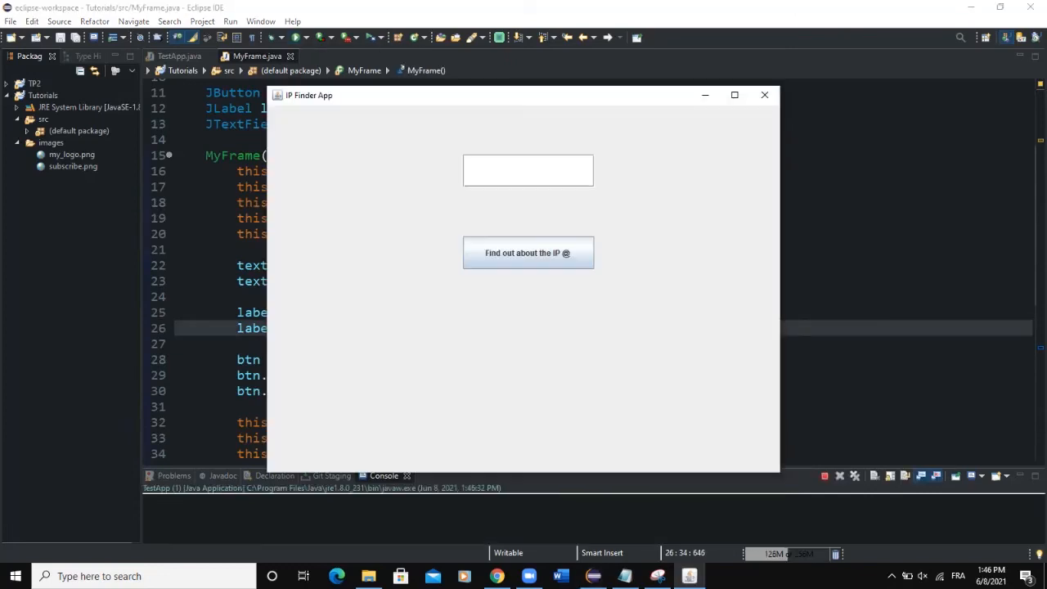
type("www.")
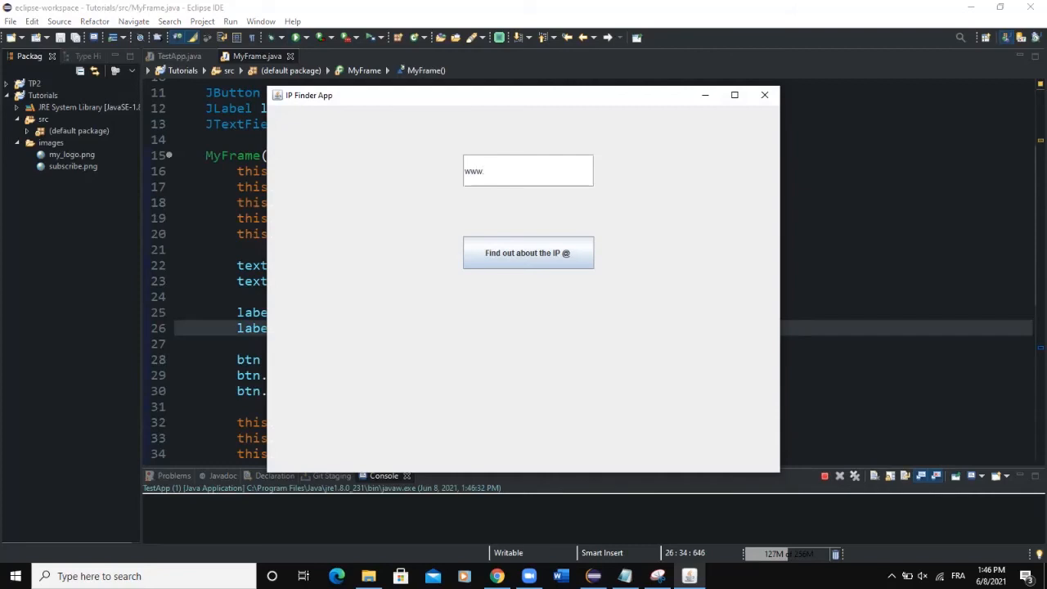
type("codin")
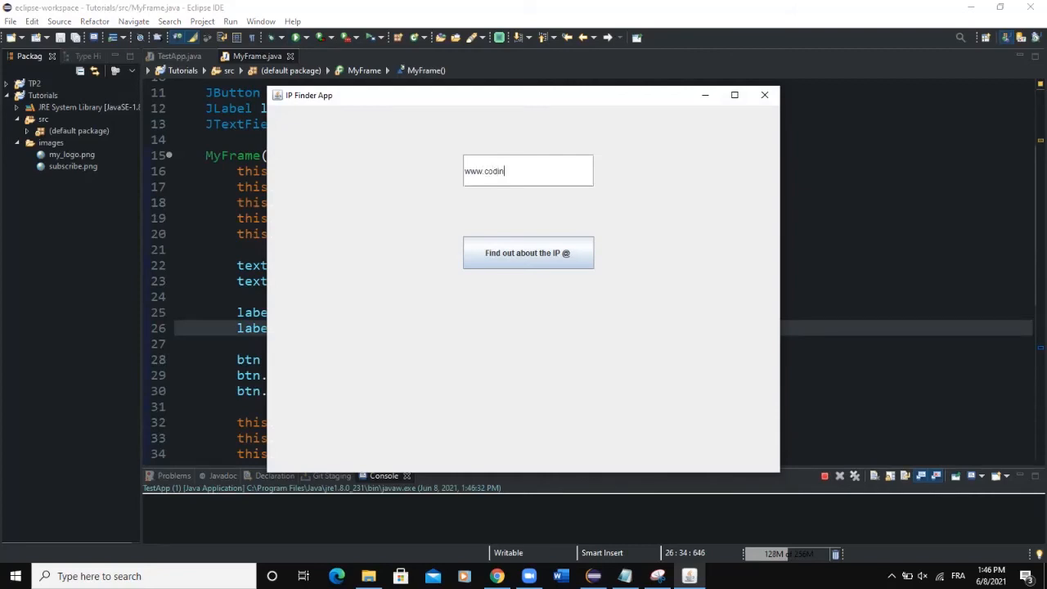
type("griver.com")
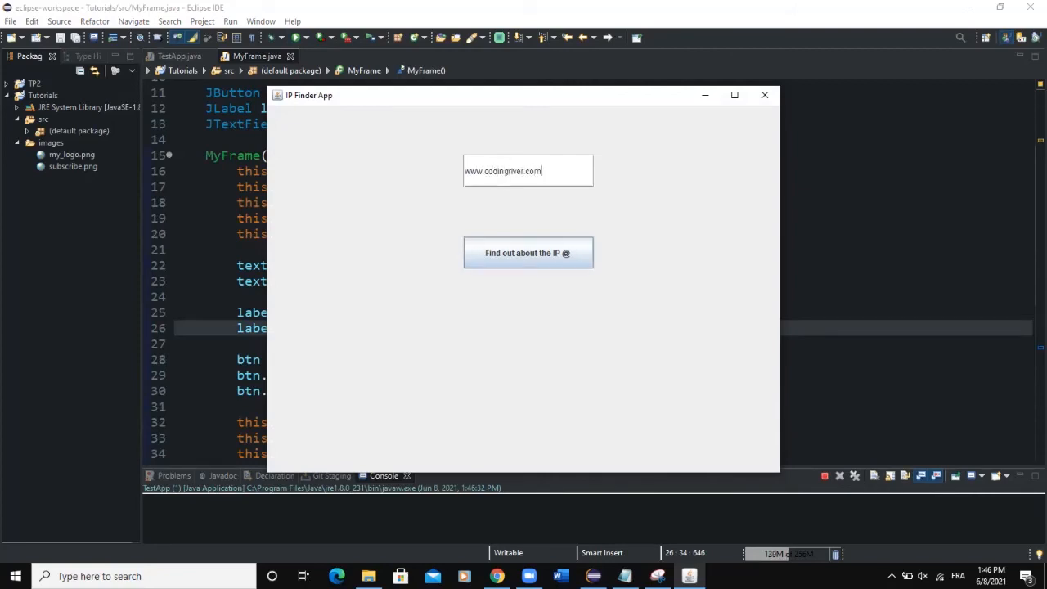
left_click(527, 252)
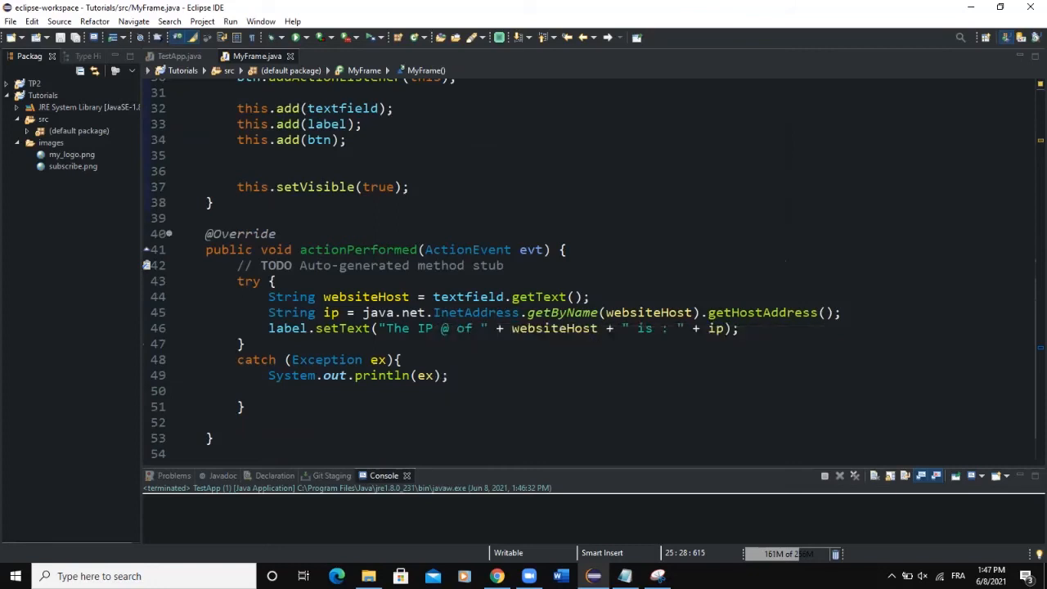
Launch the IP Finder App again with an empty website field
left_click(694, 328)
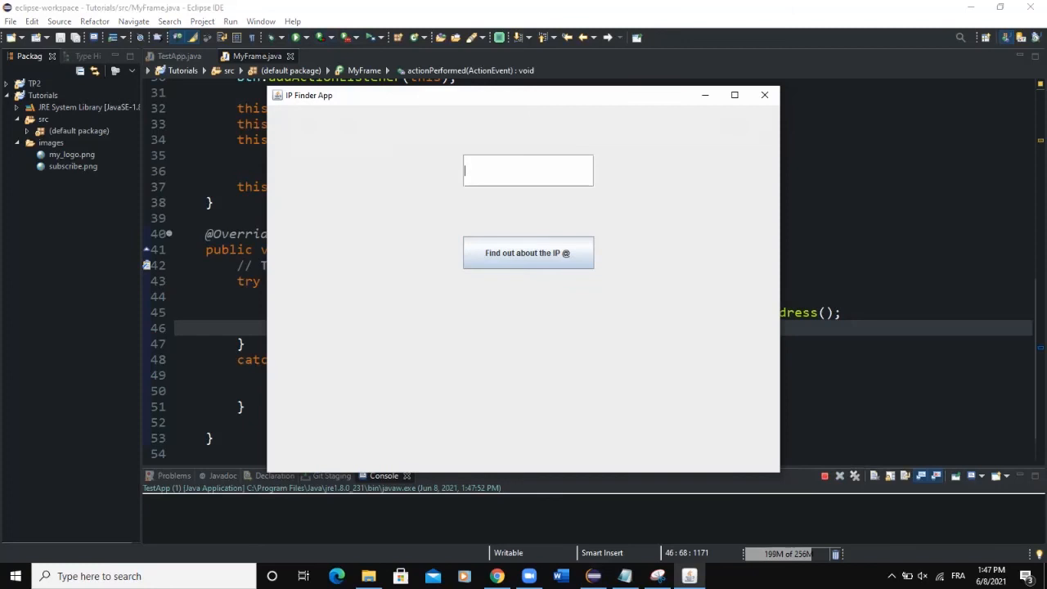
type("www.googl")
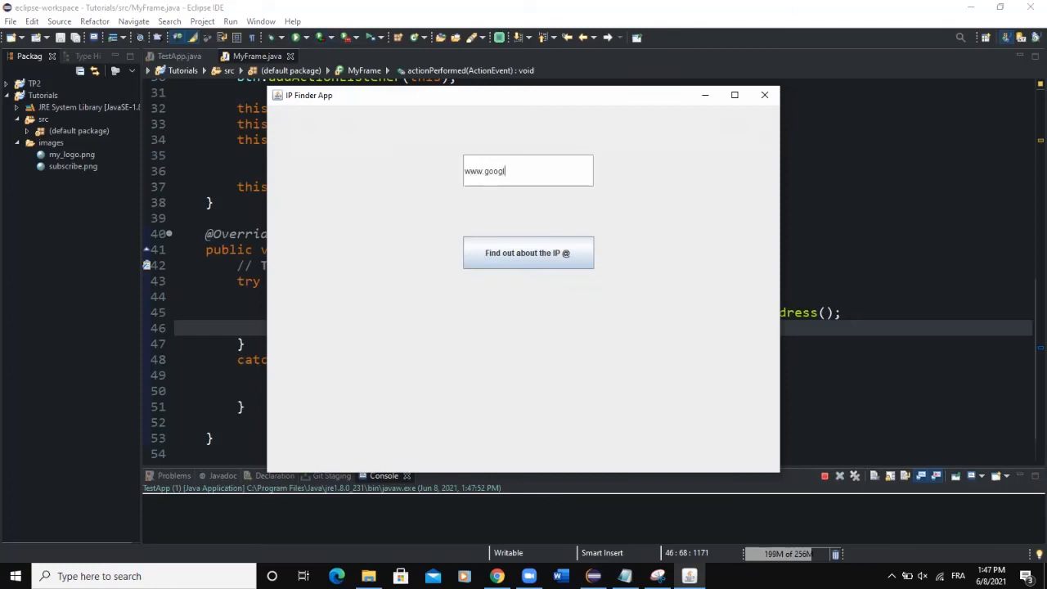
left_click(527, 252)
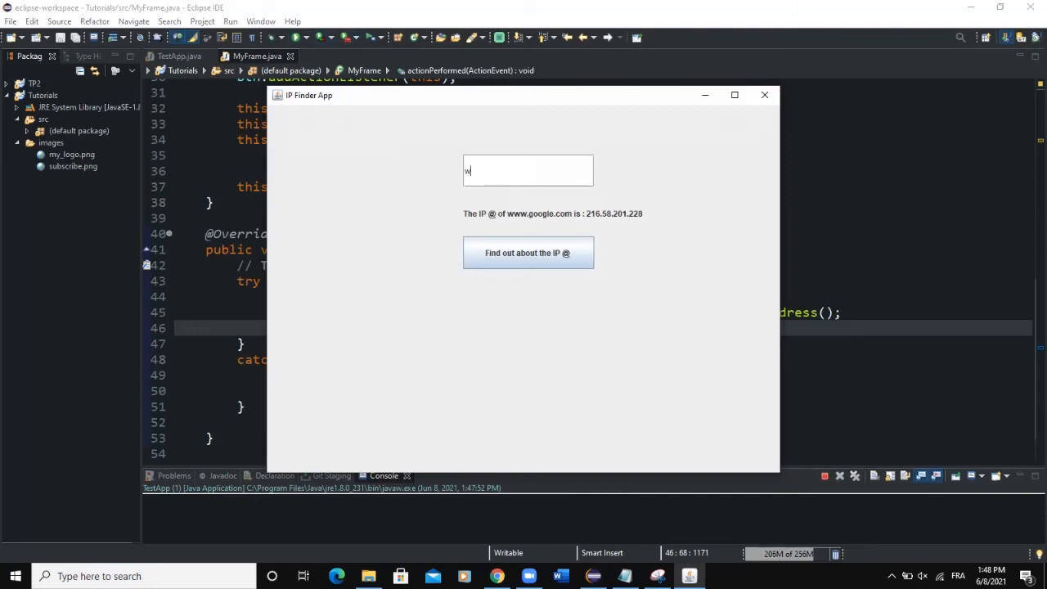
type("ww.yout")
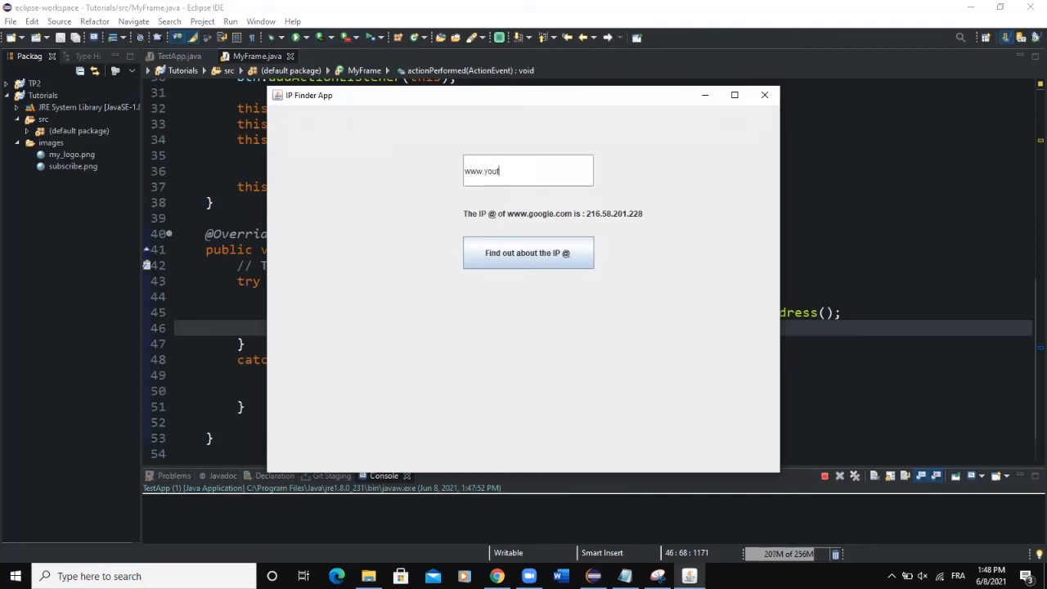
left_click(527, 252)
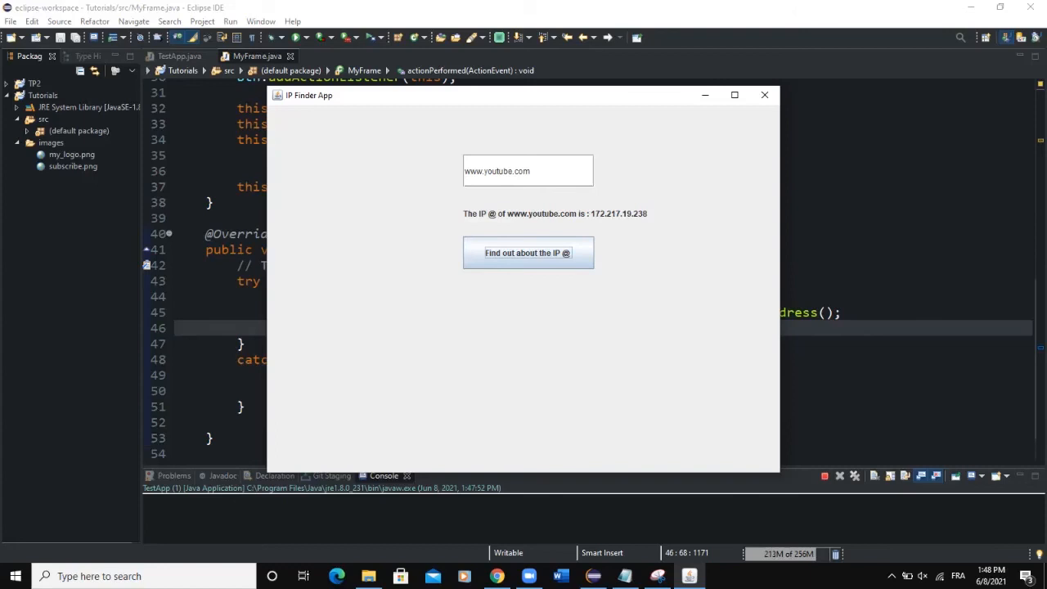
left_click(764, 95)
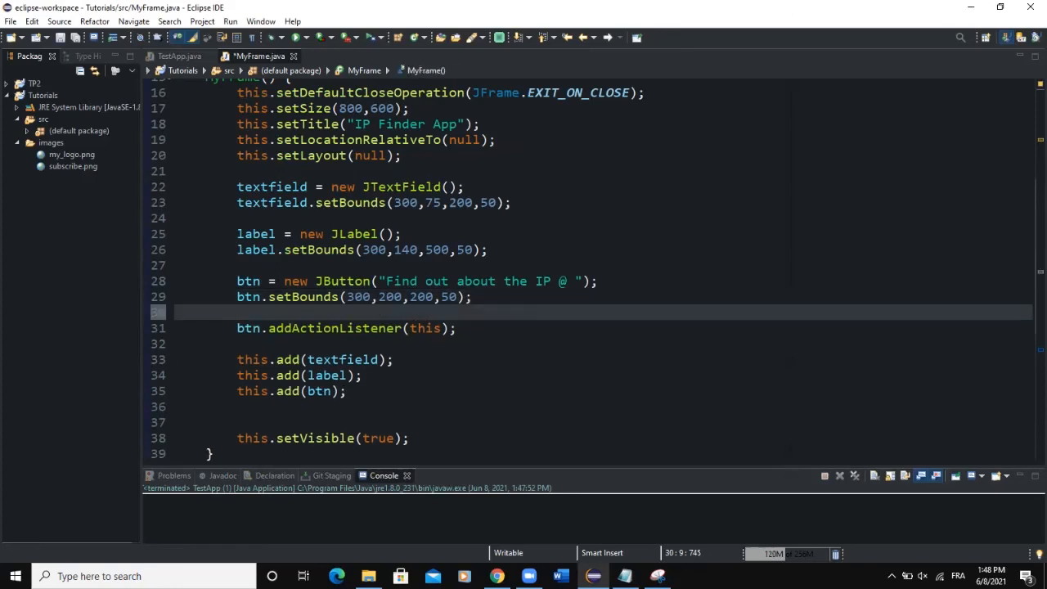
Give the button a blue background and white foreground via btn.setBackground and btn.setForeground
type("btn.set")
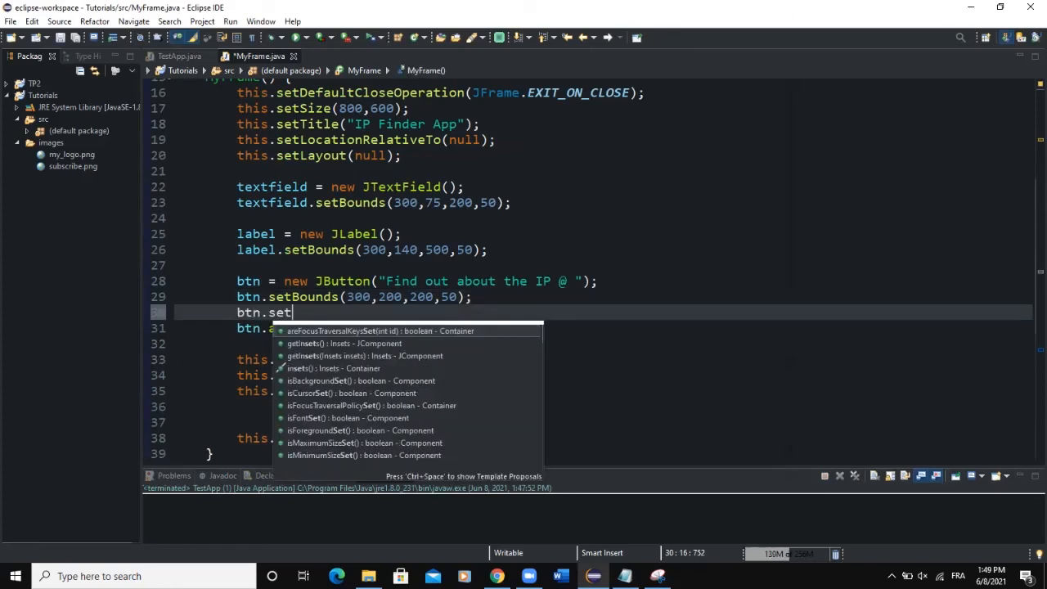
type("Background(Color.blue);")
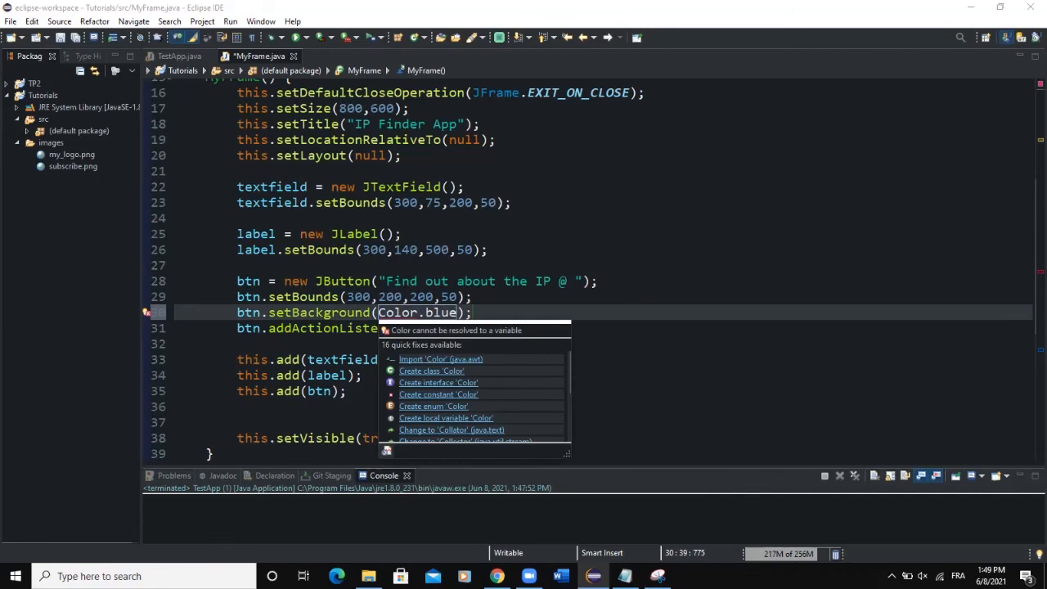
type("btn.se")
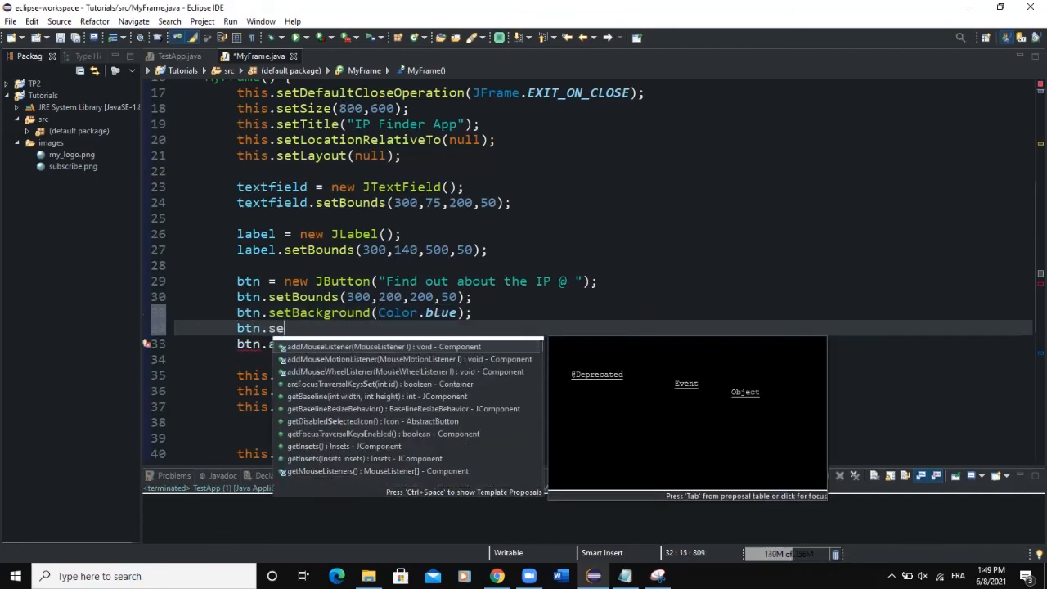
type("tFore")
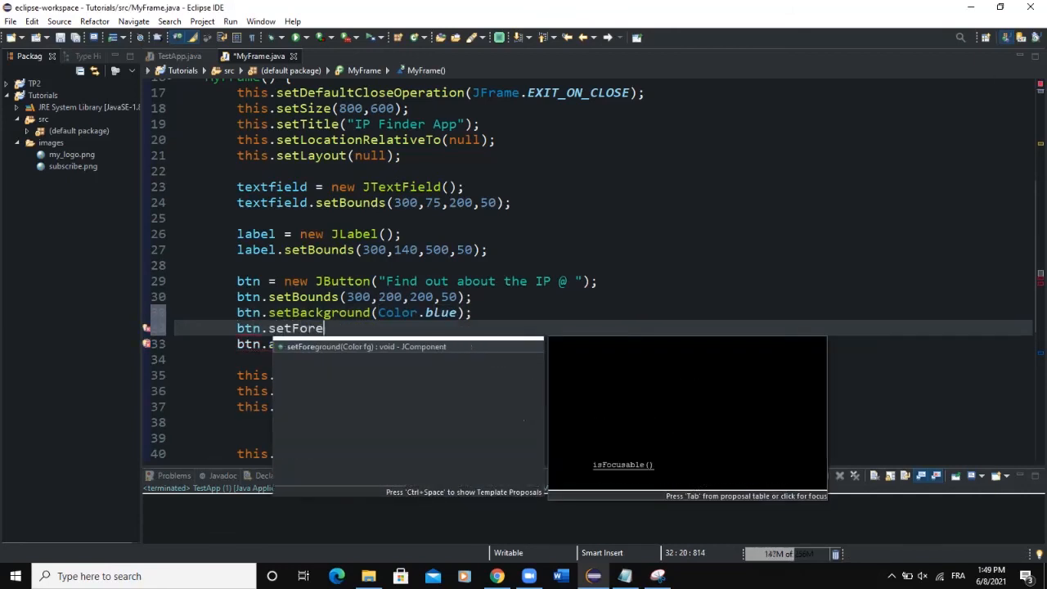
type("ground(Color.white);")
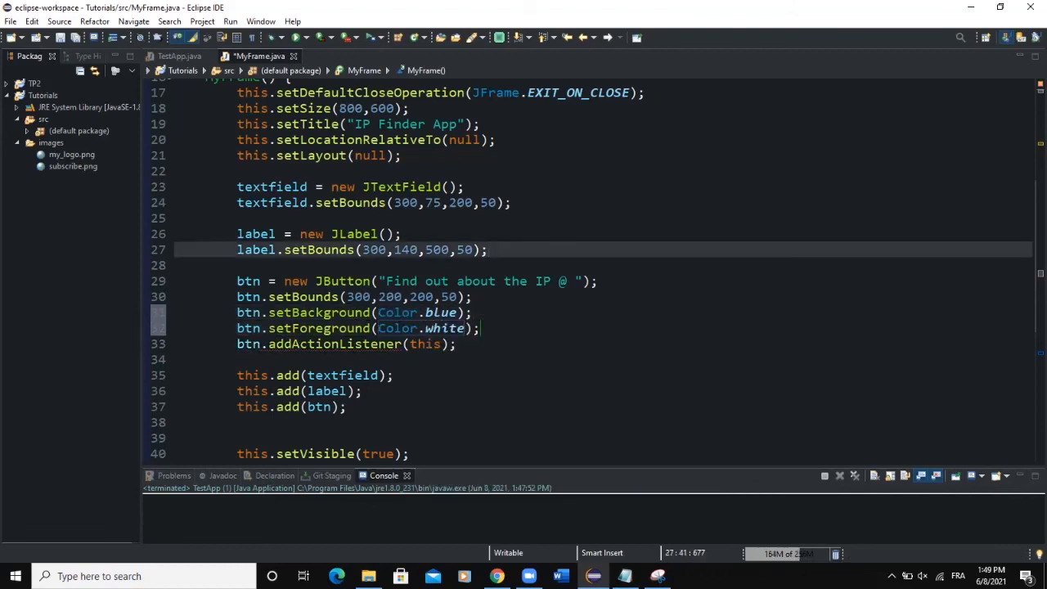
Set the label font to new Font("Consolas", Font.BOLD, 20)
type("label")
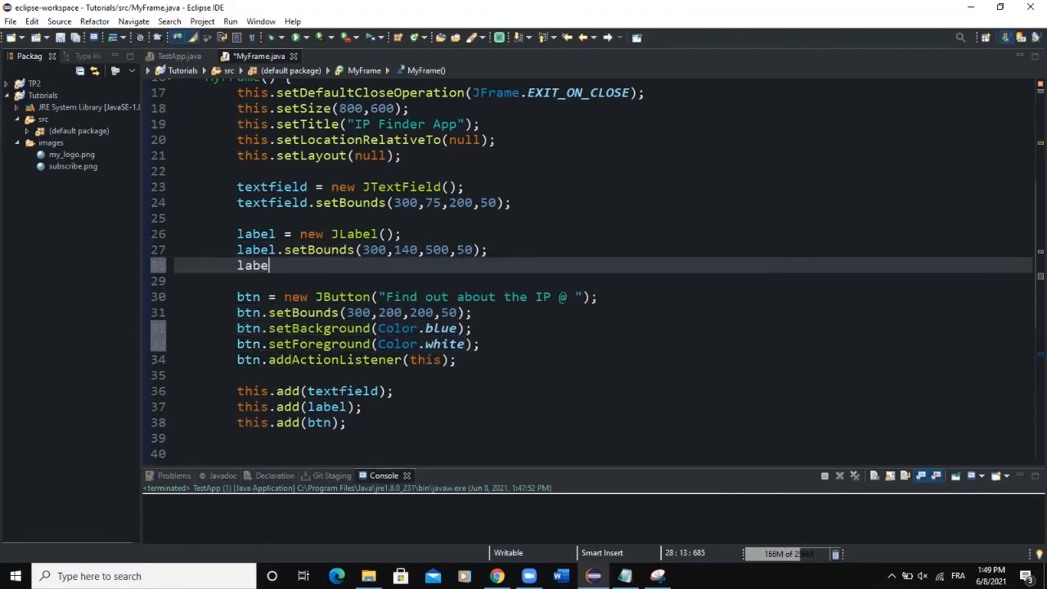
type(".setFont(new Font(\"Consolas\"));")
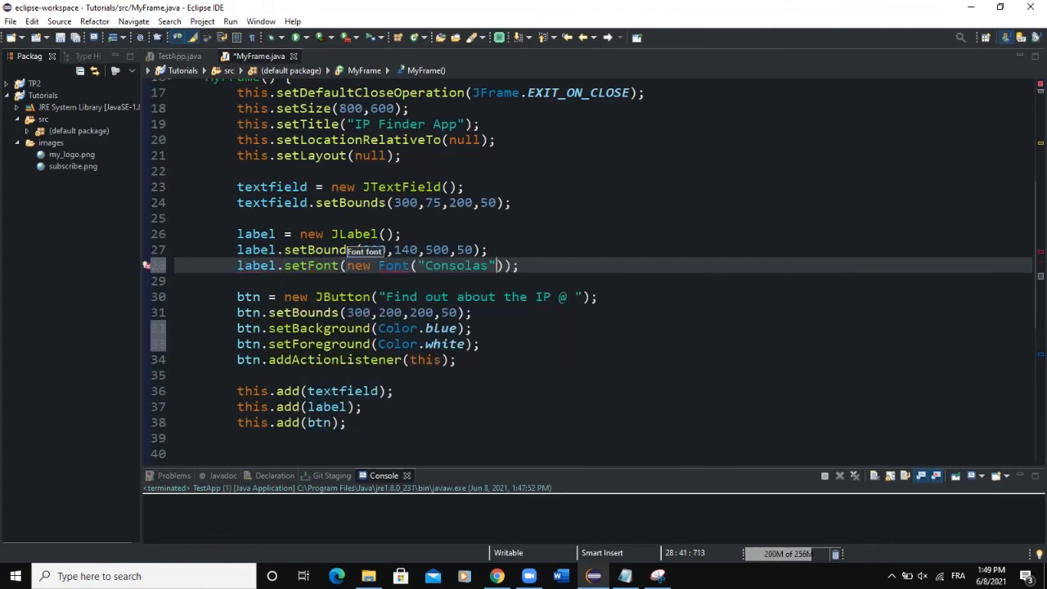
type(",Font")
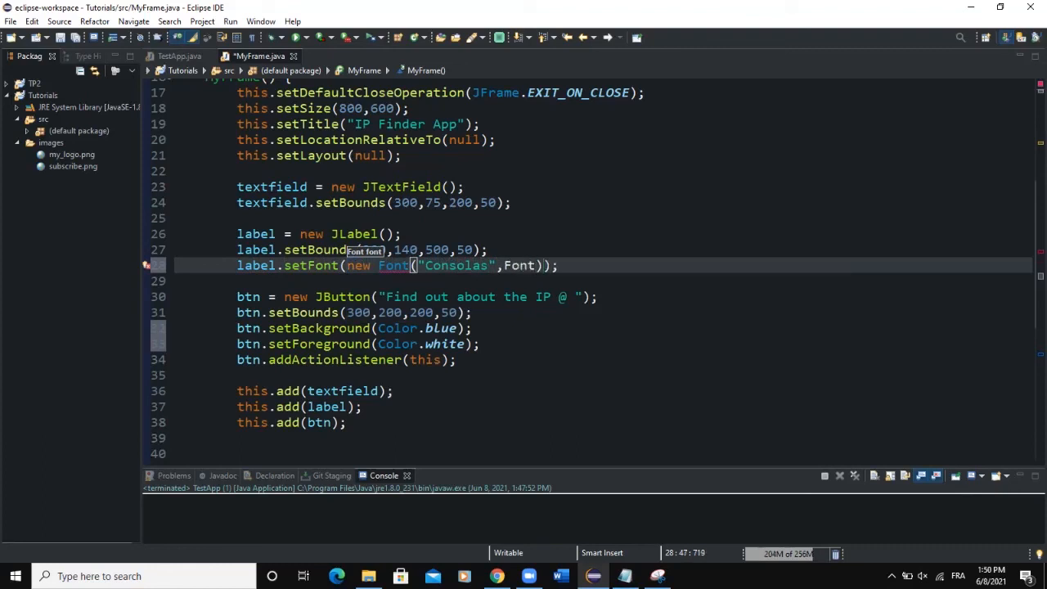
type(",Font.BO")
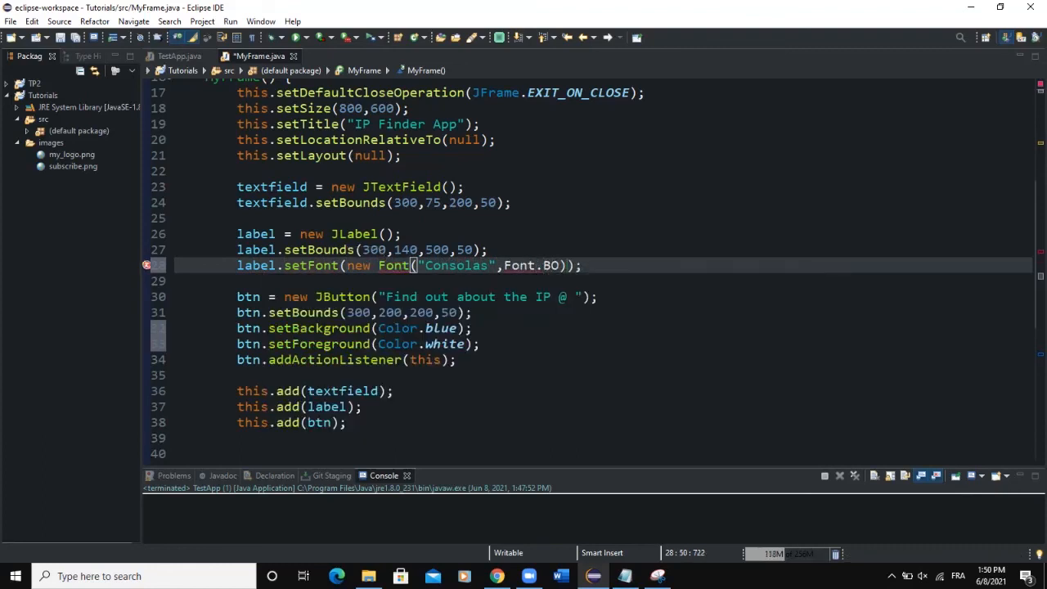
type(",20")
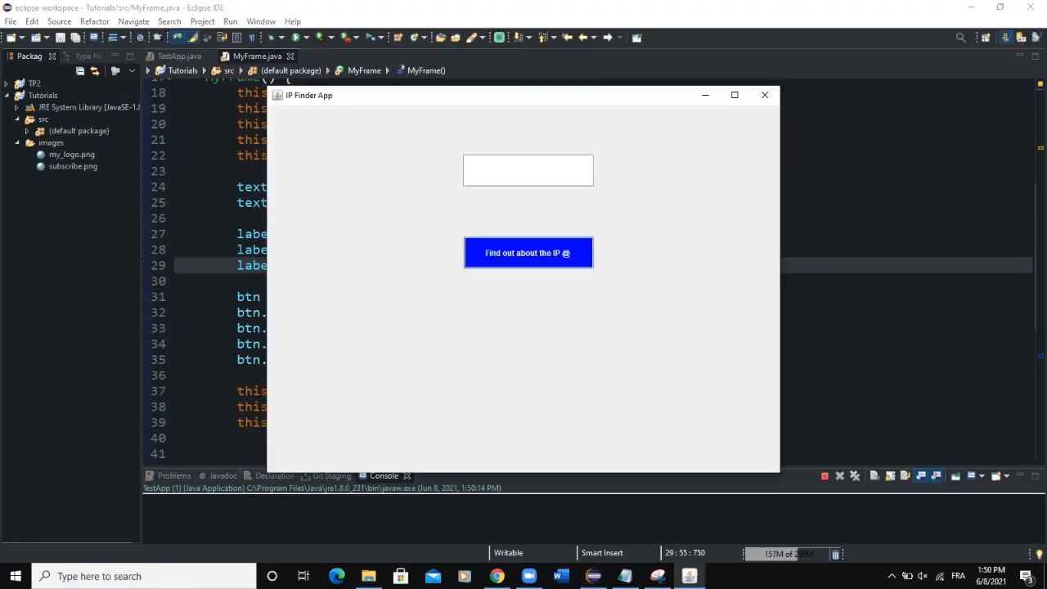
left_click(527, 252)
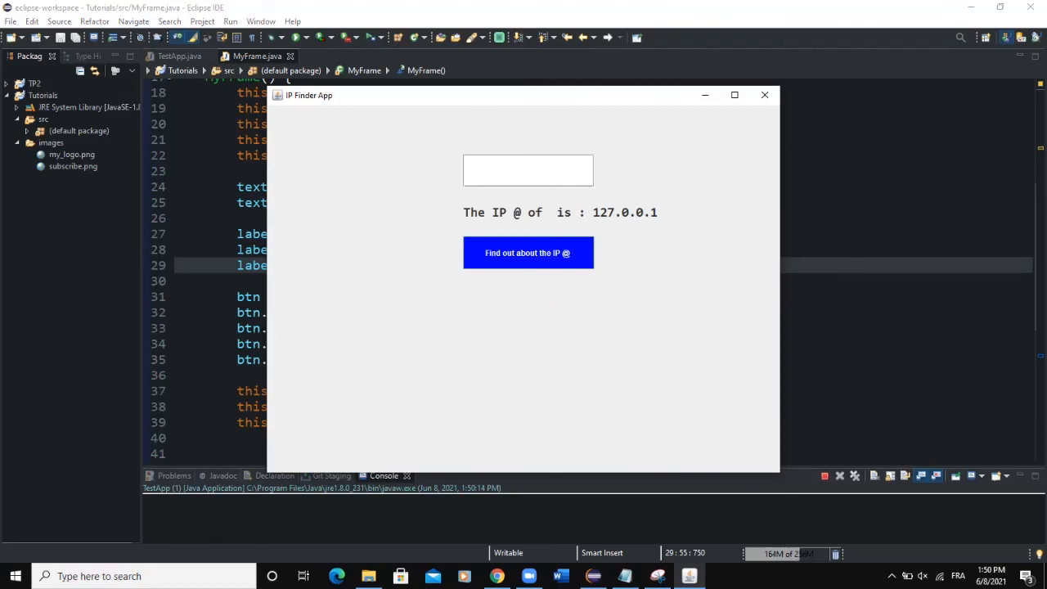
type("www.")
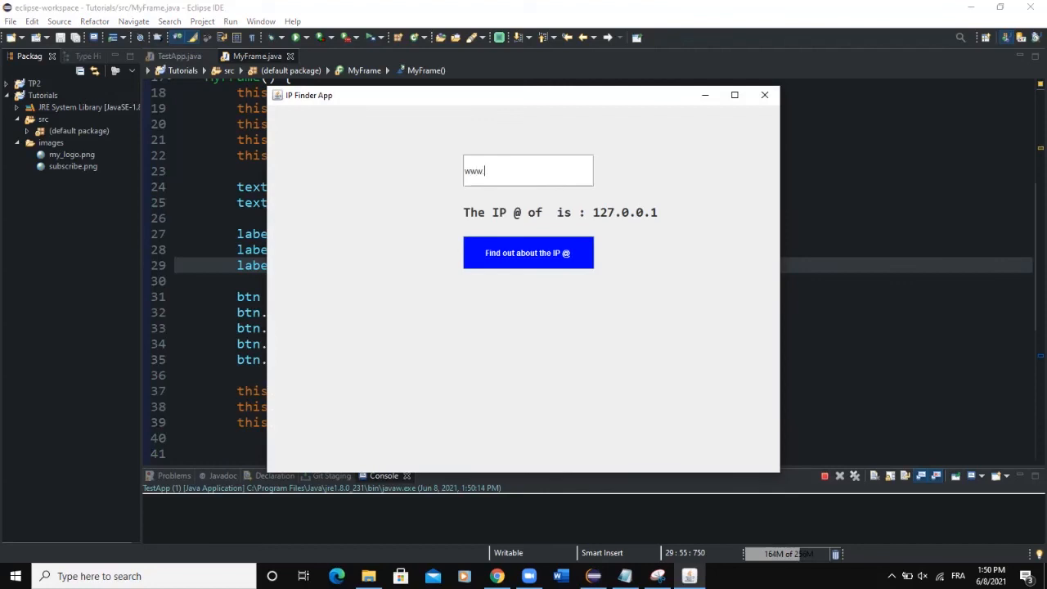
type("google")
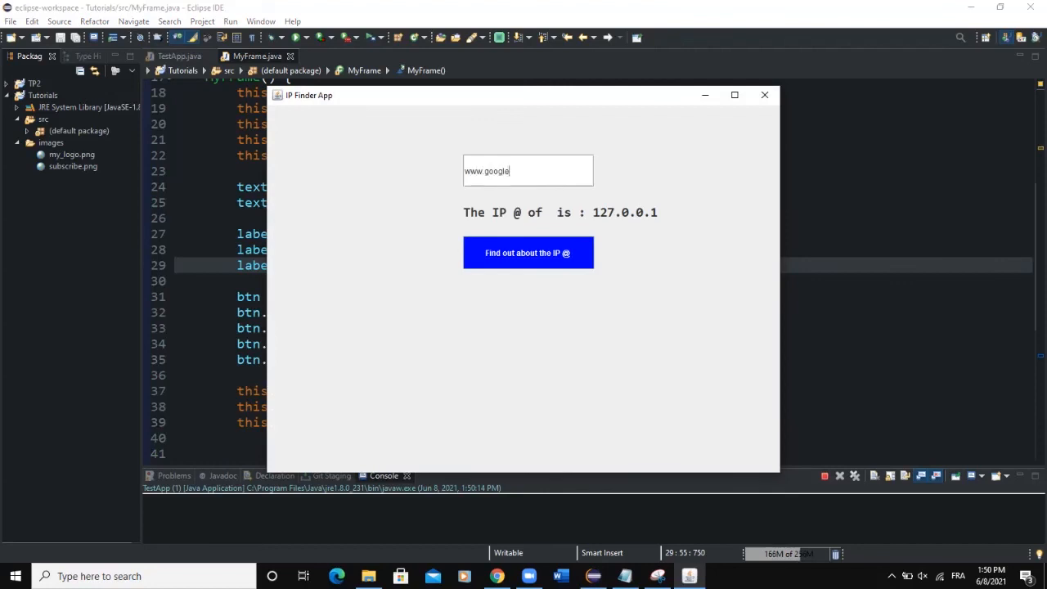
left_click(527, 252)
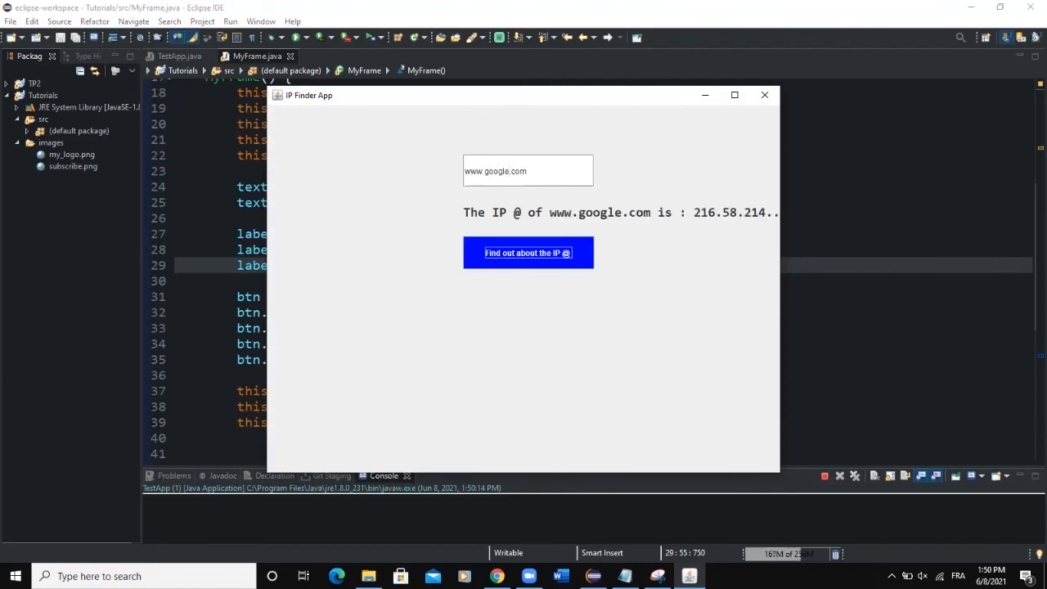
left_click(766, 93)
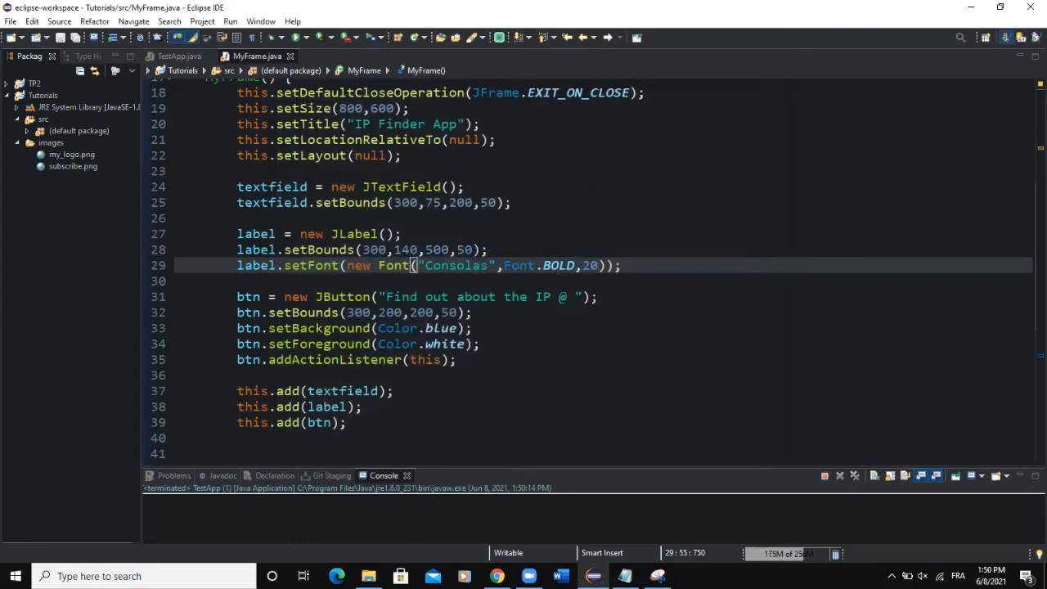
Reduce the label font size to 18, move its x-position to 250, and add label.setForeground
type("18")
type("www.youtube")
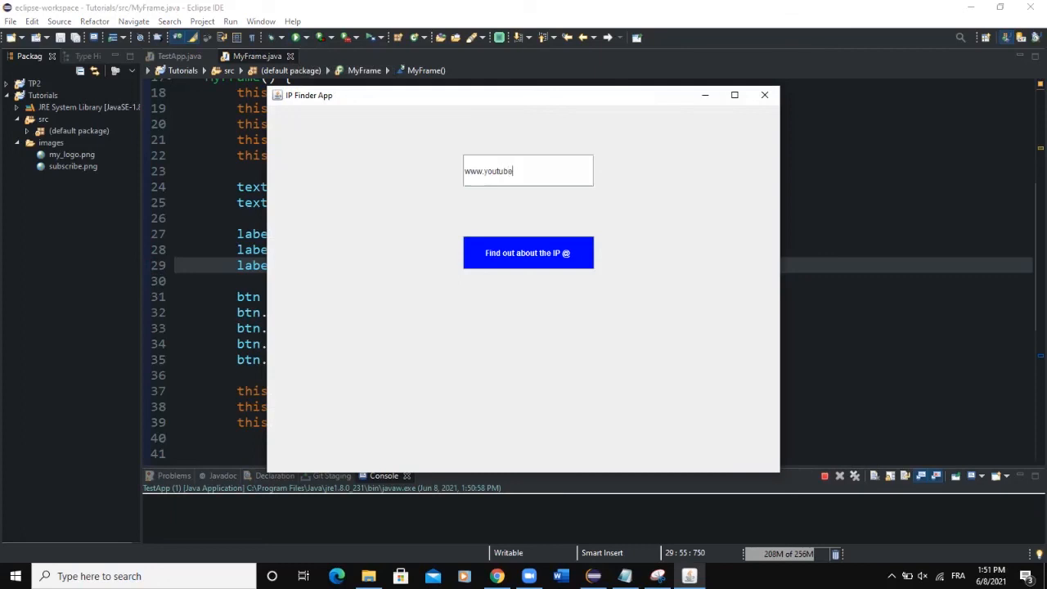
left_click(527, 252)
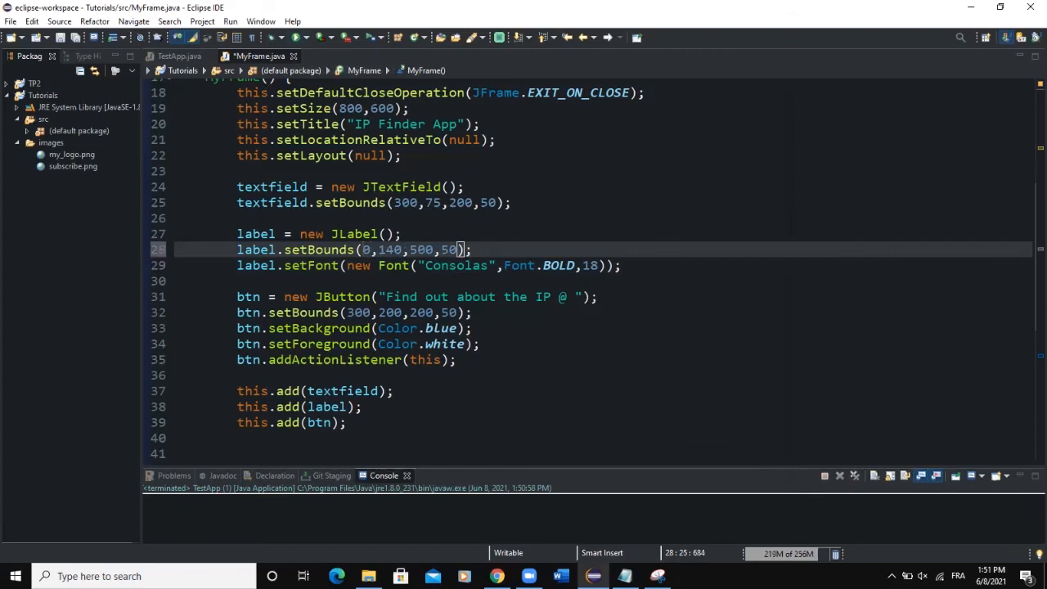
type("250")
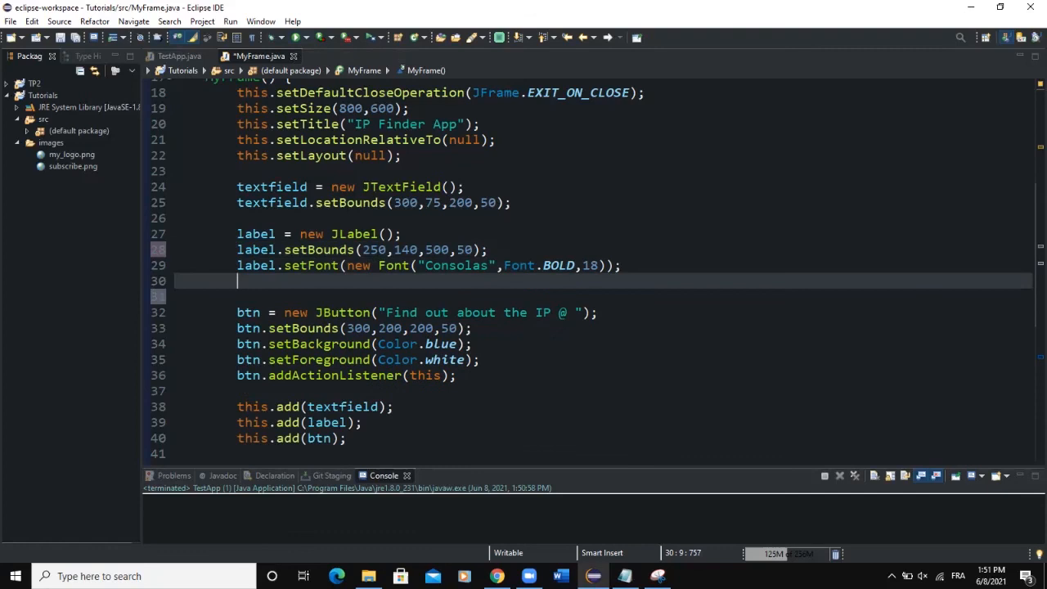
type("label.")
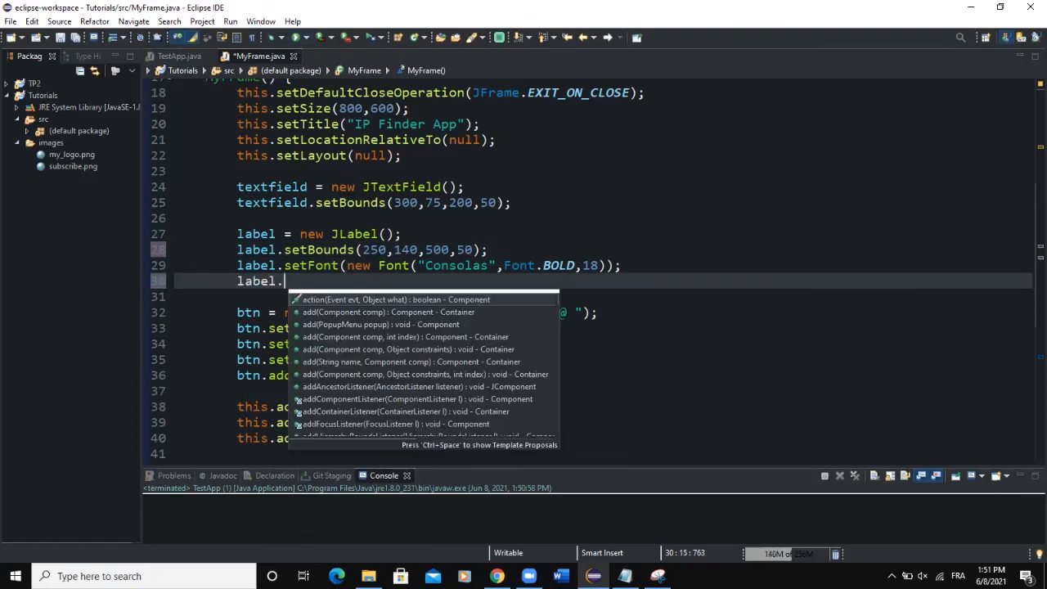
type("setForegrou")
type("www")
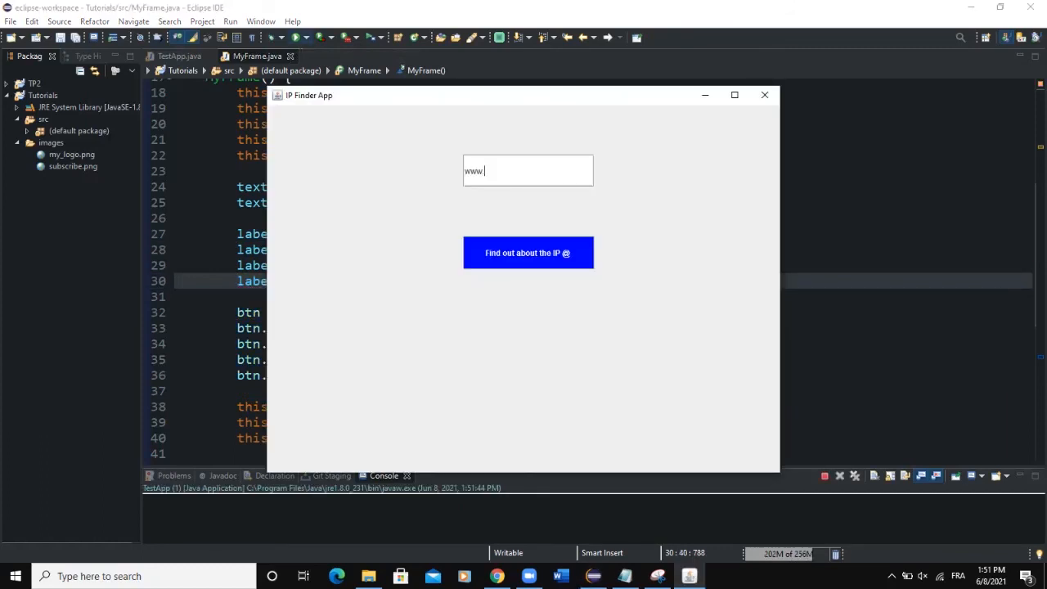
type("google.com")
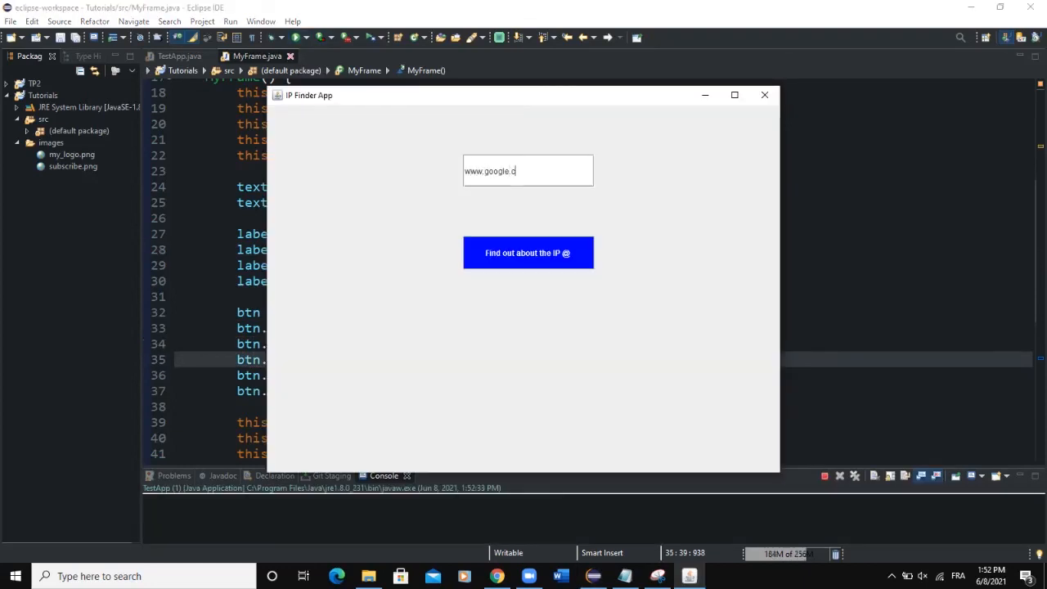
left_click(527, 253)
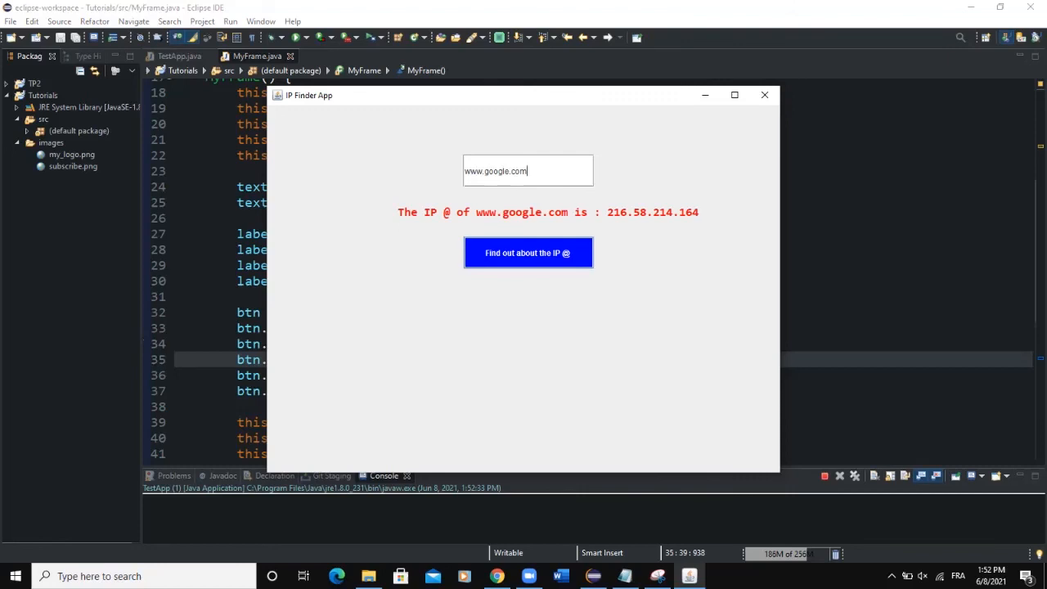